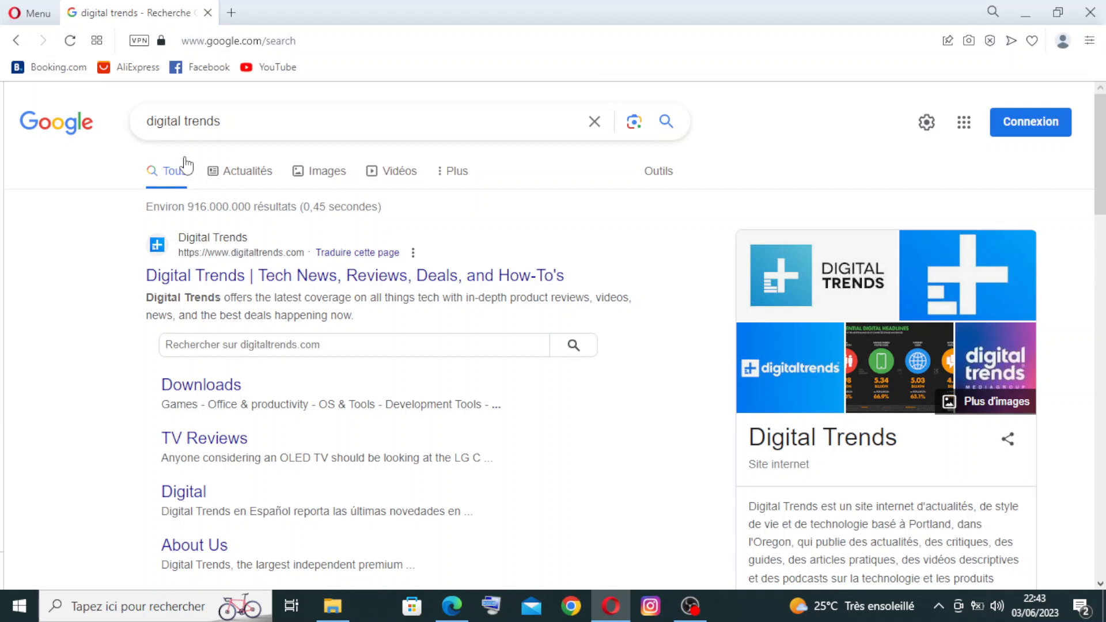
Step: Look through the search results for the Digital Trends site
scroll(down, 3)
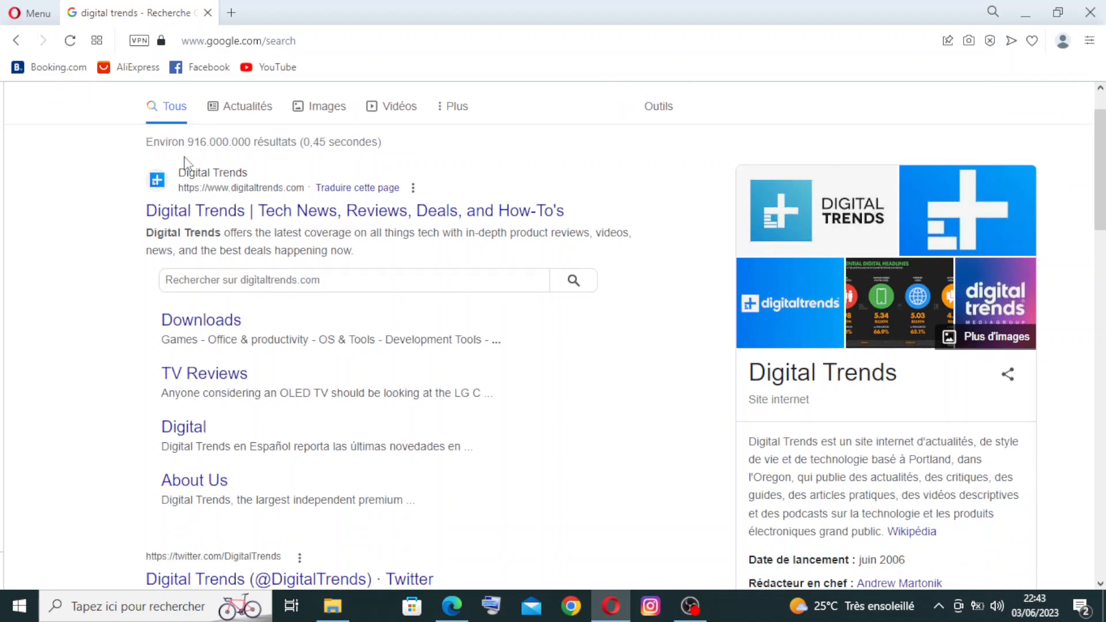
scroll(down, 3)
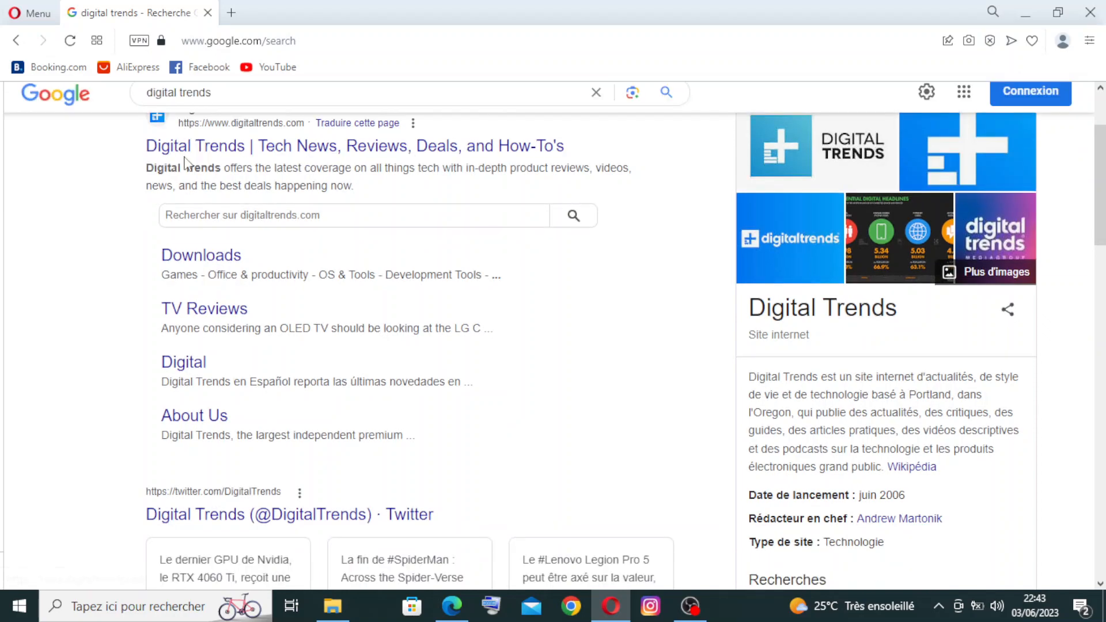
scroll(down, 3)
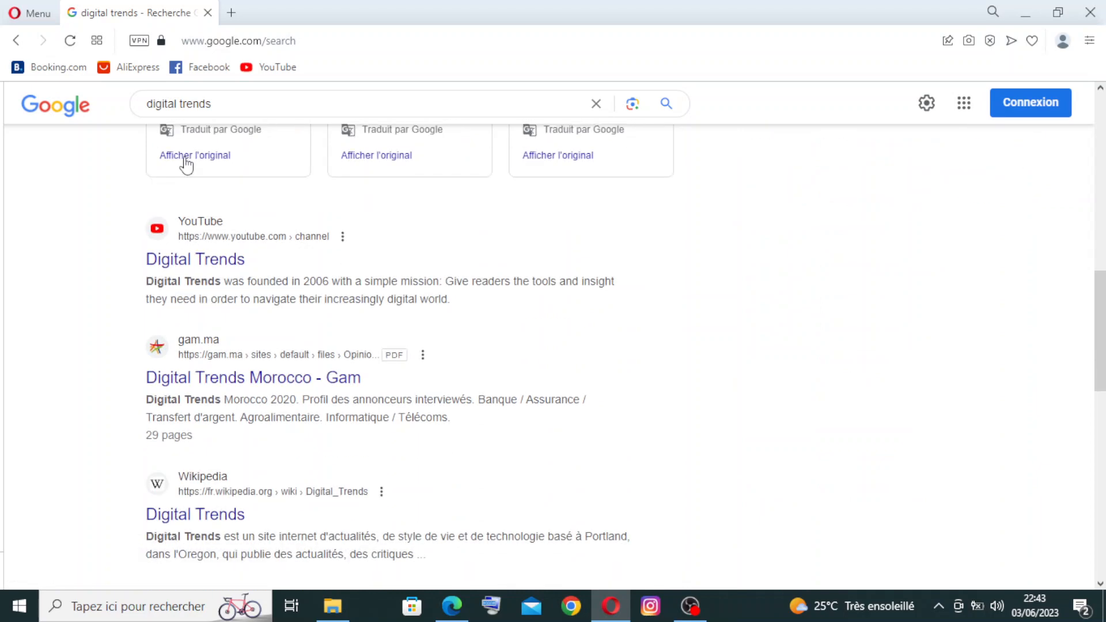
scroll(down, 3)
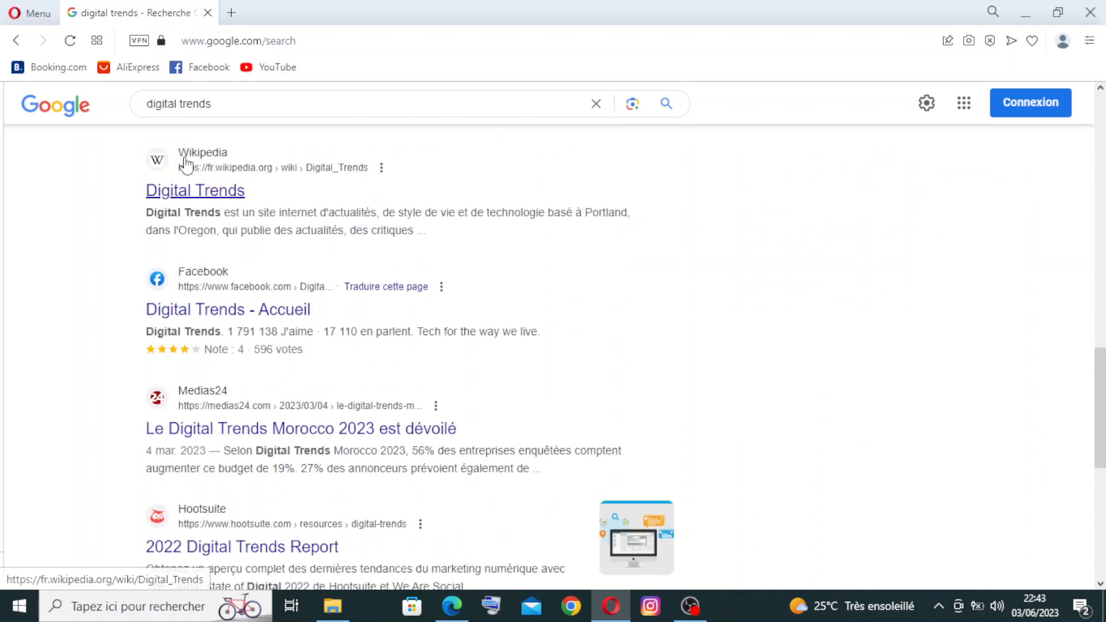
scroll(down, 3)
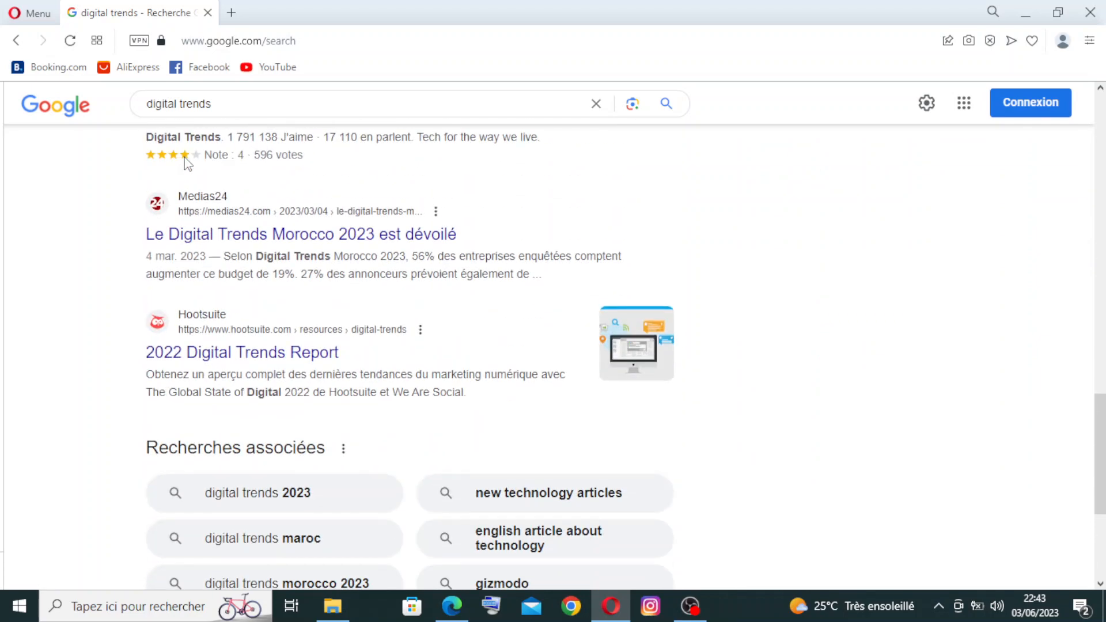
scroll(down, 3)
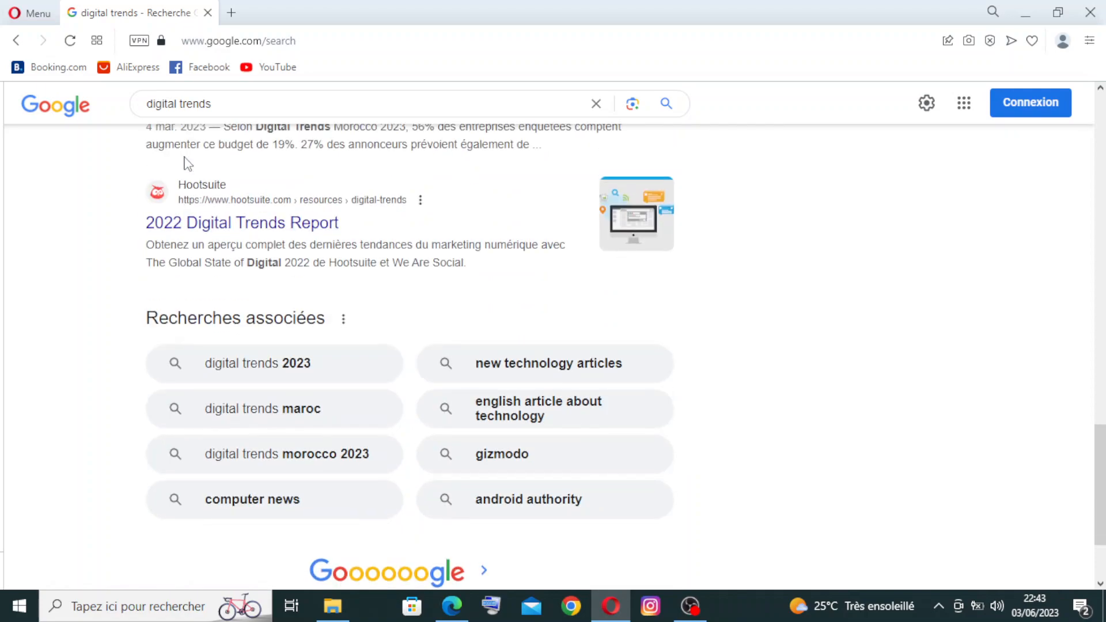
scroll(up, 3)
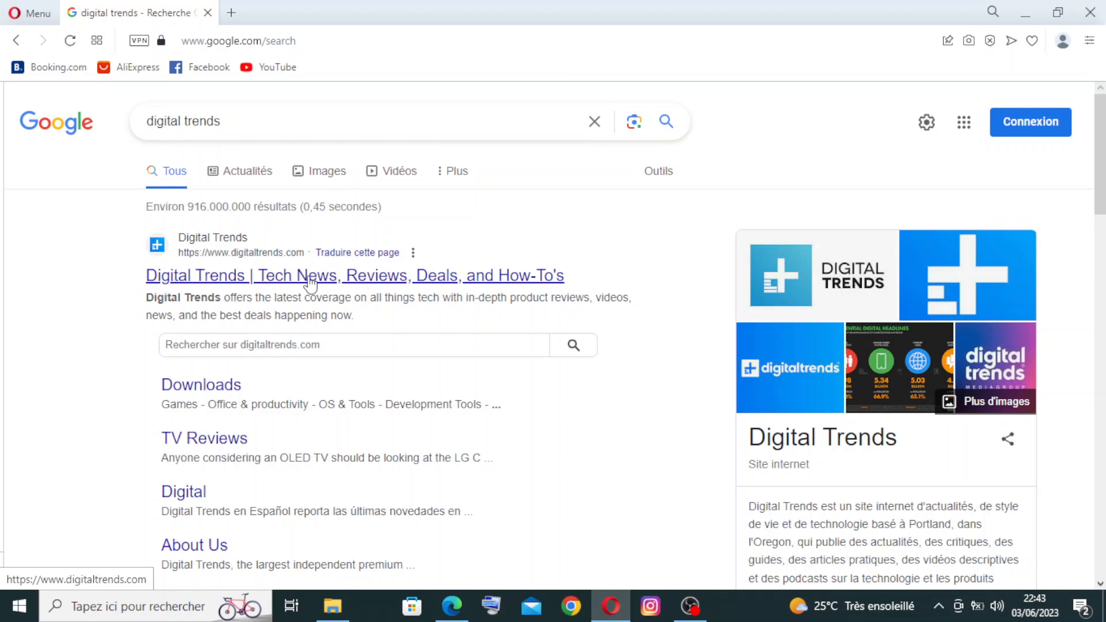
mouse_move(425, 291)
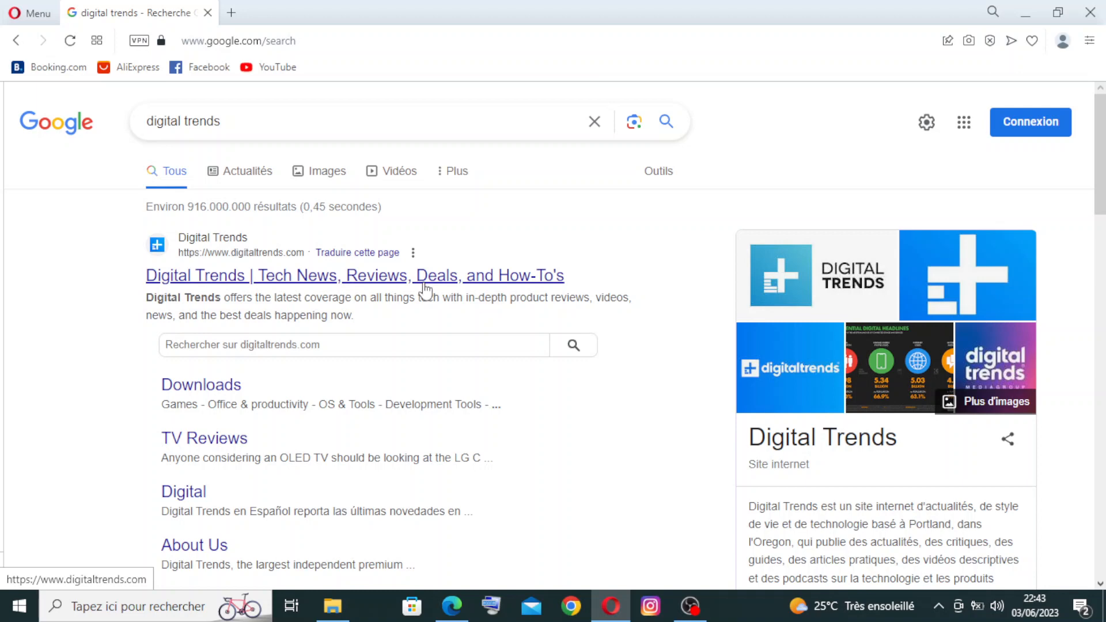
mouse_move(402, 285)
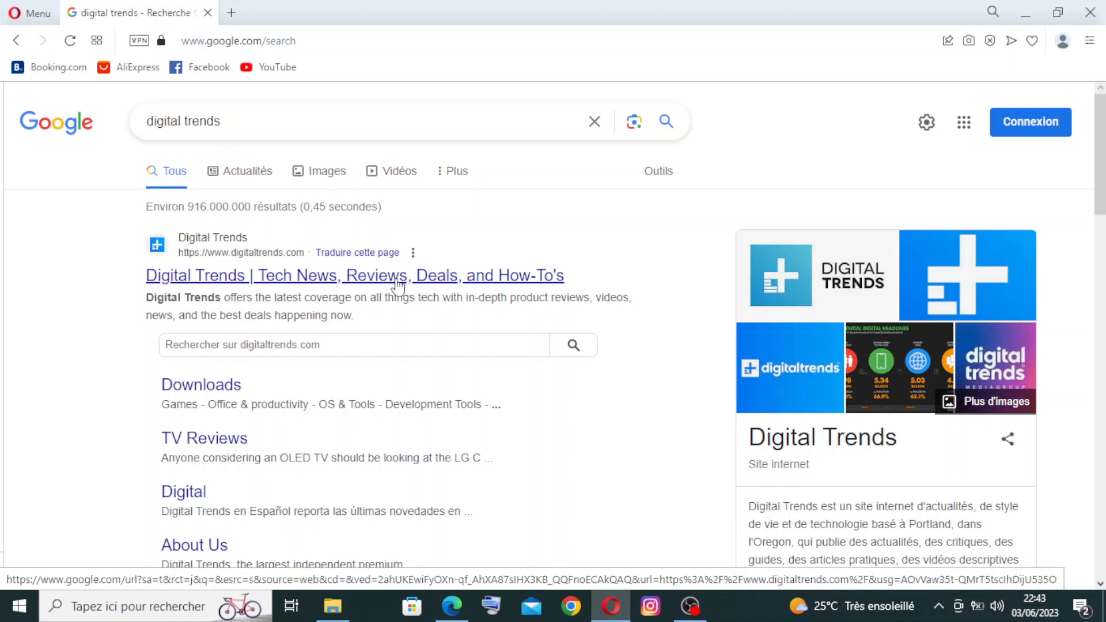
Step: Go to the Digital Trends homepage and browse its articles, reviews and deals down to the footer
click(355, 275)
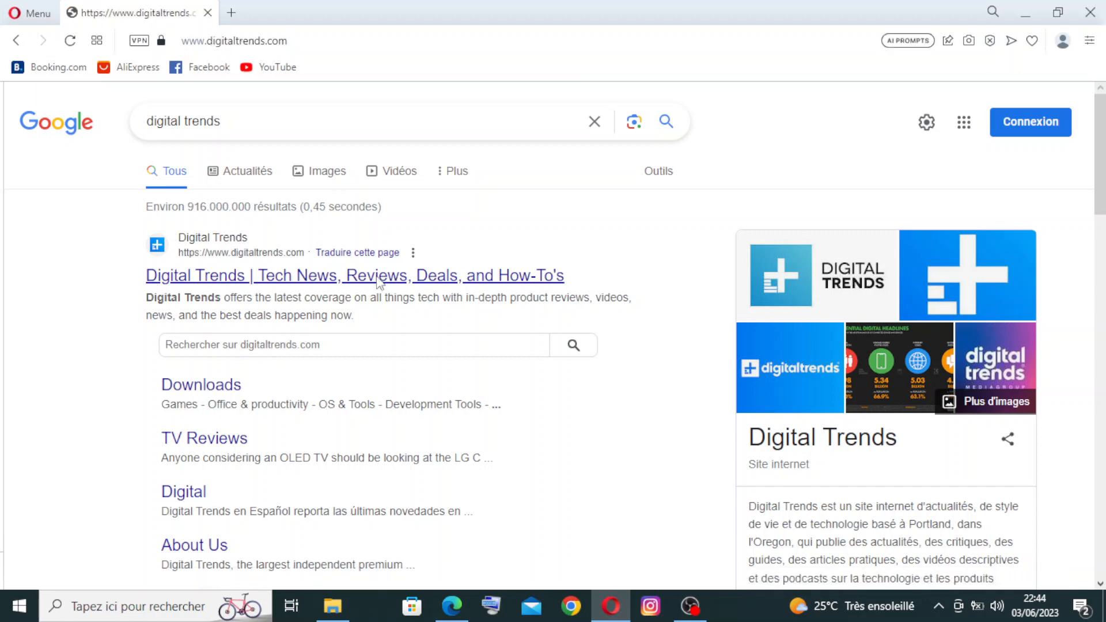
click(356, 275)
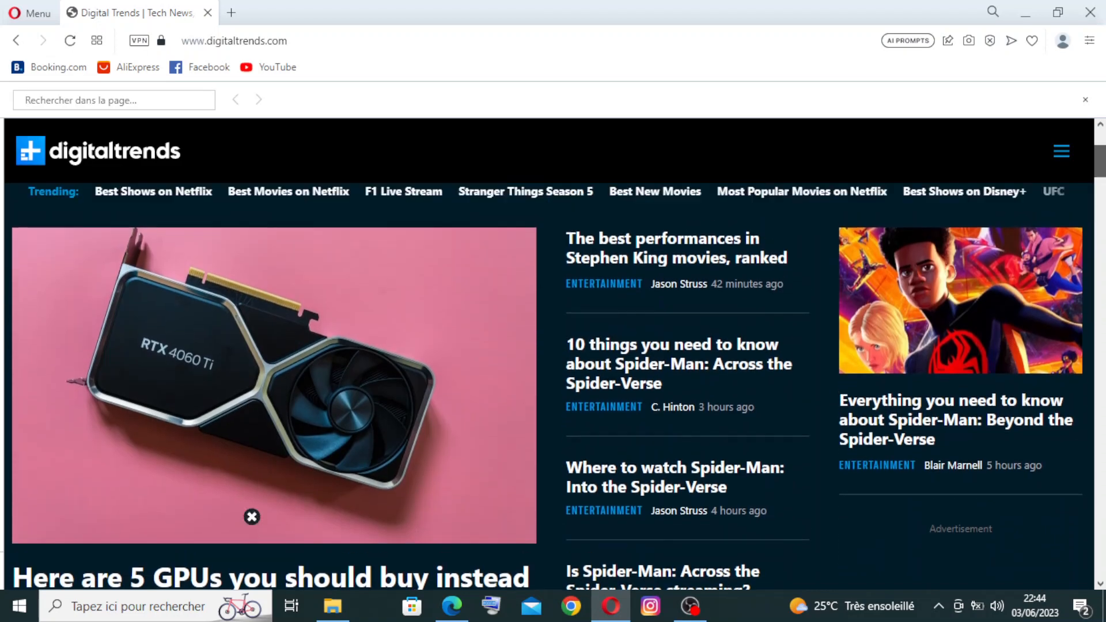
scroll(down, 3)
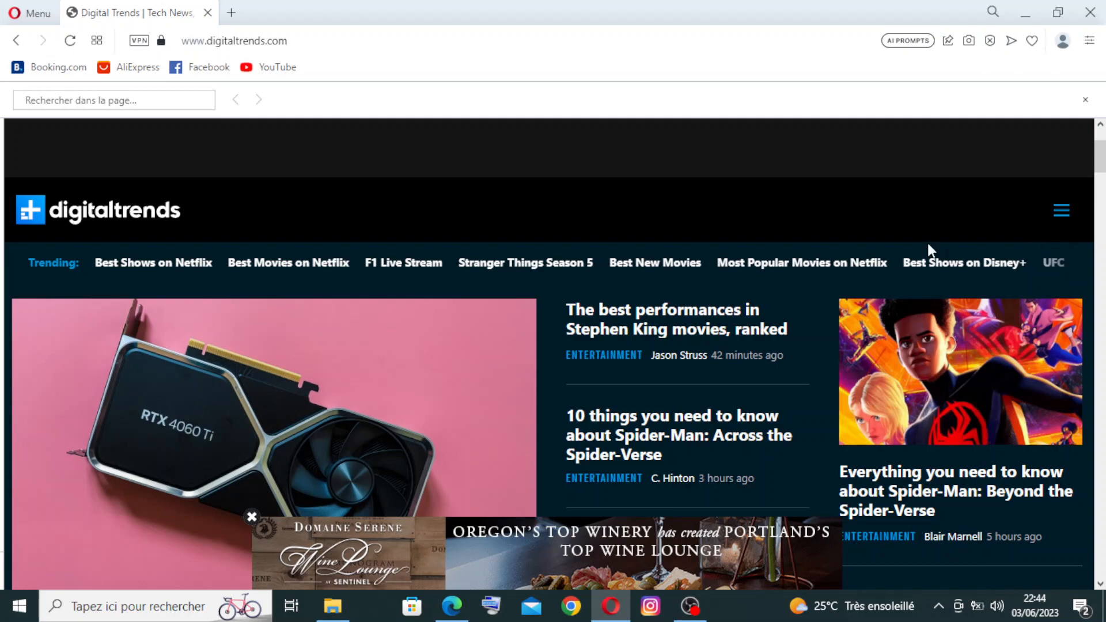
scroll(down, 3)
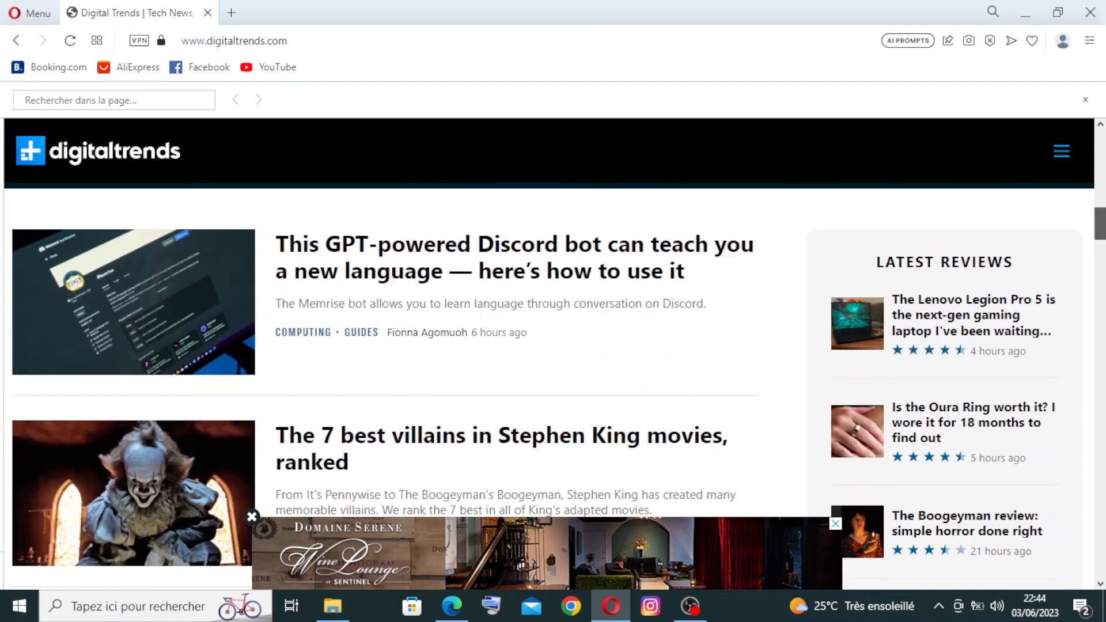
scroll(down, 3)
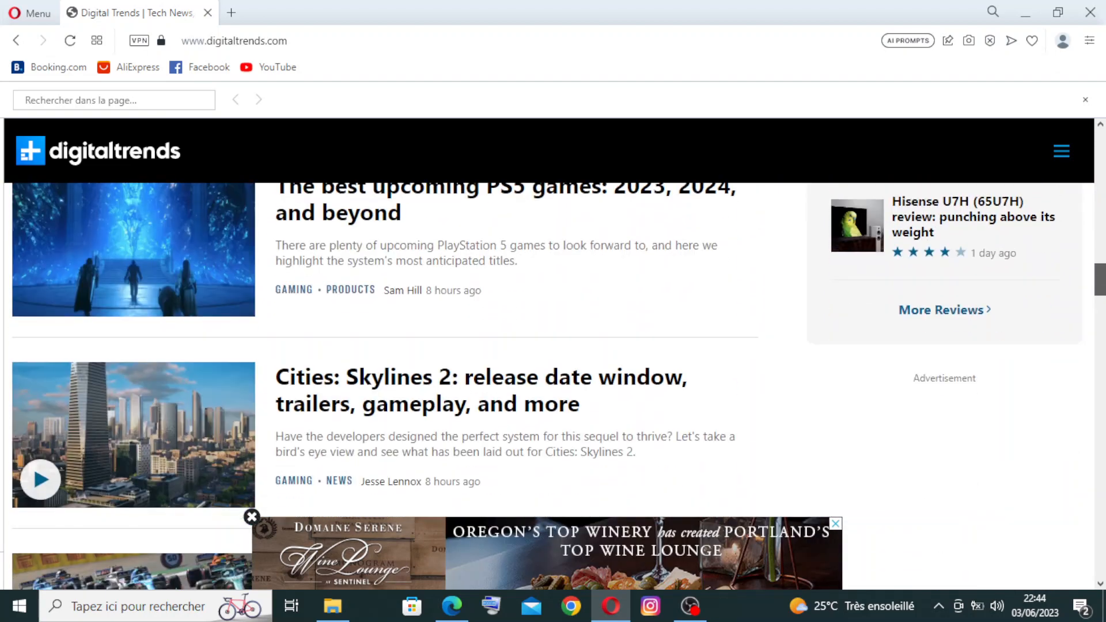
scroll(down, 3)
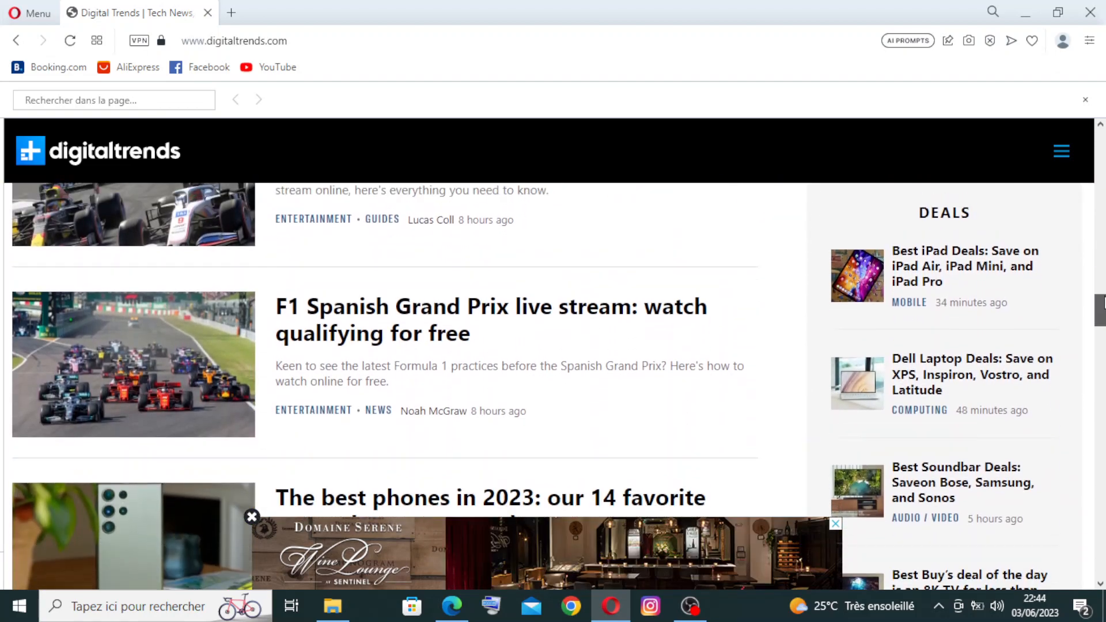
scroll(down, 3)
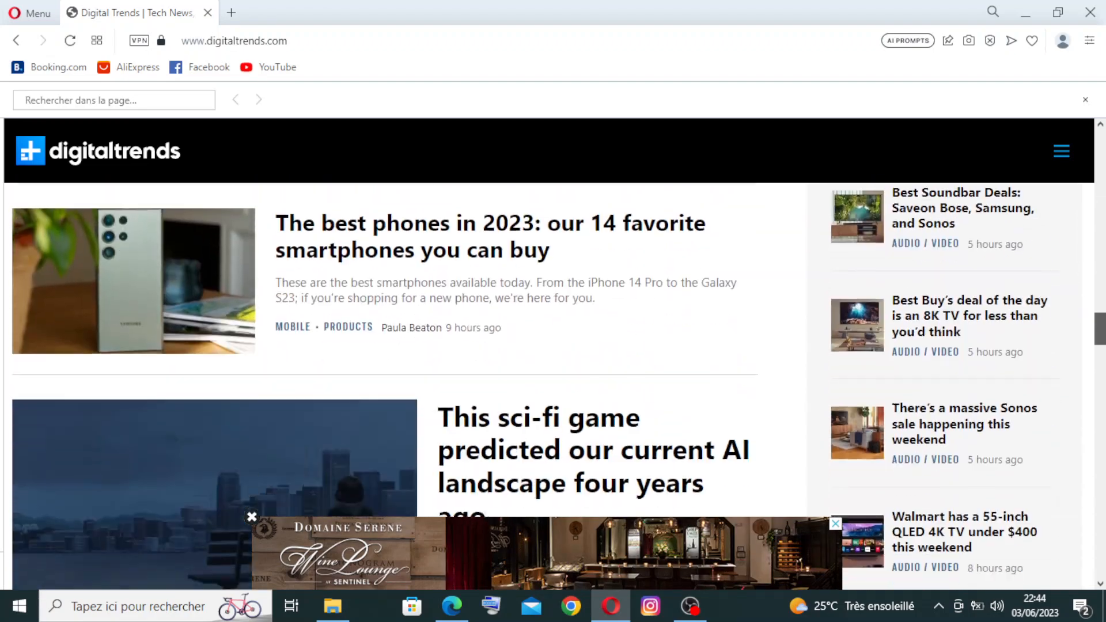
scroll(down, 3)
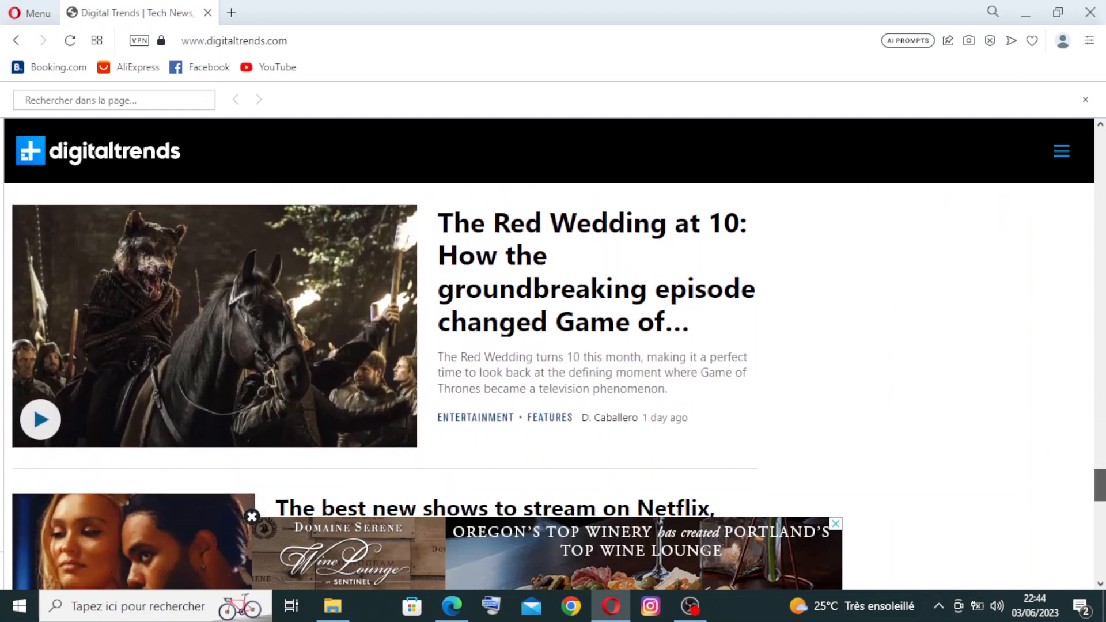
scroll(down, 3)
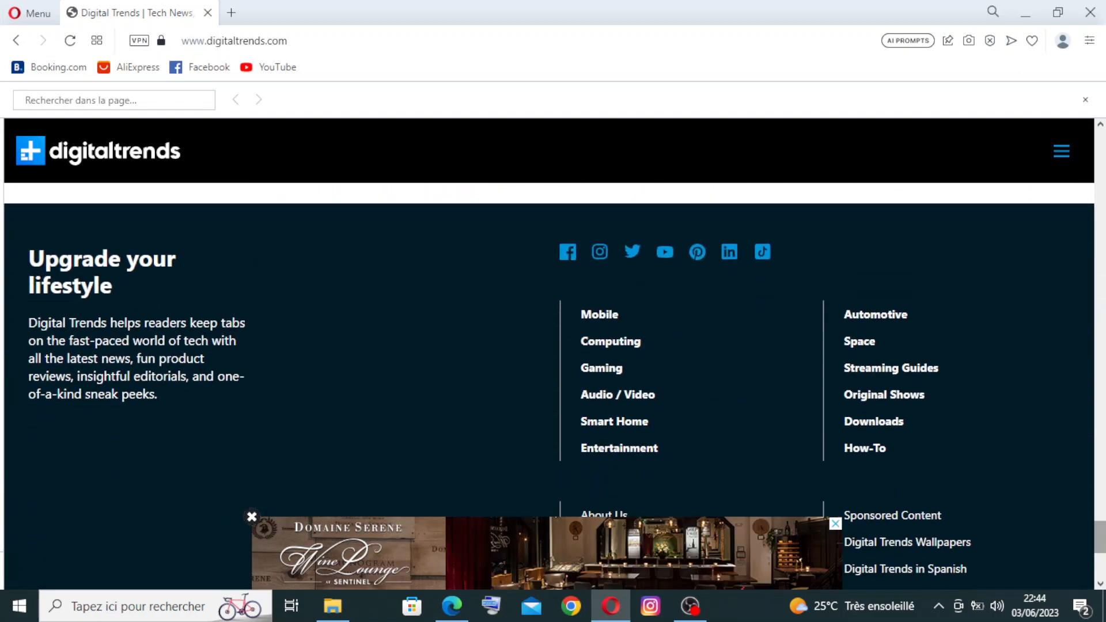
scroll(down, 3)
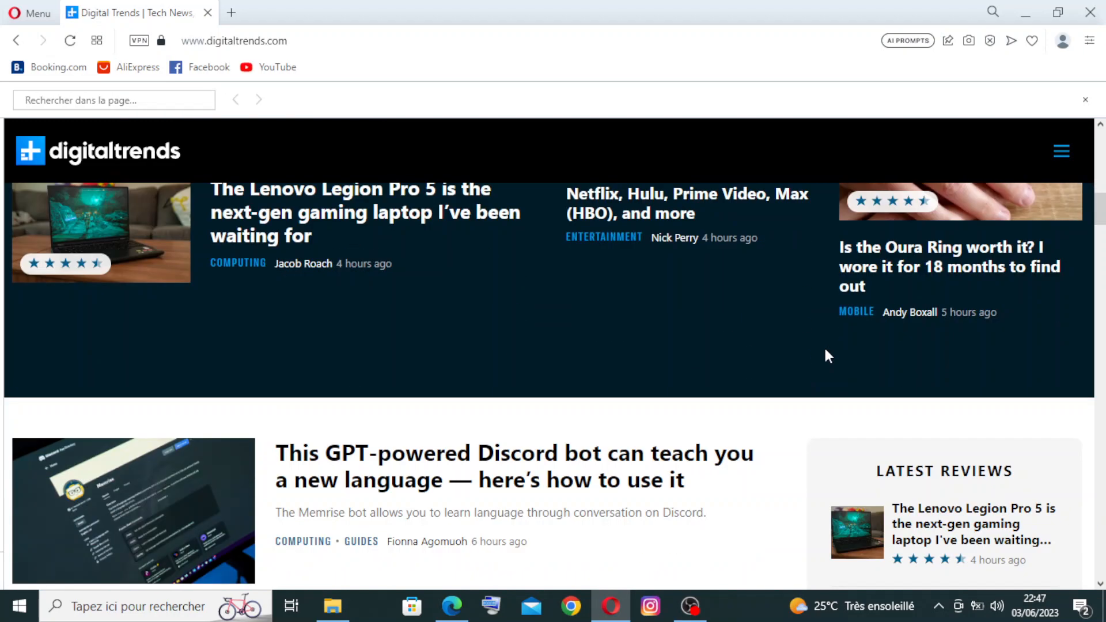
scroll(down, 3)
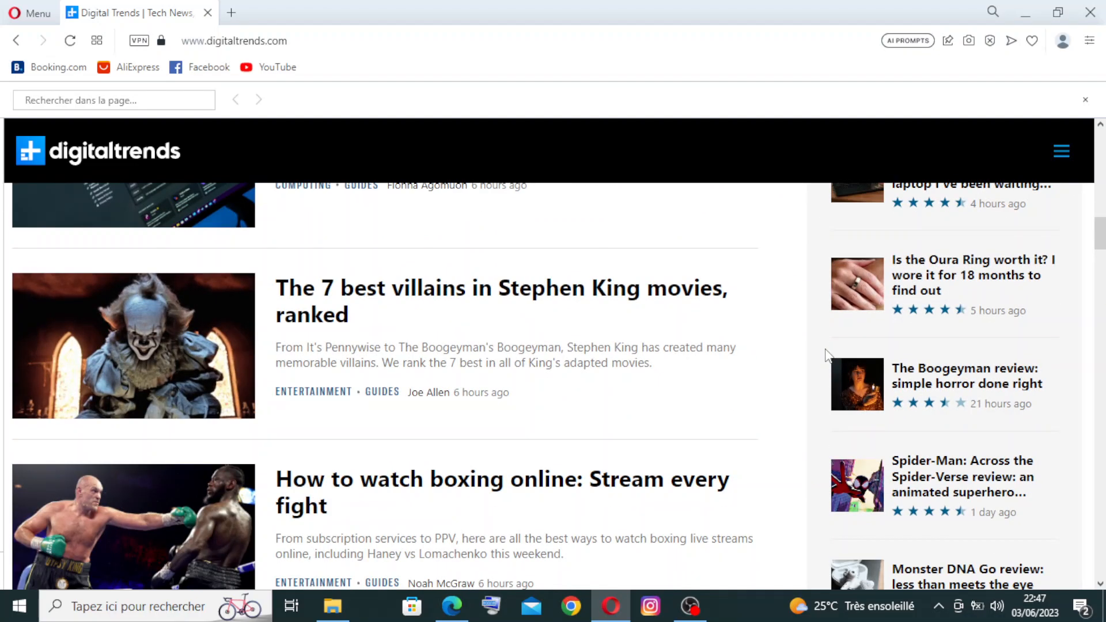
scroll(down, 3)
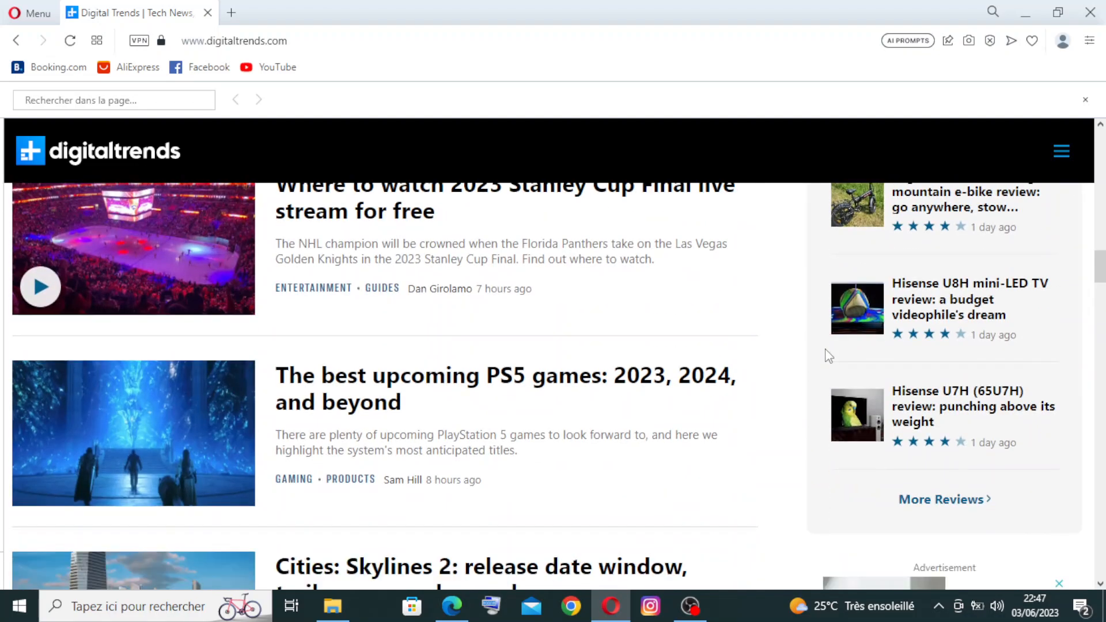
scroll(down, 3)
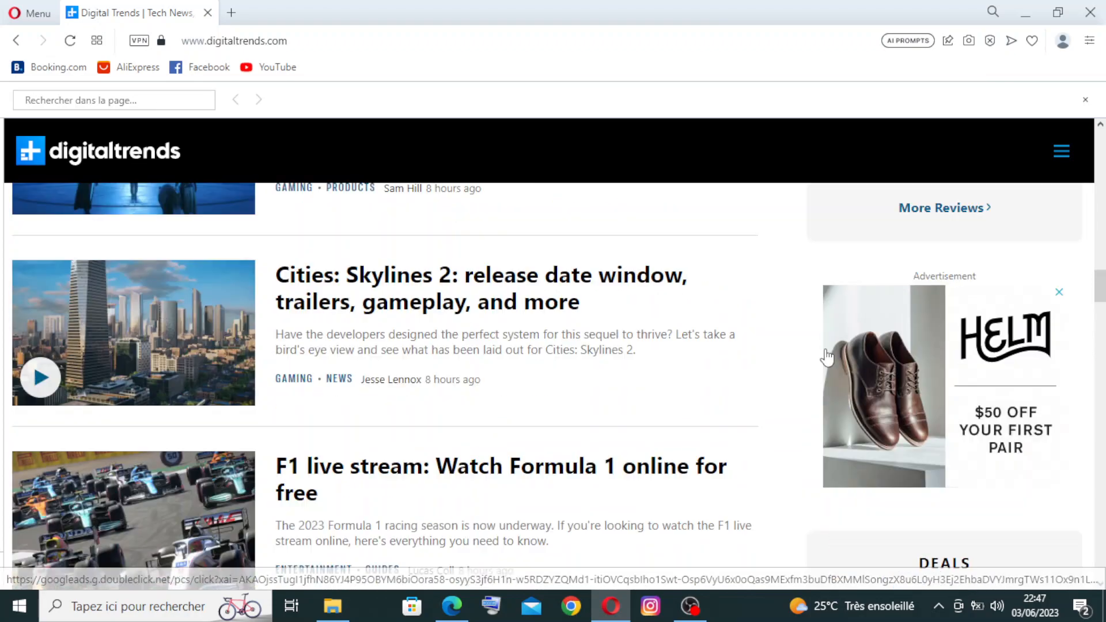
scroll(down, 3)
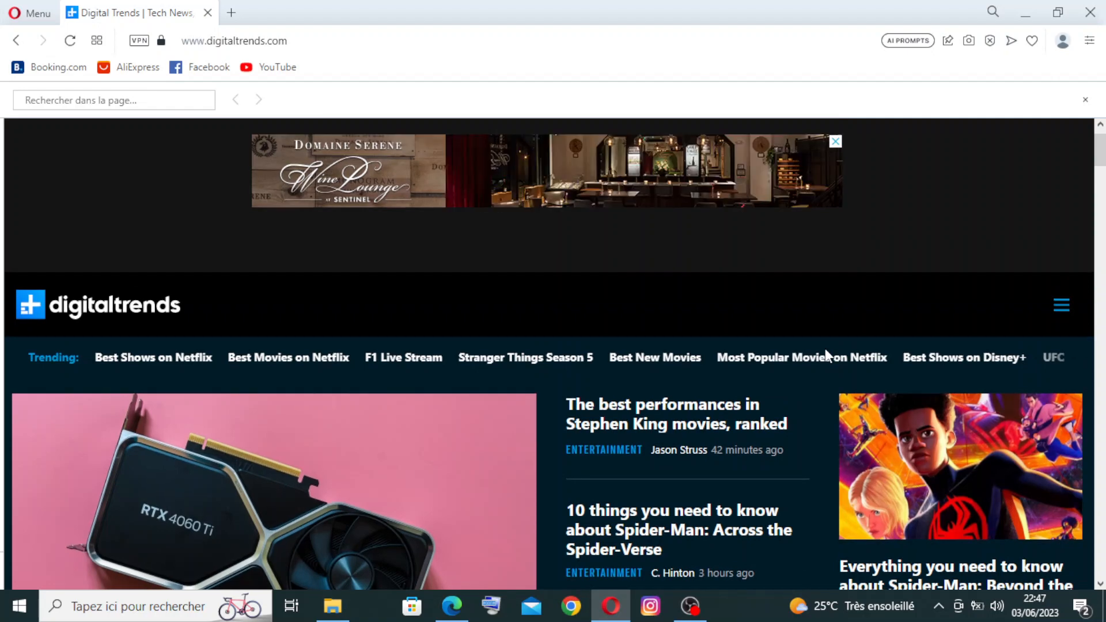
scroll(down, 3)
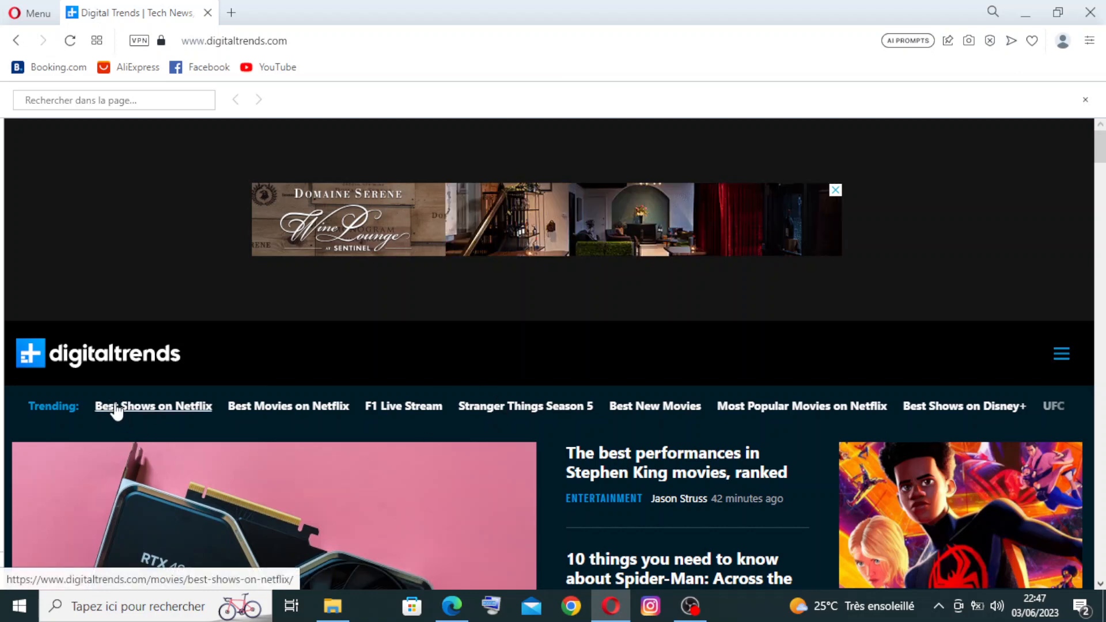
mouse_move(287, 406)
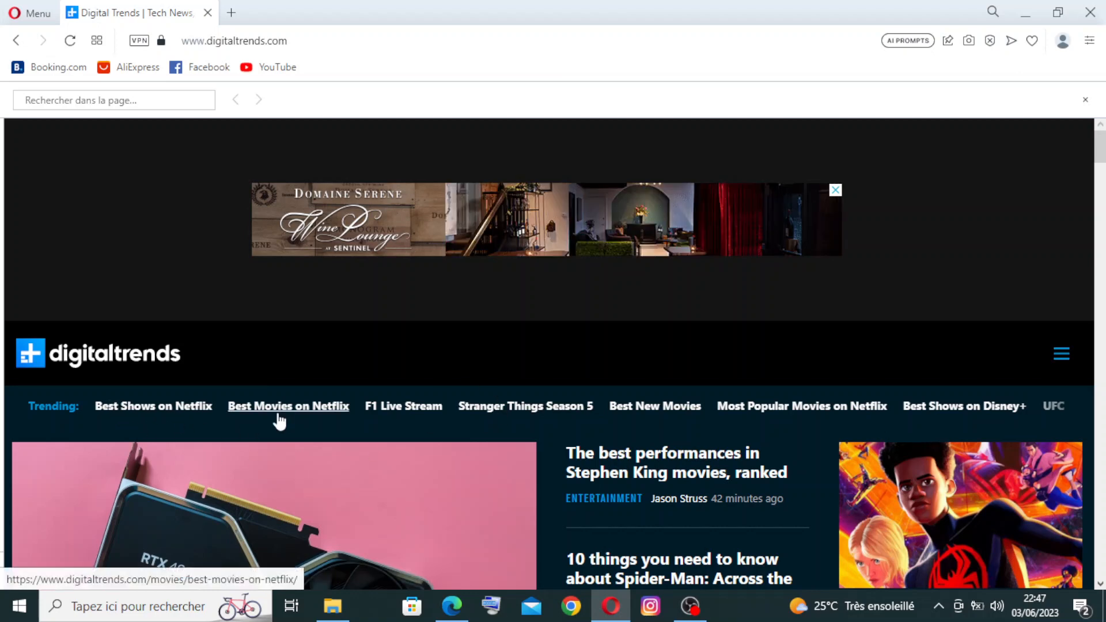
mouse_move(403, 405)
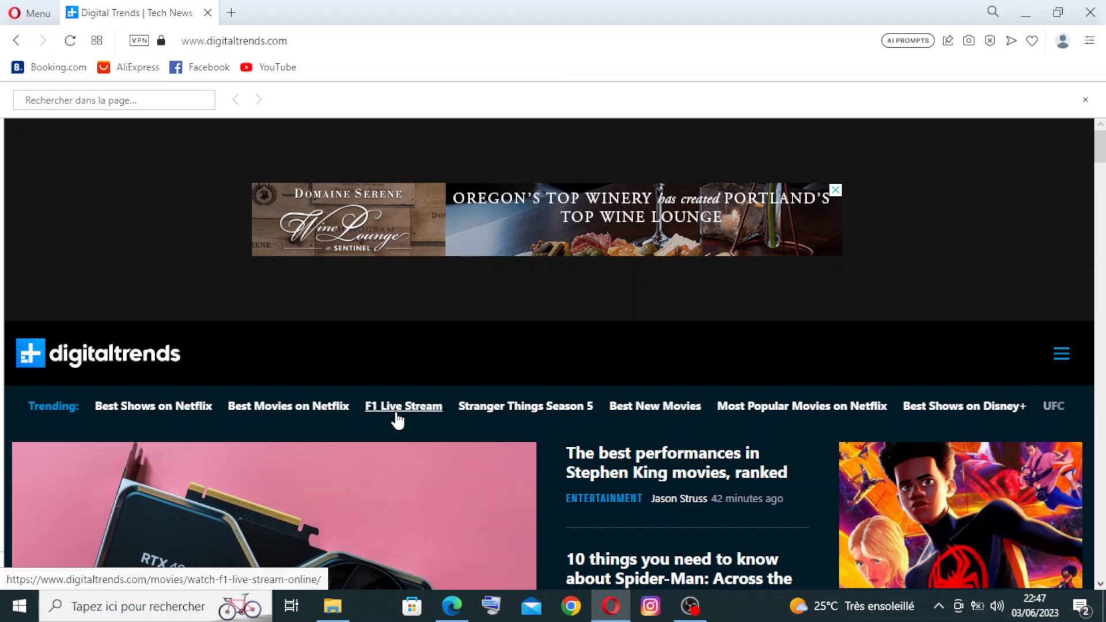
mouse_move(525, 405)
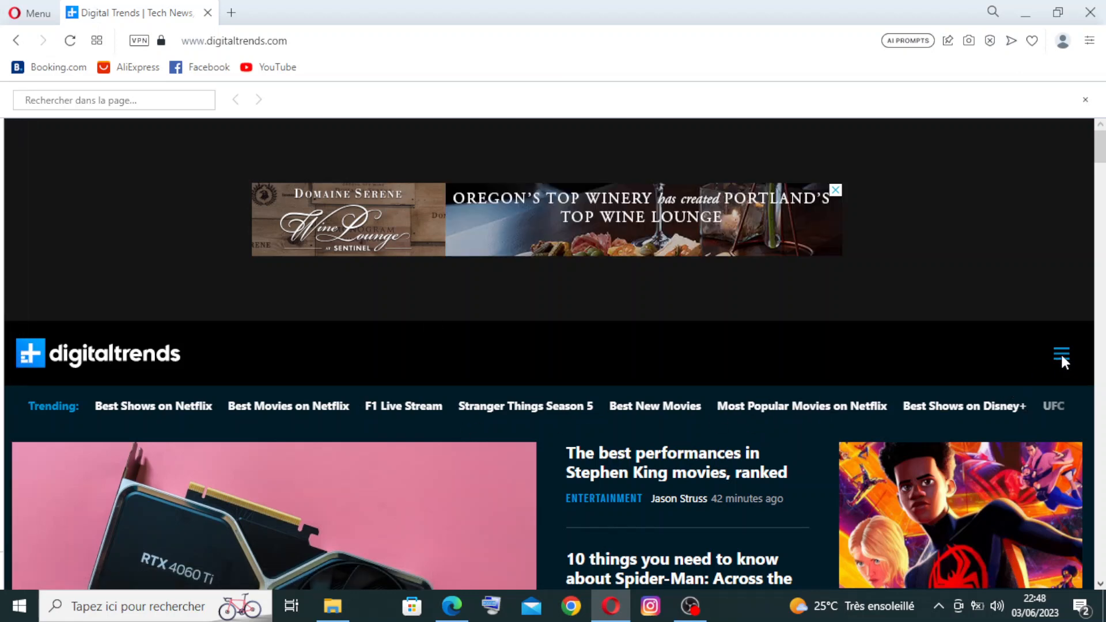
Step: Expand Computing in the site menu to show its trending topics, reviews and guides
click(1061, 354)
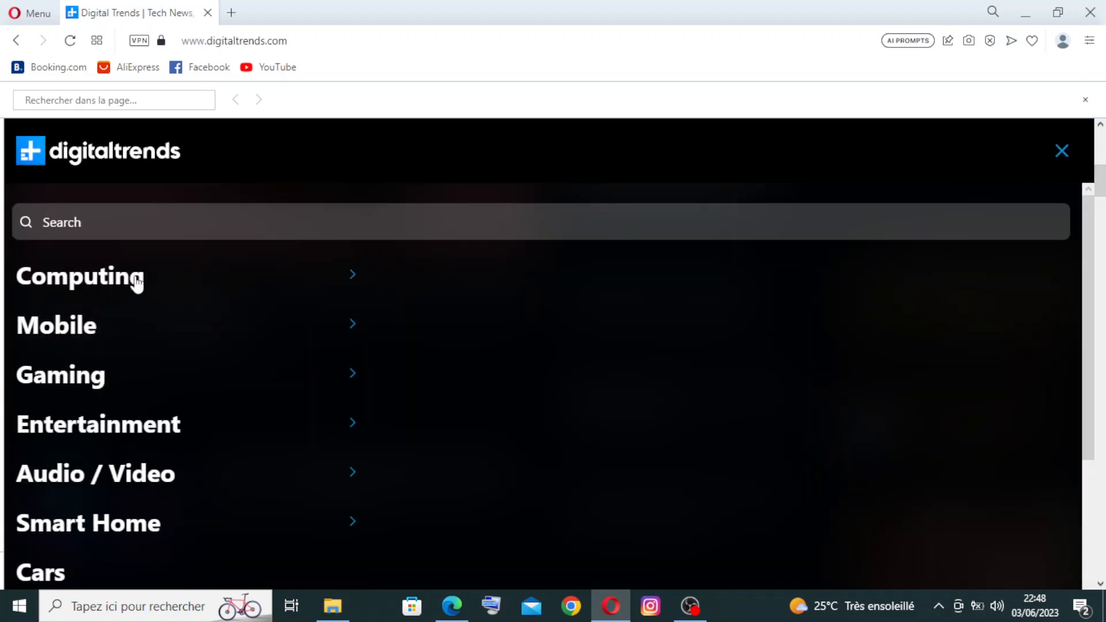
click(80, 275)
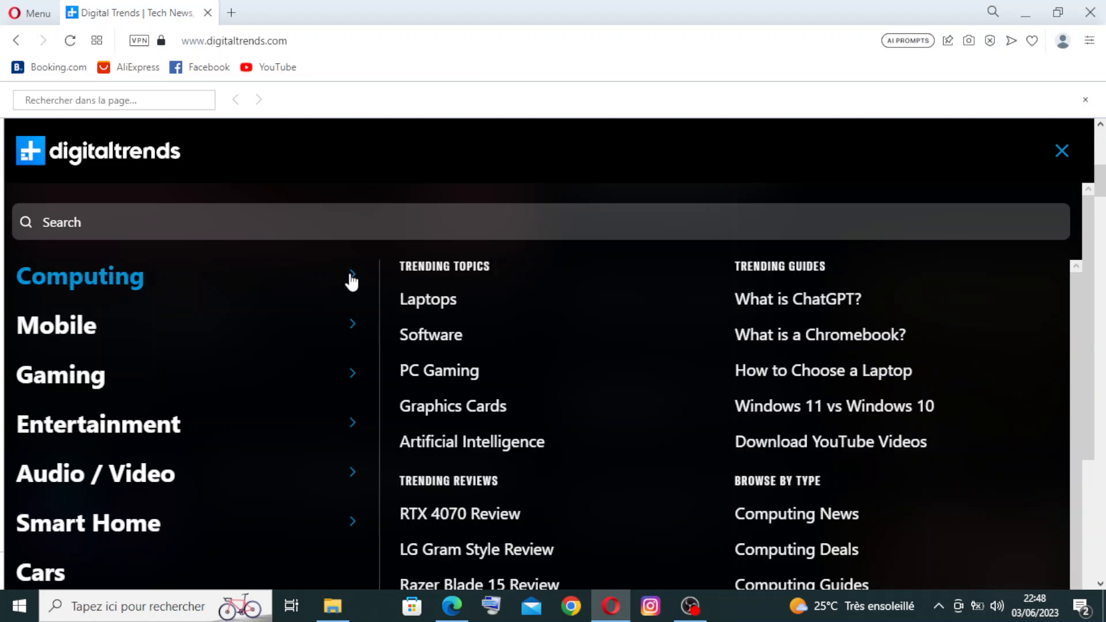
mouse_move(819, 334)
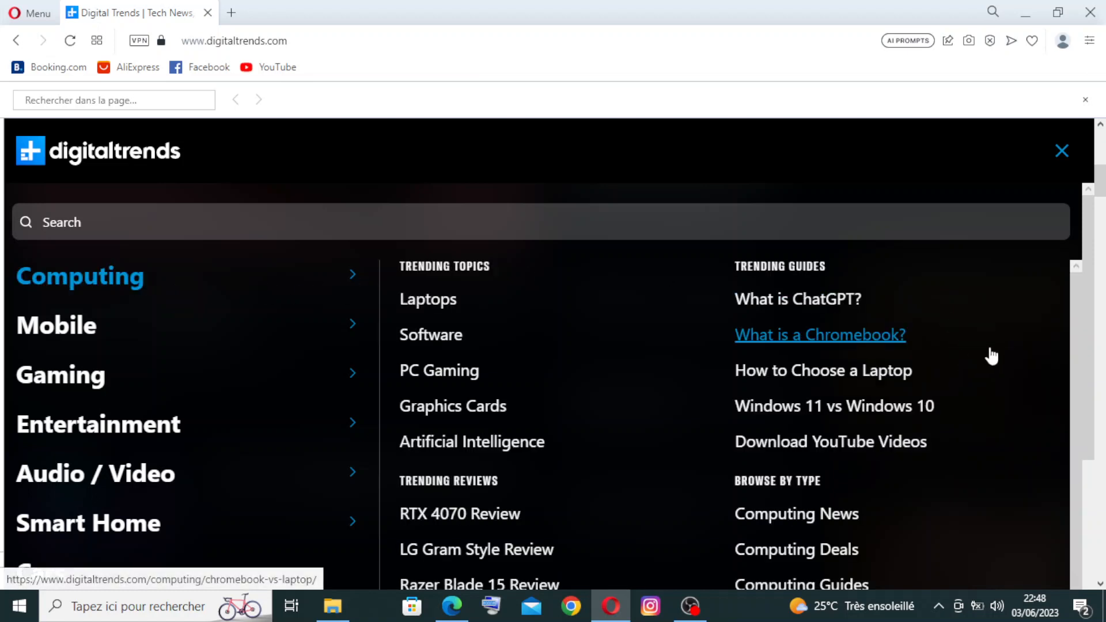
scroll(down, 3)
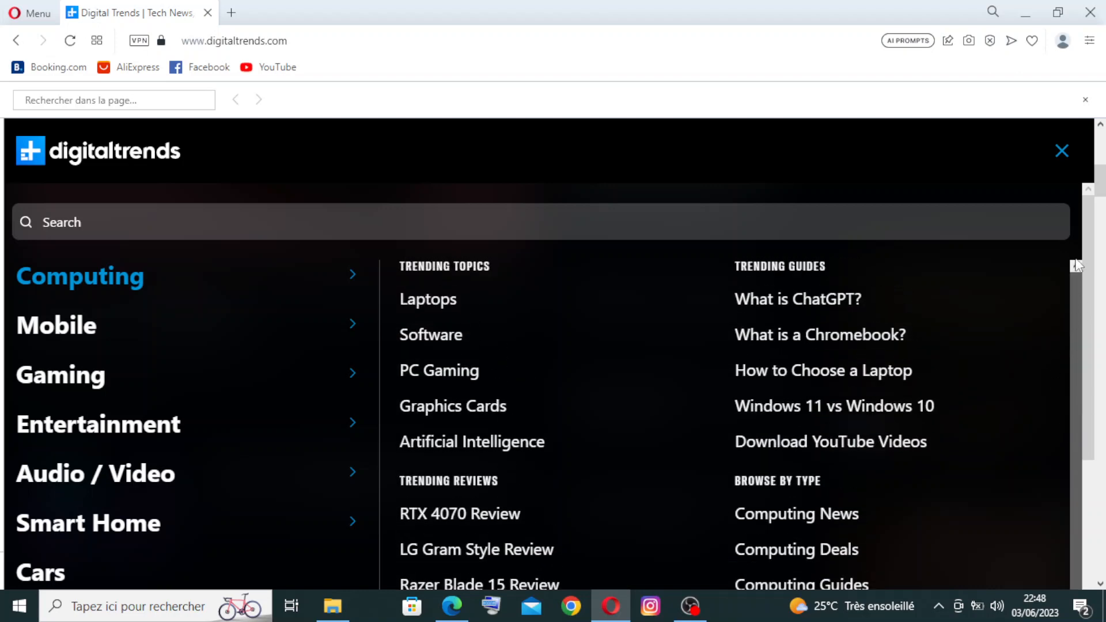
mouse_move(415, 222)
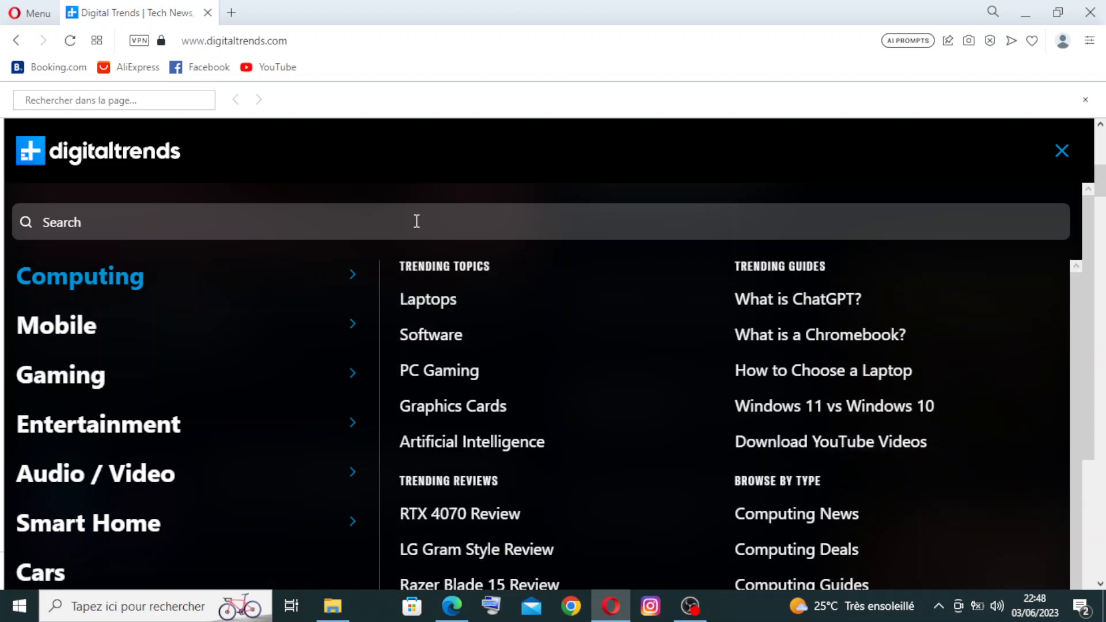
mouse_move(822, 370)
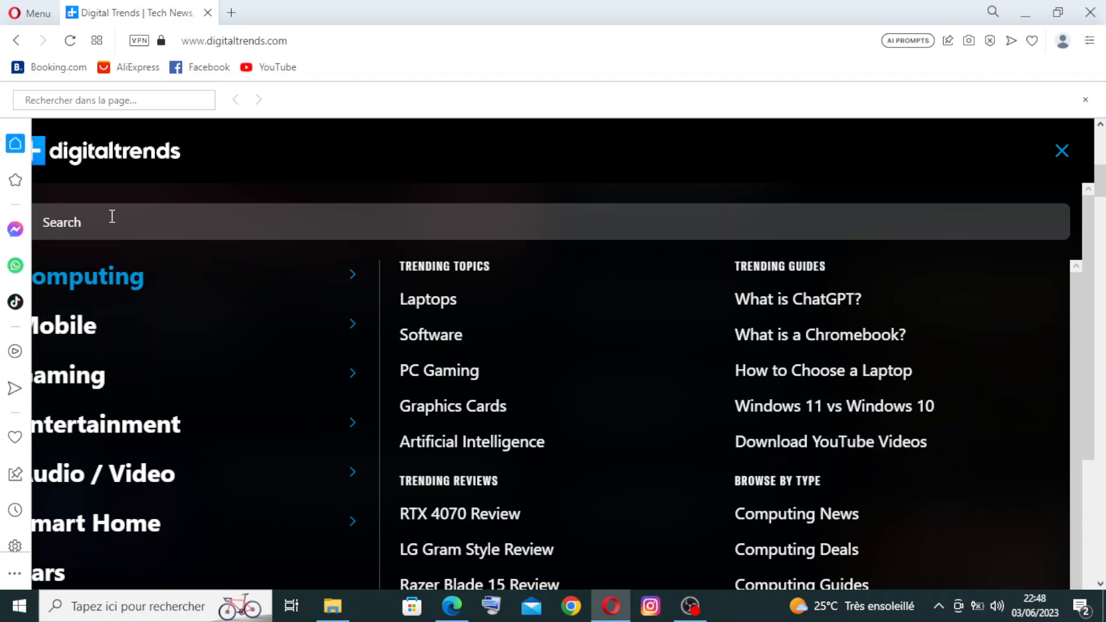
mouse_move(455, 405)
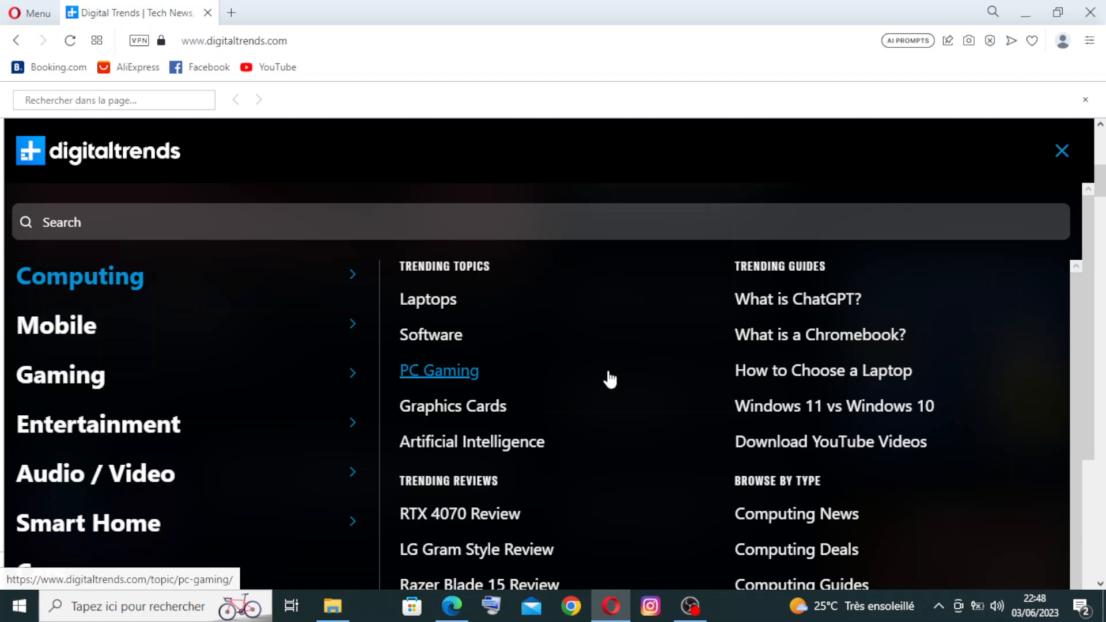
mouse_move(708, 388)
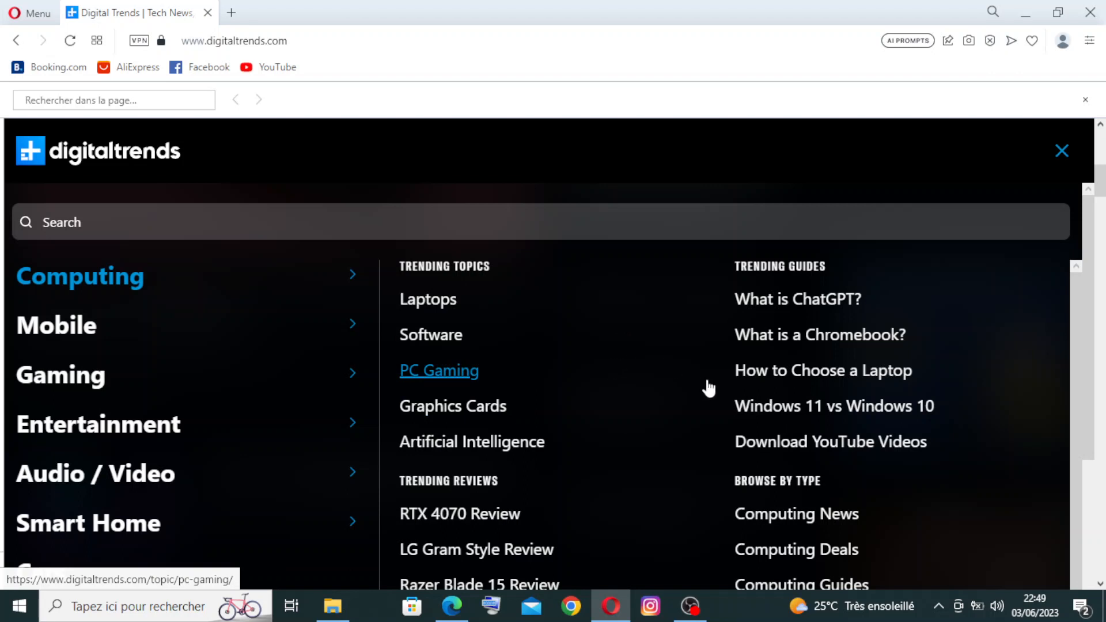
mouse_move(822, 369)
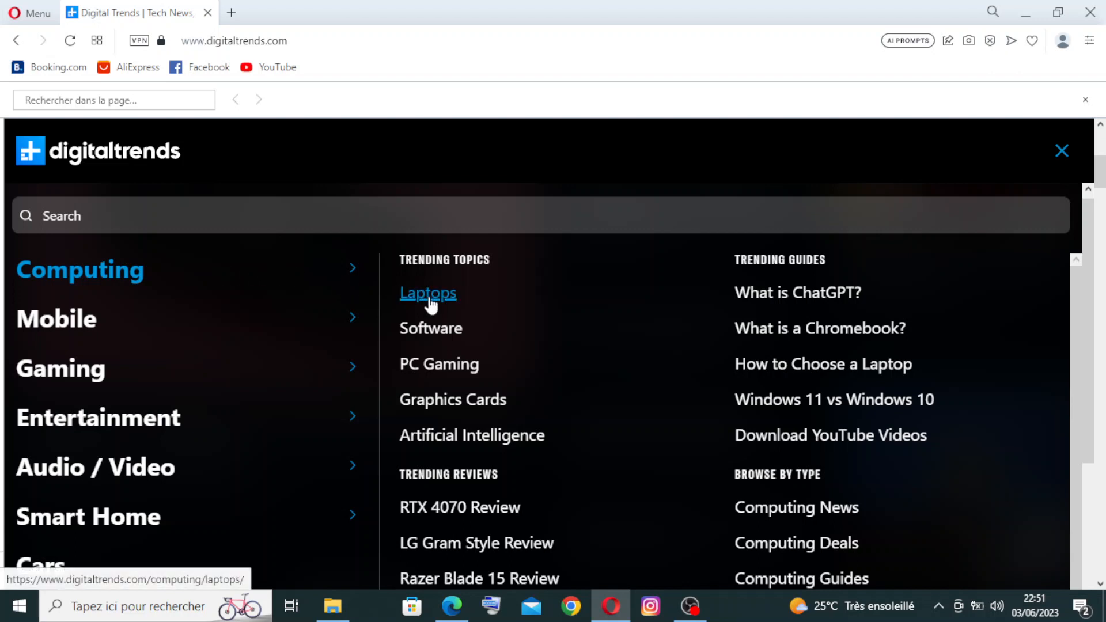
Step: Go to the Laptops topic page, dismiss the ad pop-up, and browse its latest laptop news
click(427, 293)
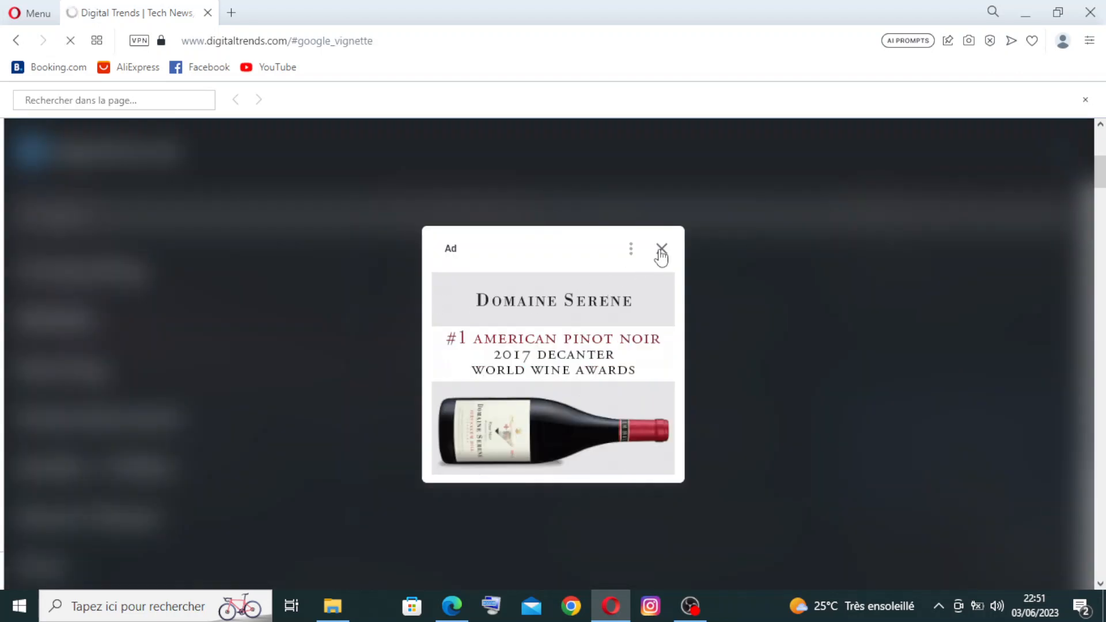
click(660, 249)
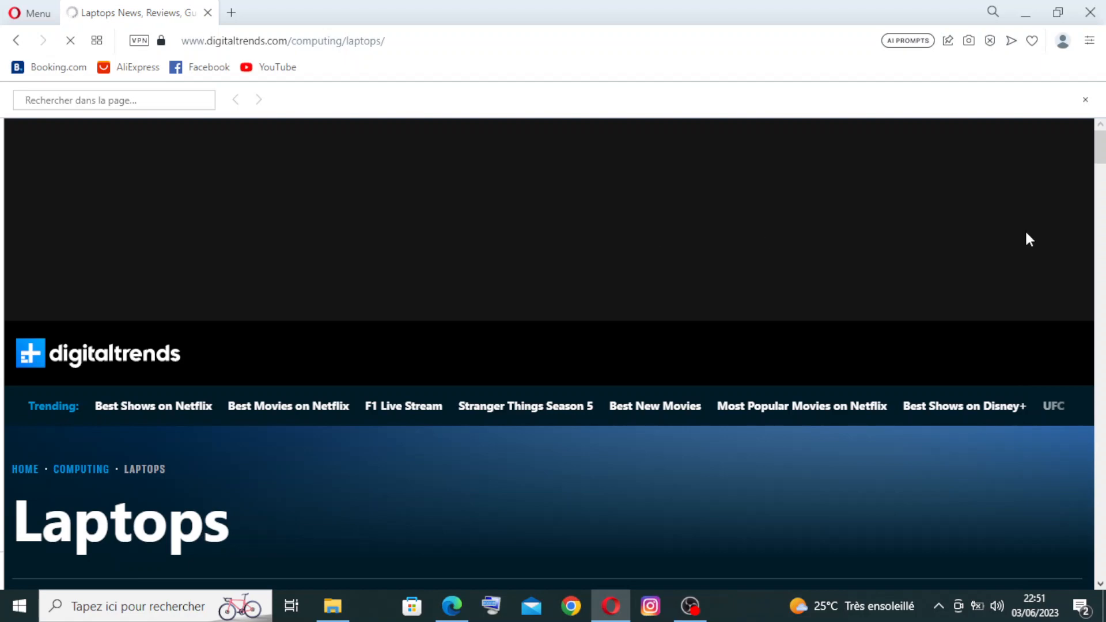
scroll(down, 3)
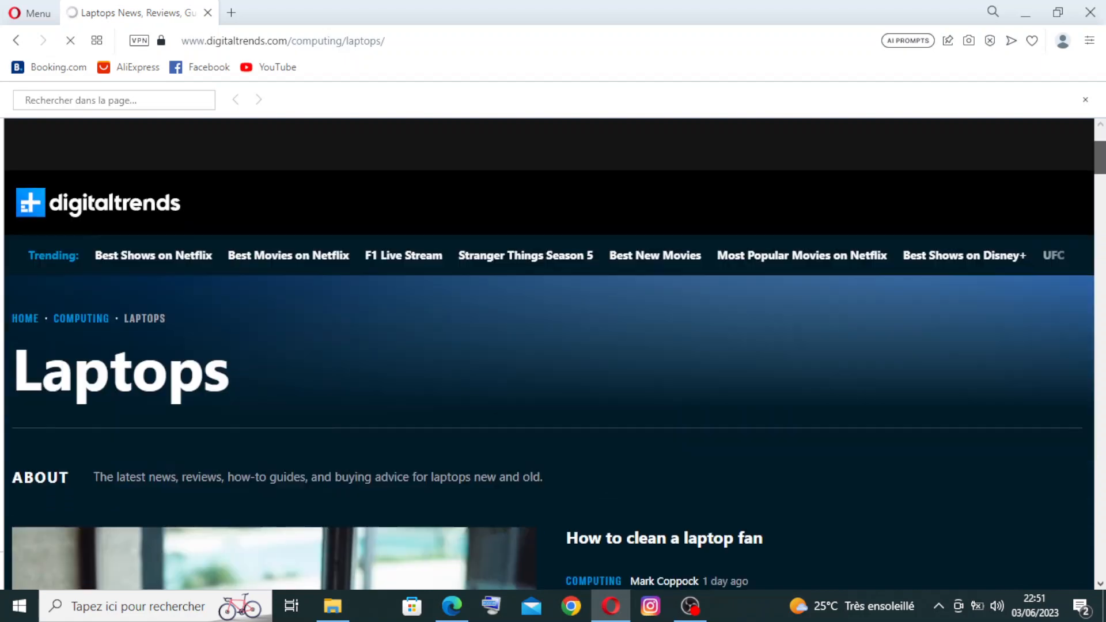
scroll(down, 3)
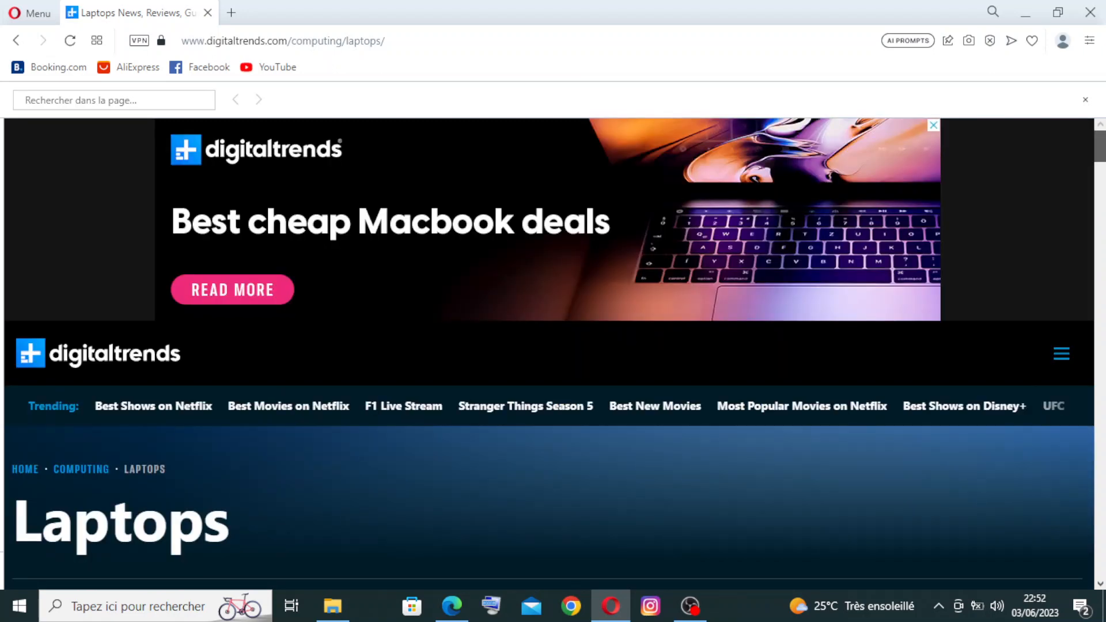
scroll(down, 3)
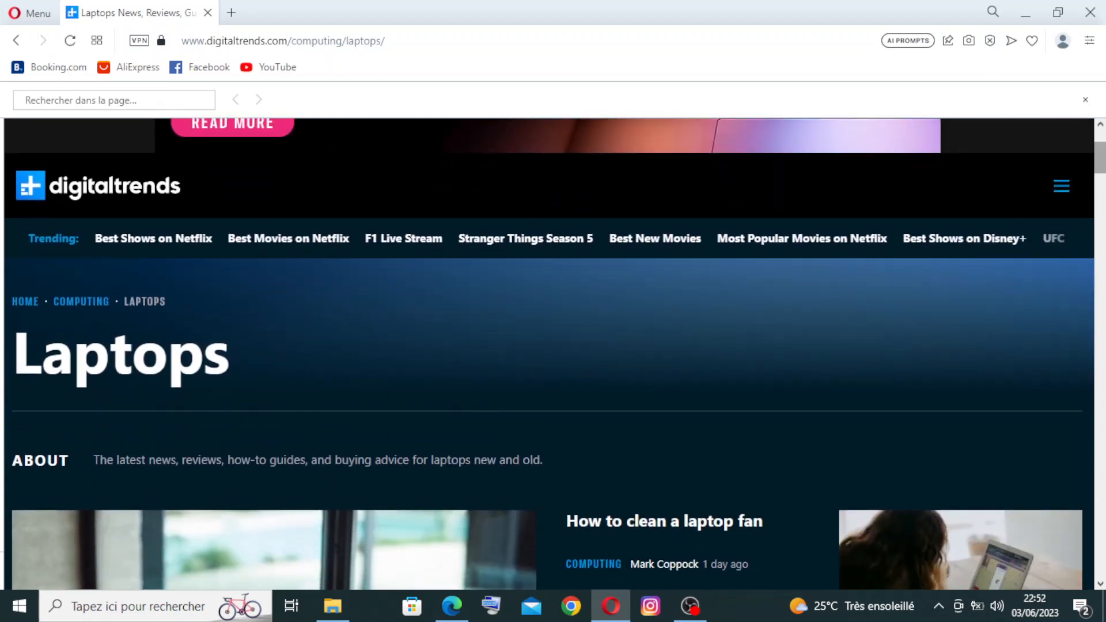
scroll(down, 3)
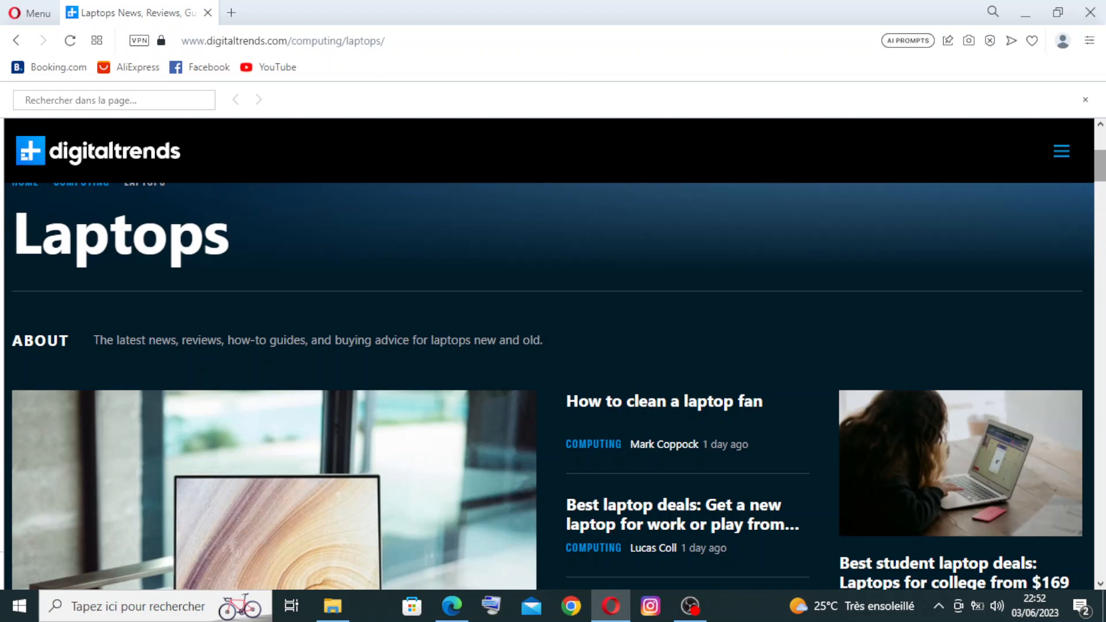
scroll(down, 3)
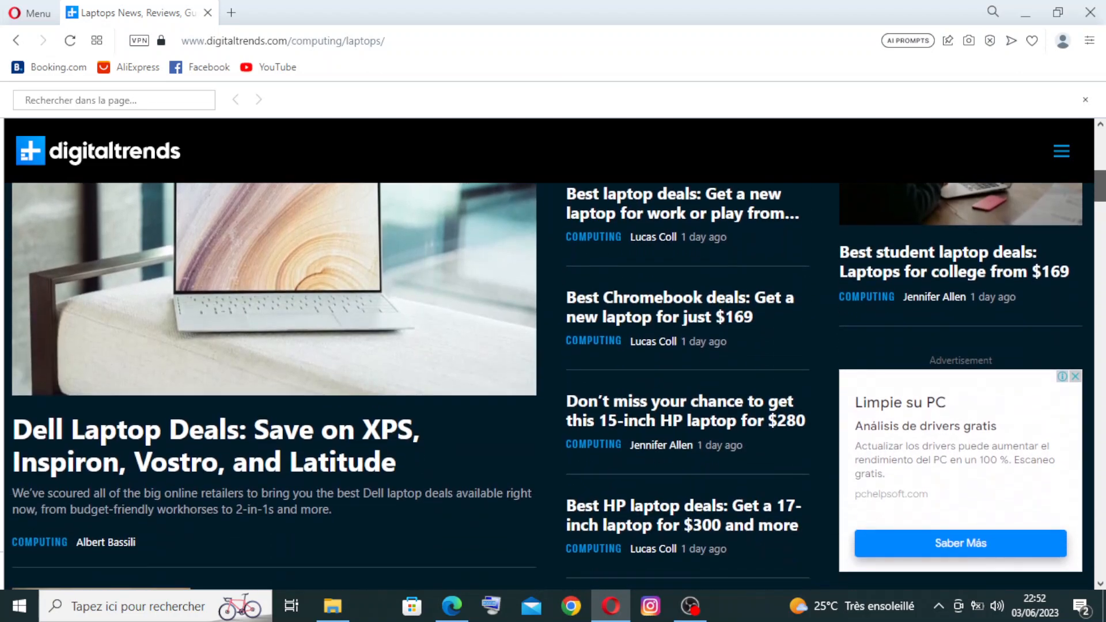
Step: Continue through the laptop deal articles down to the Lenovo and Dell XPS stories
scroll(down, 3)
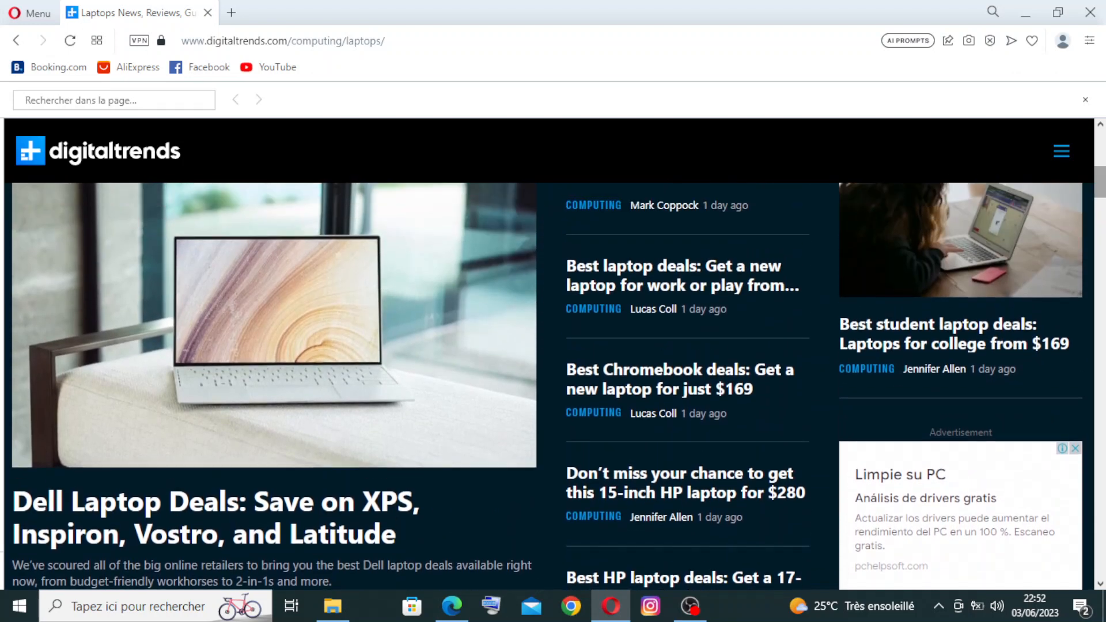
scroll(down, 3)
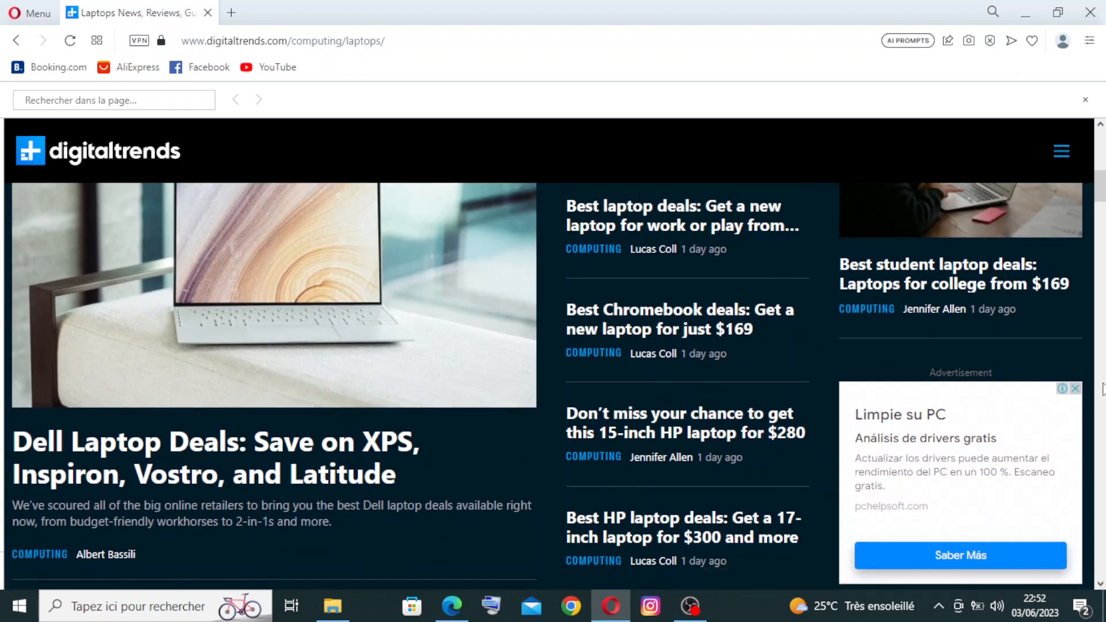
scroll(down, 3)
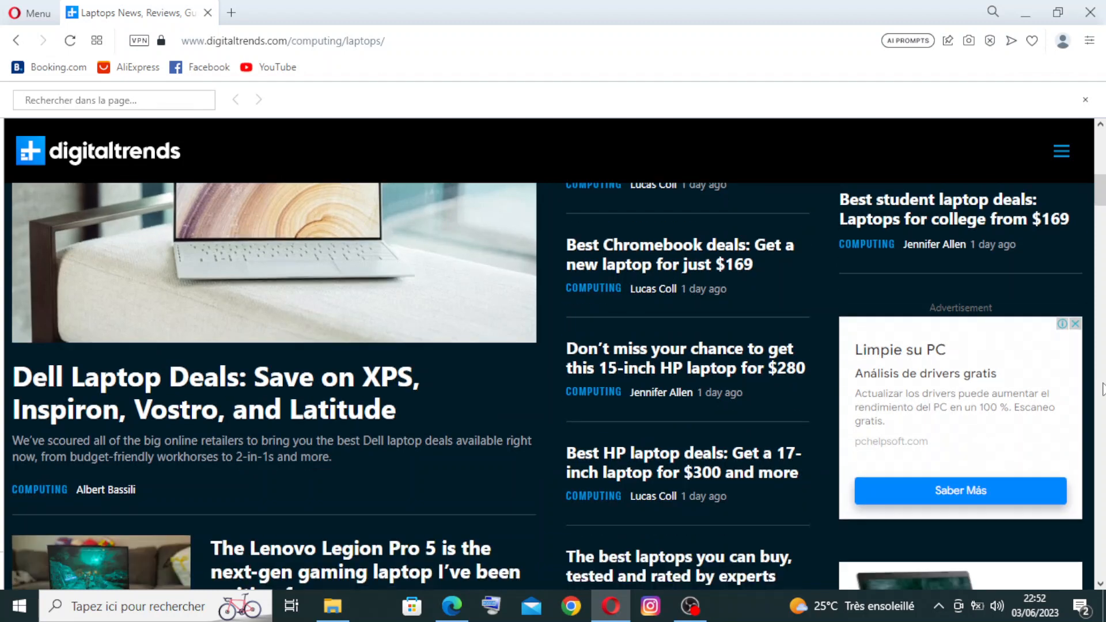
mouse_move(17, 400)
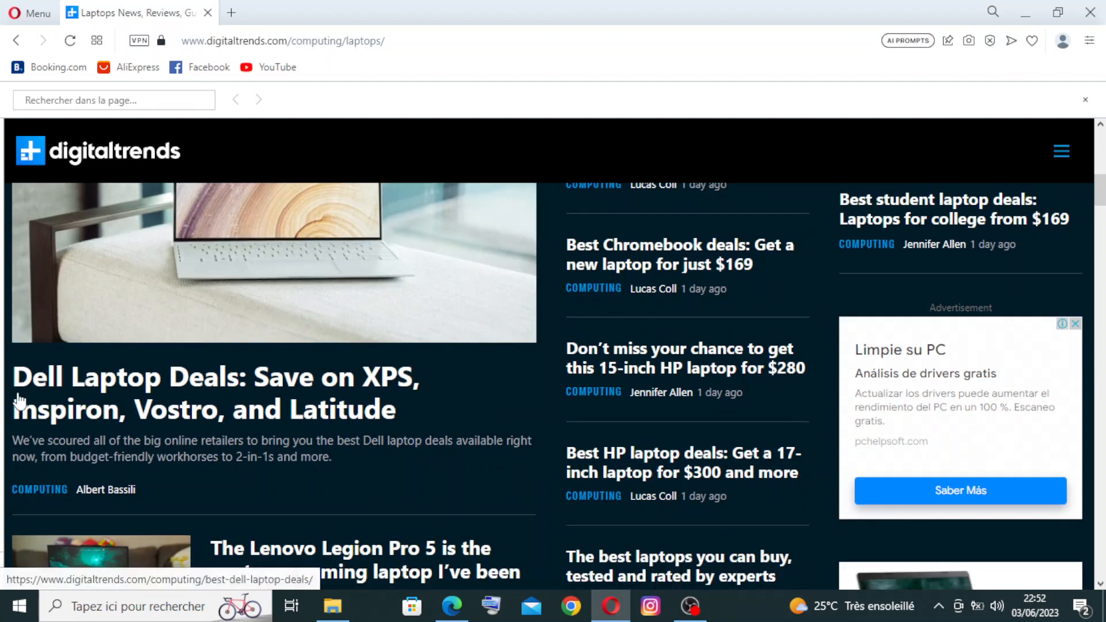
mouse_move(346, 388)
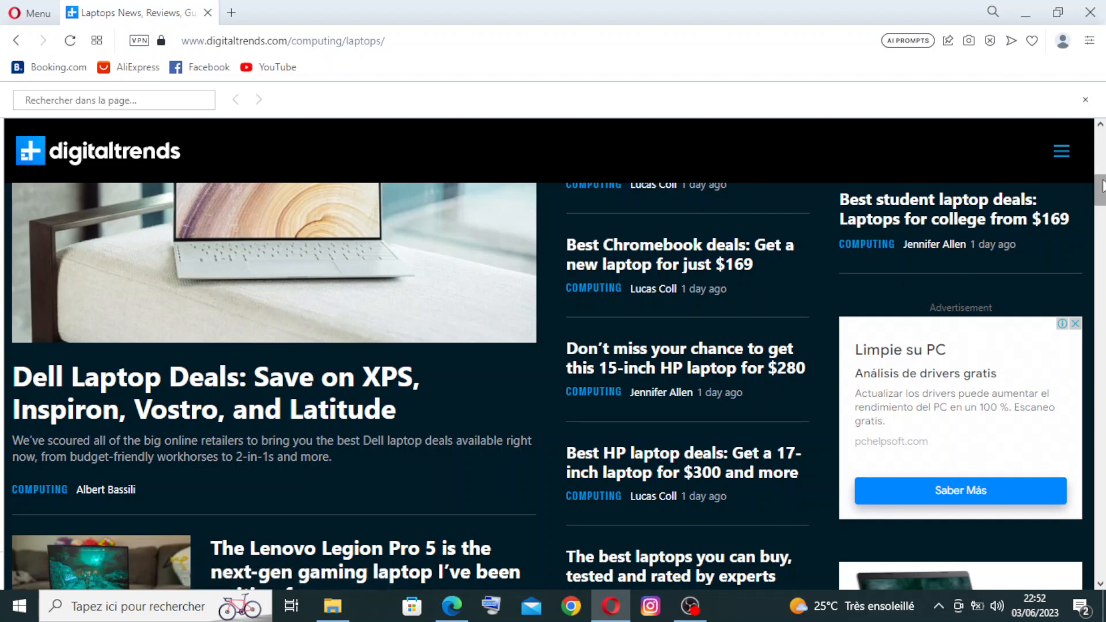
scroll(down, 3)
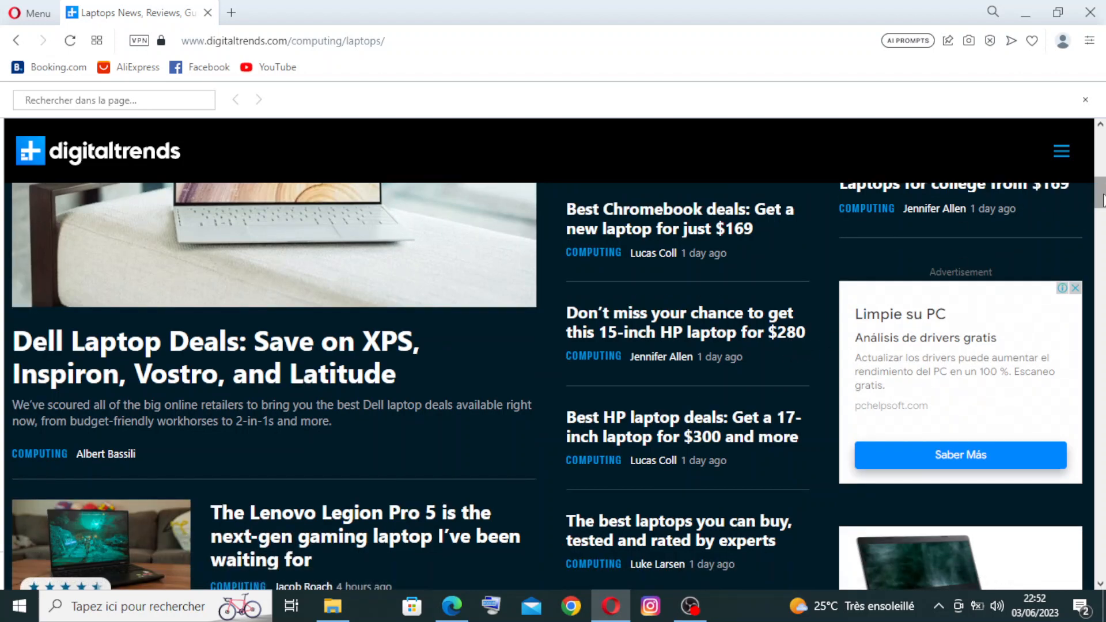
scroll(down, 3)
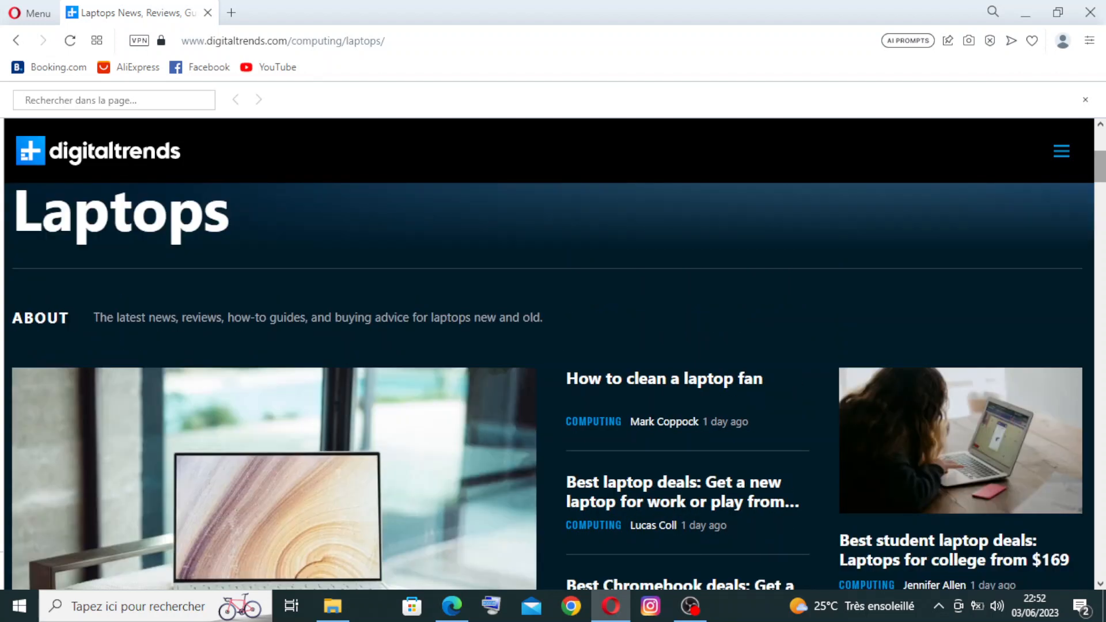
scroll(down, 3)
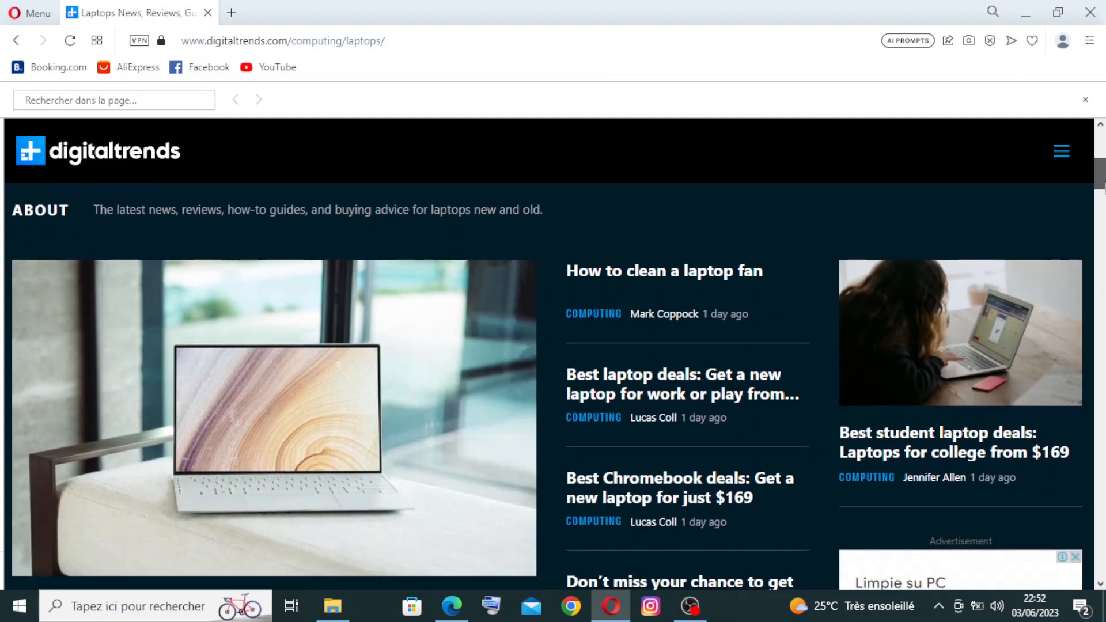
scroll(down, 3)
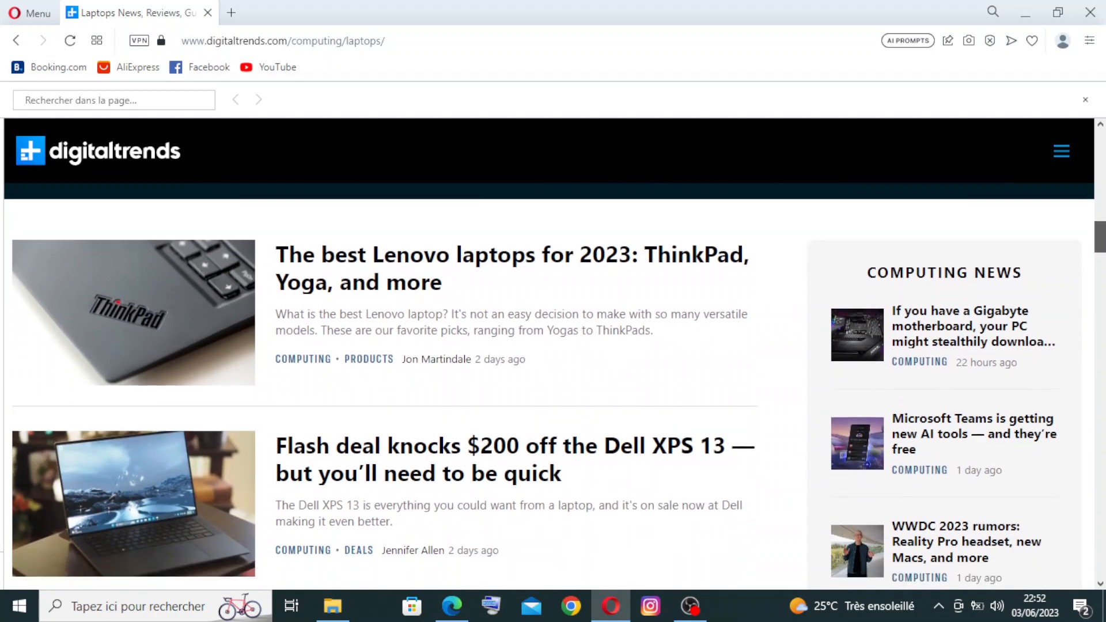
scroll(down, 3)
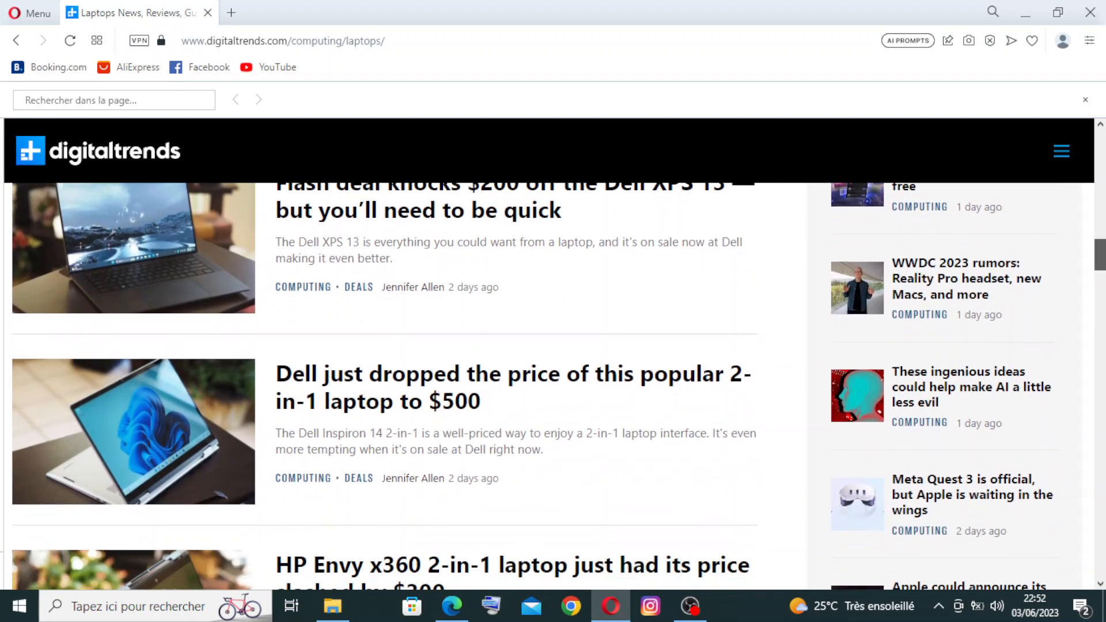
scroll(down, 3)
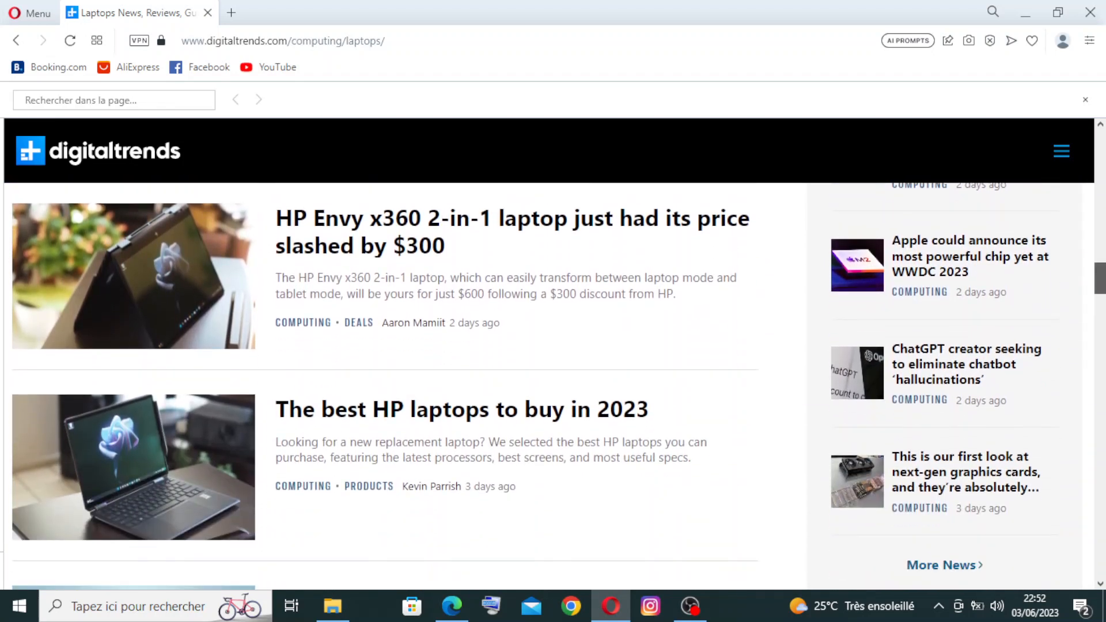
scroll(down, 3)
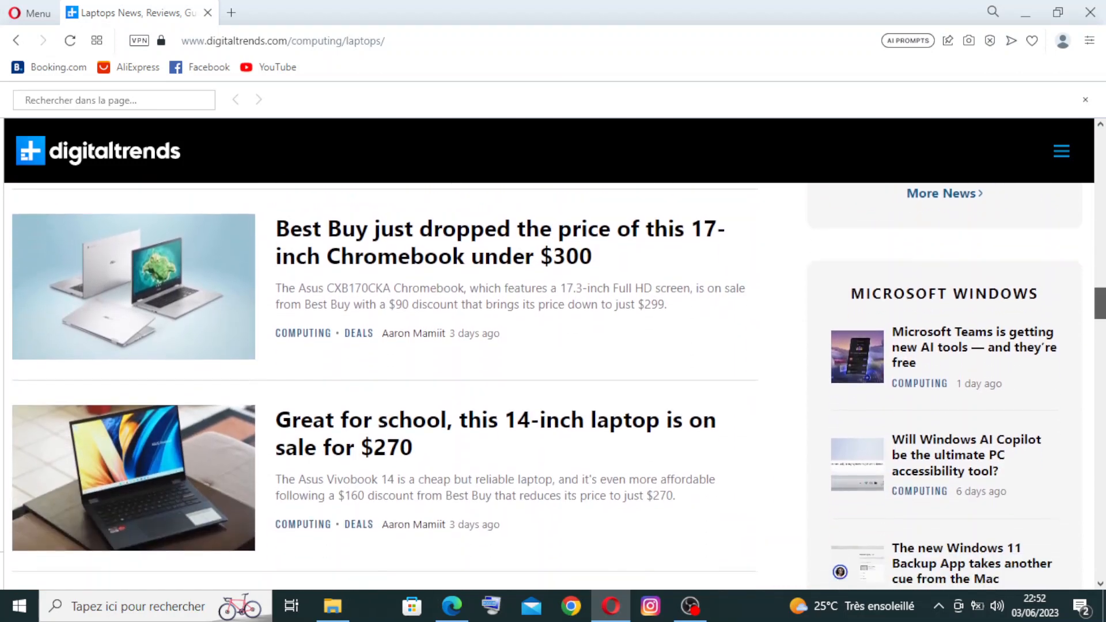
scroll(down, 3)
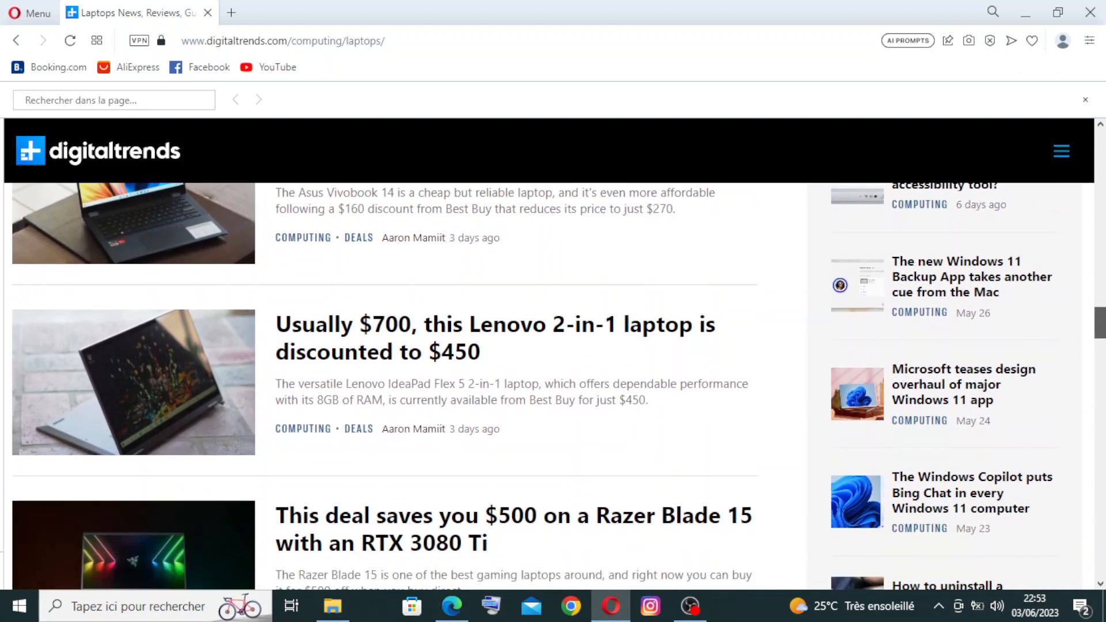
scroll(down, 3)
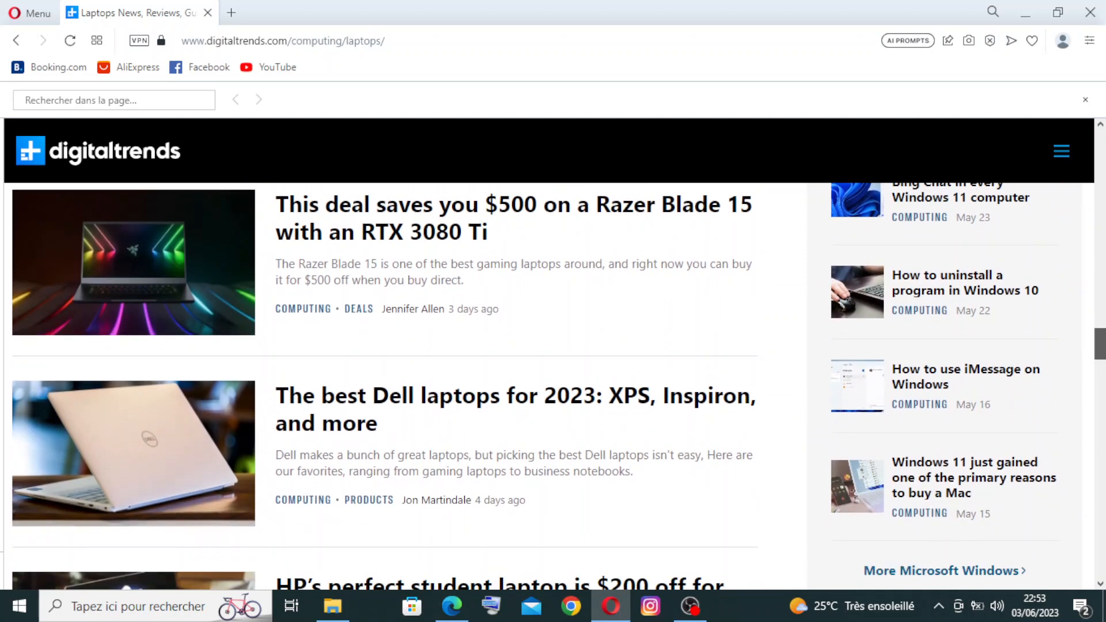
scroll(down, 3)
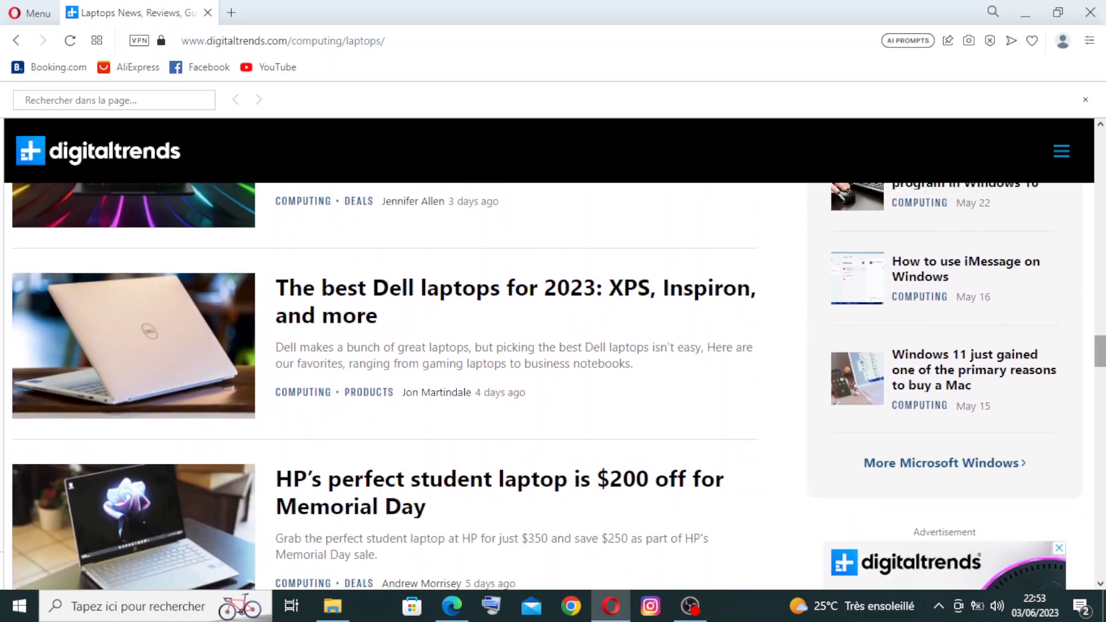
scroll(down, 3)
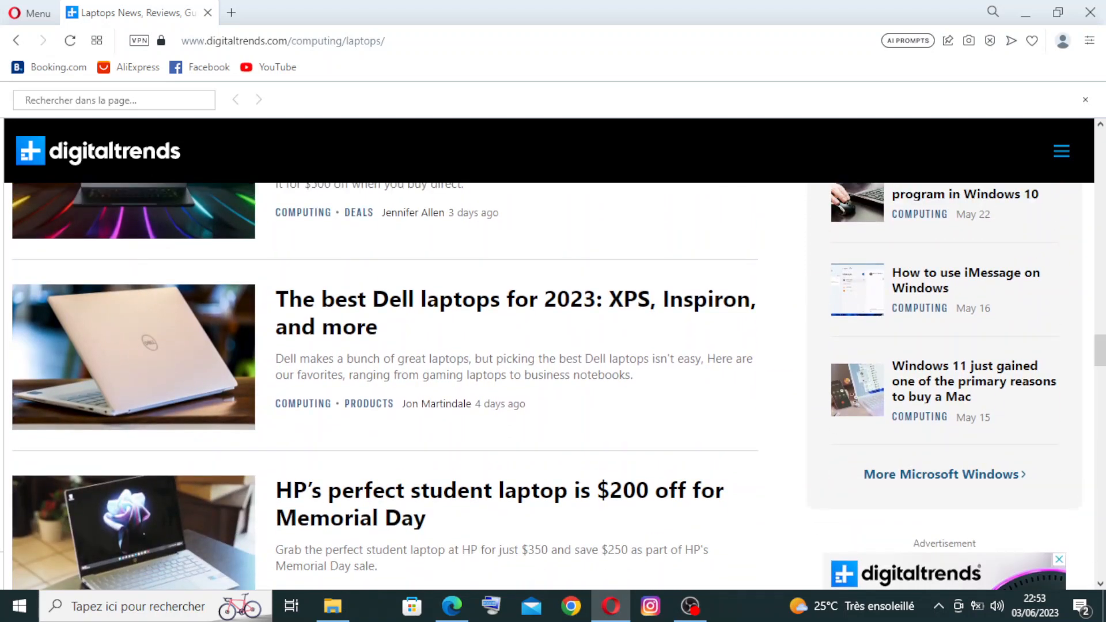
scroll(down, 3)
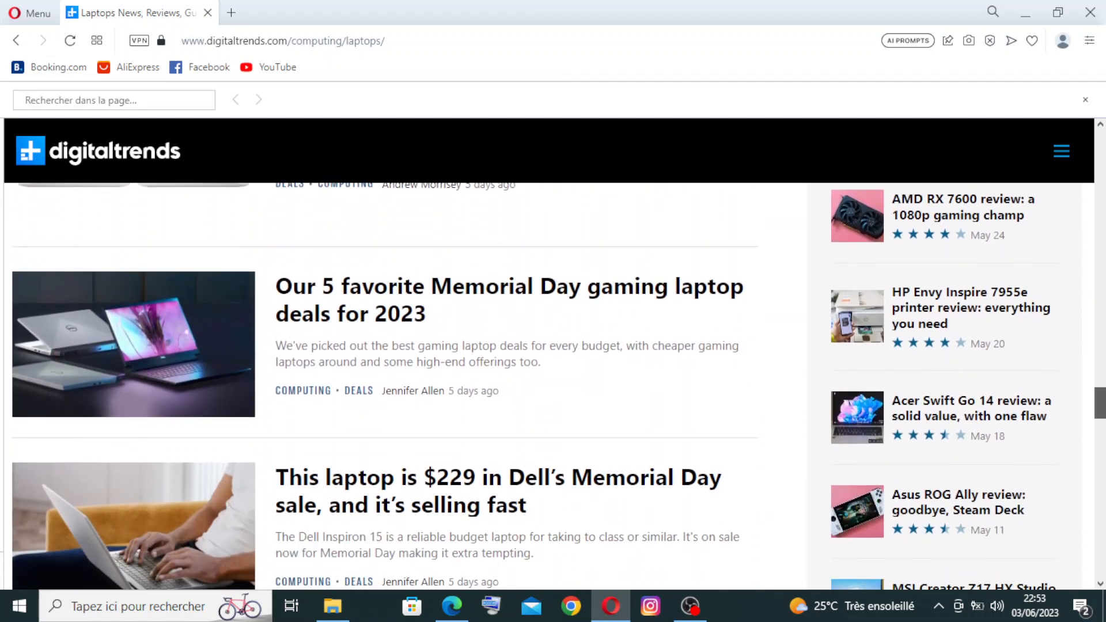
scroll(down, 3)
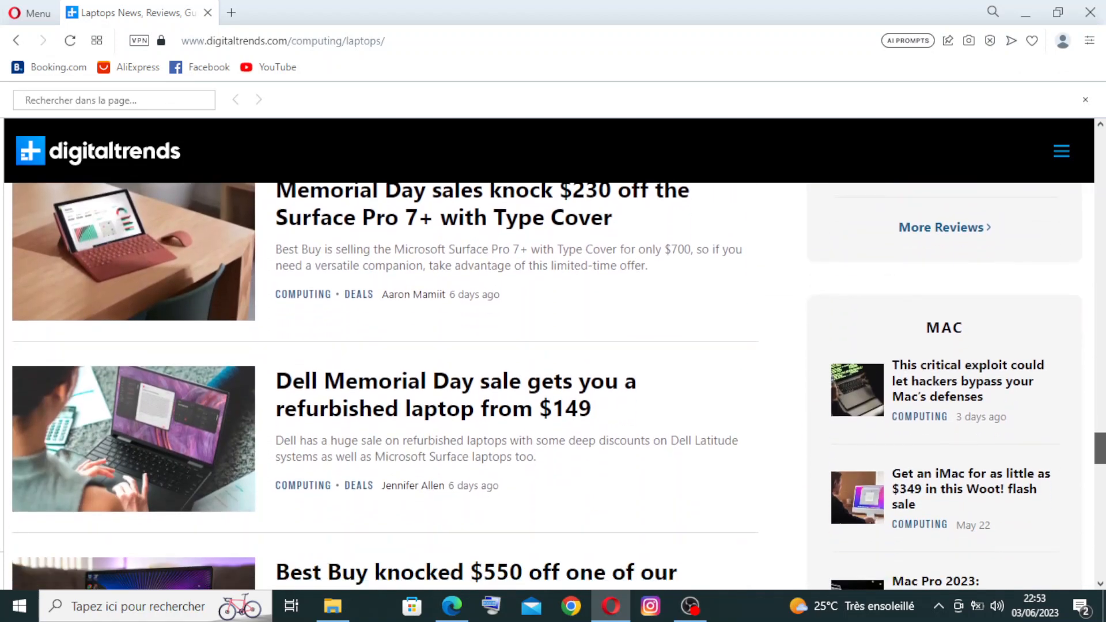
scroll(down, 3)
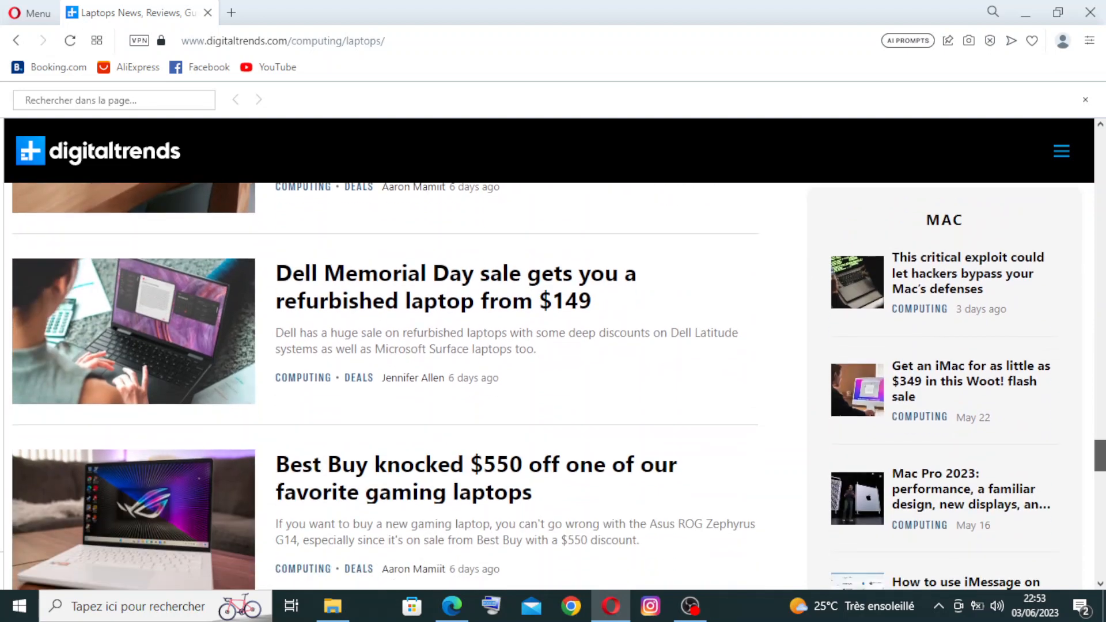
scroll(down, 3)
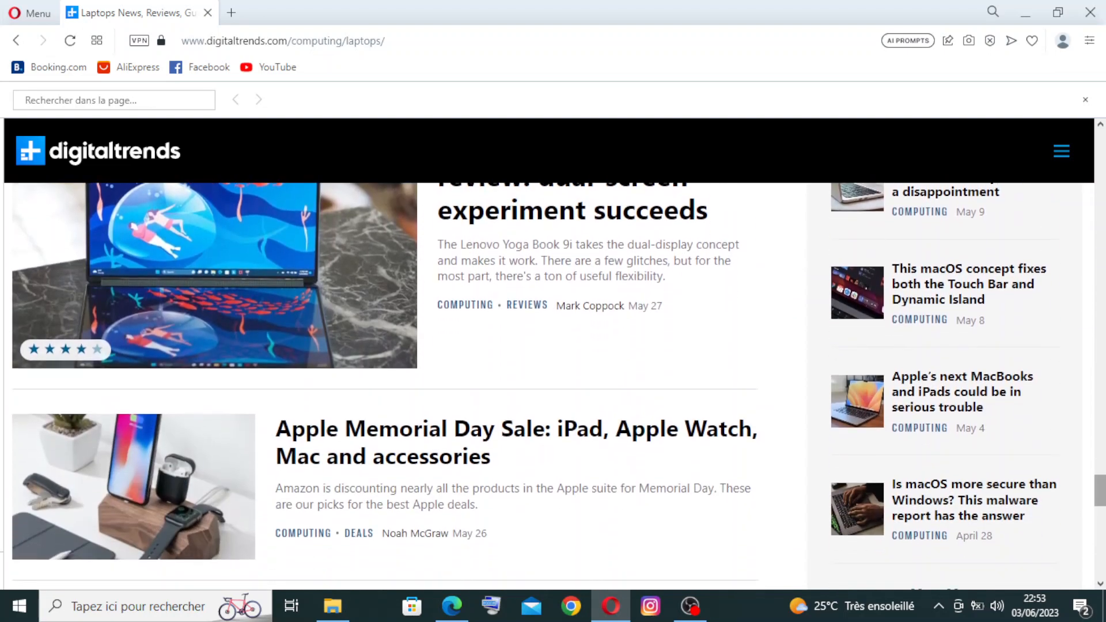
scroll(down, 3)
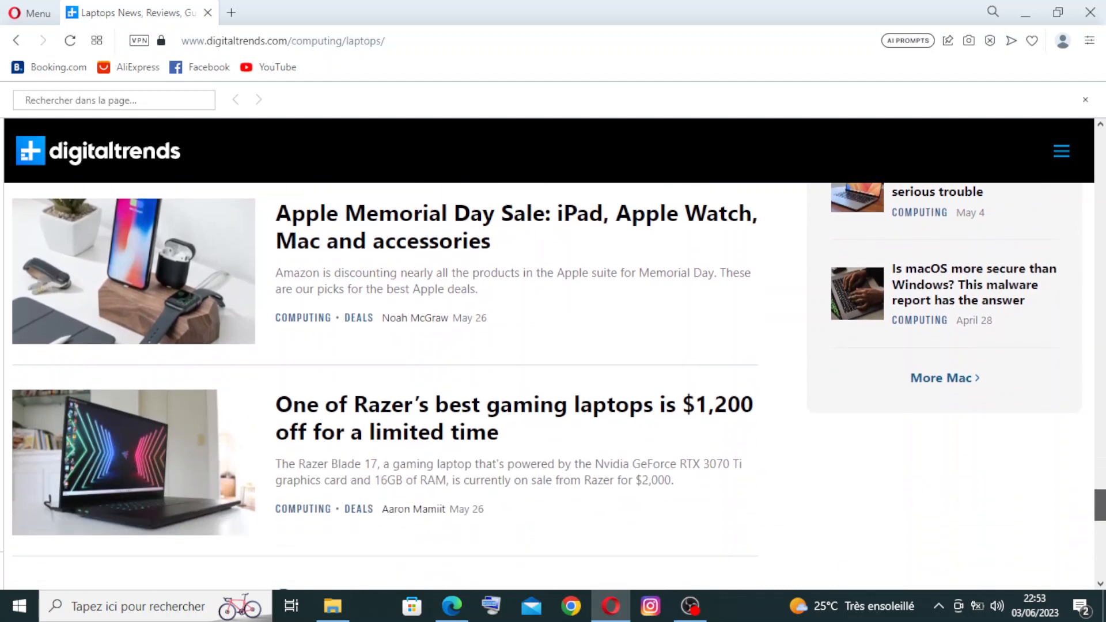
scroll(down, 3)
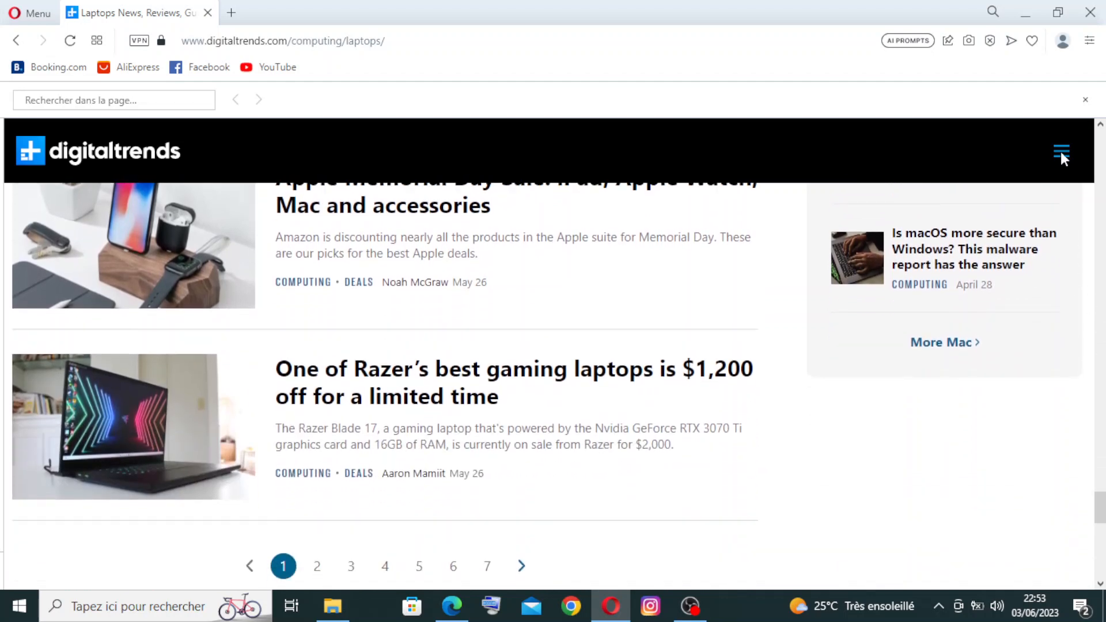
Step: Expand Mobile in the site menu to show its trending topics, reviews and guides
click(1061, 152)
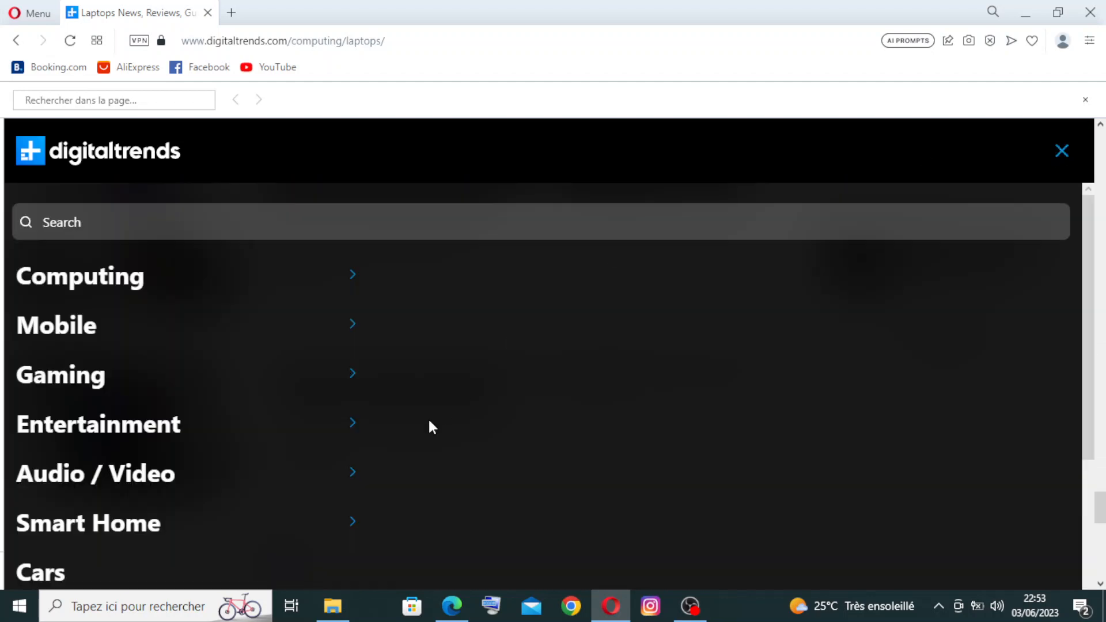
mouse_move(209, 528)
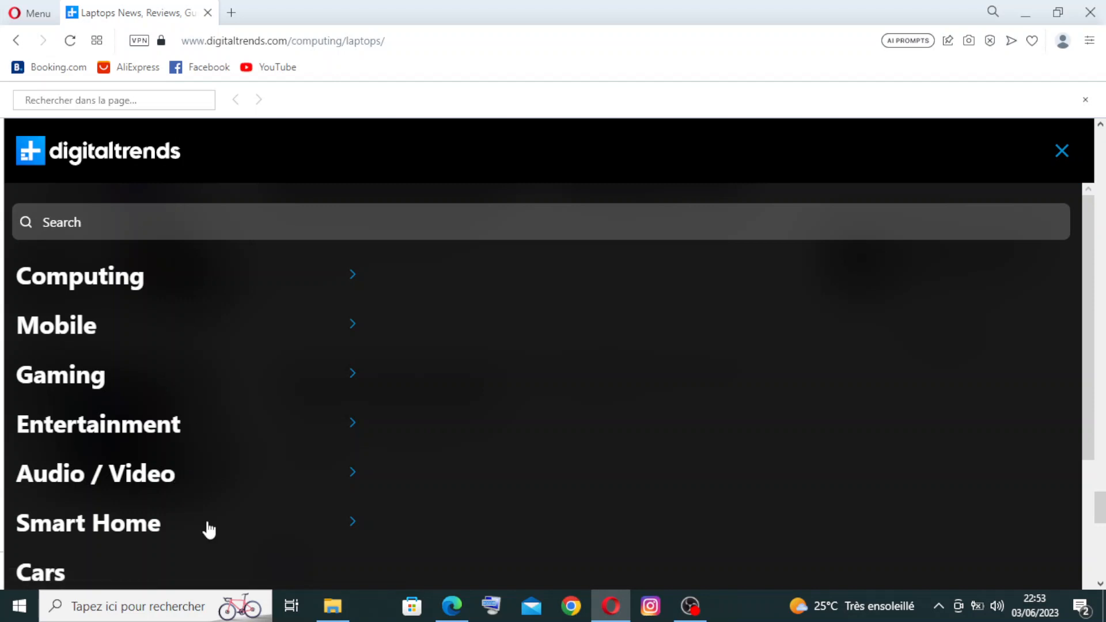
mouse_move(168, 444)
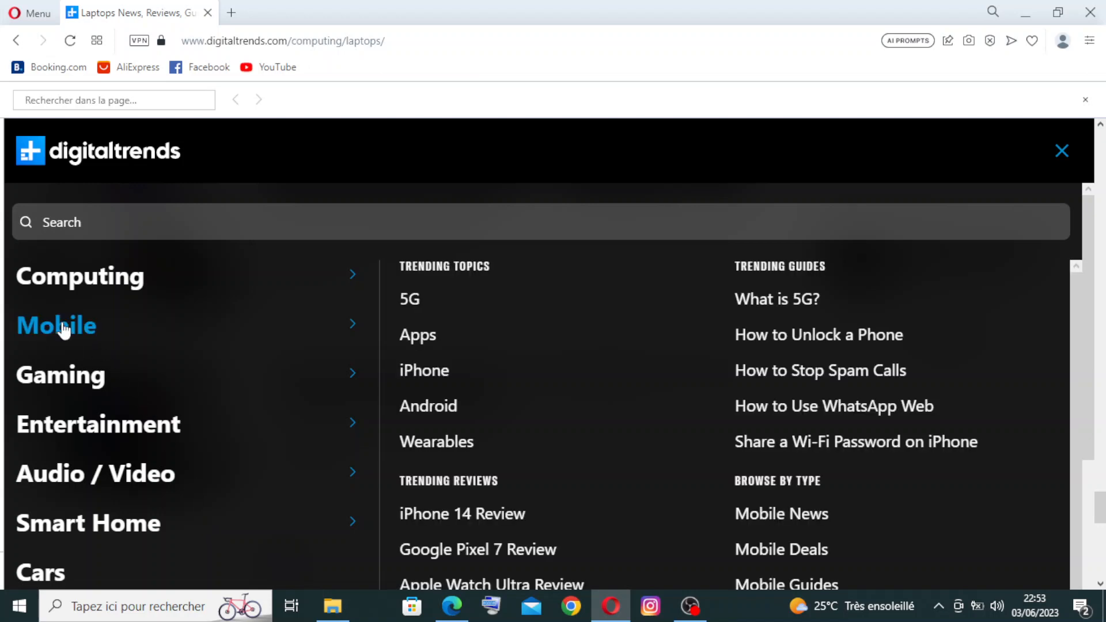
mouse_move(417, 334)
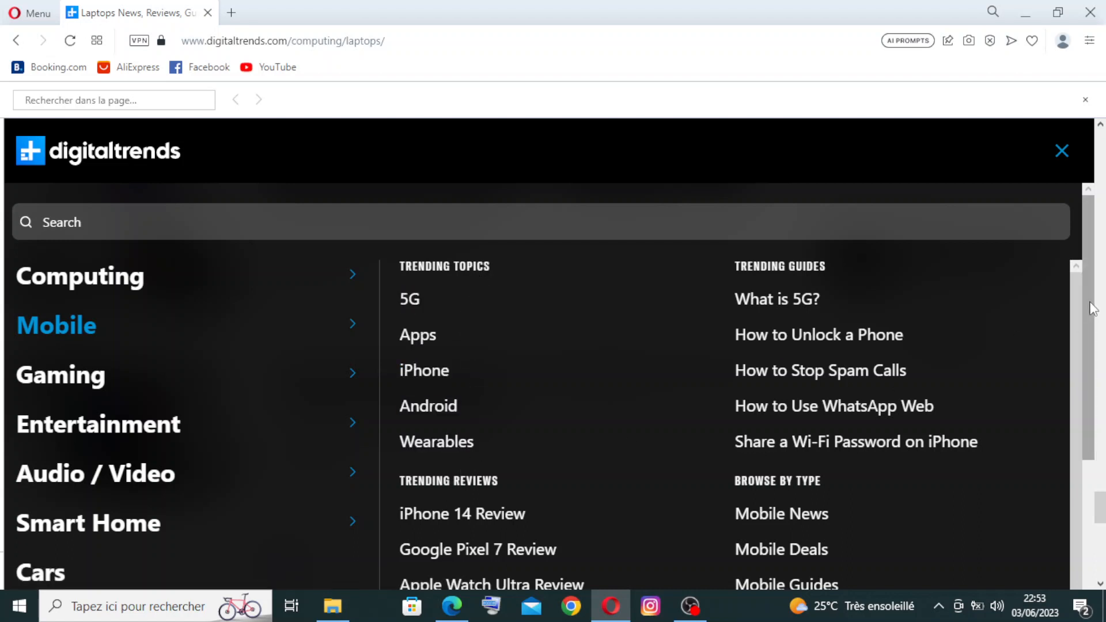
scroll(down, 3)
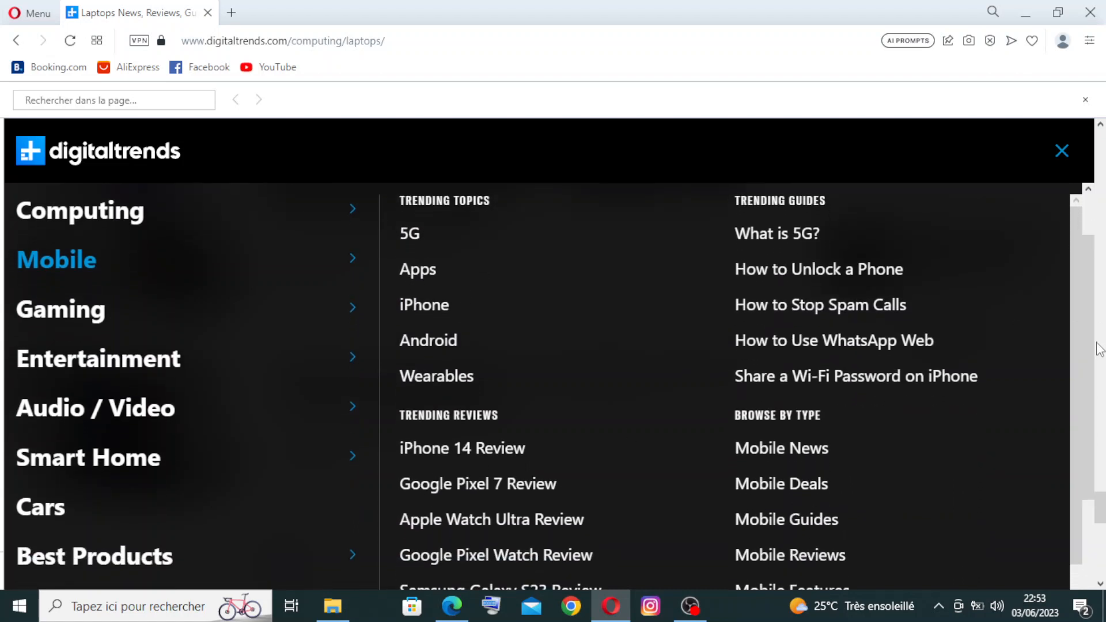
mouse_move(780, 448)
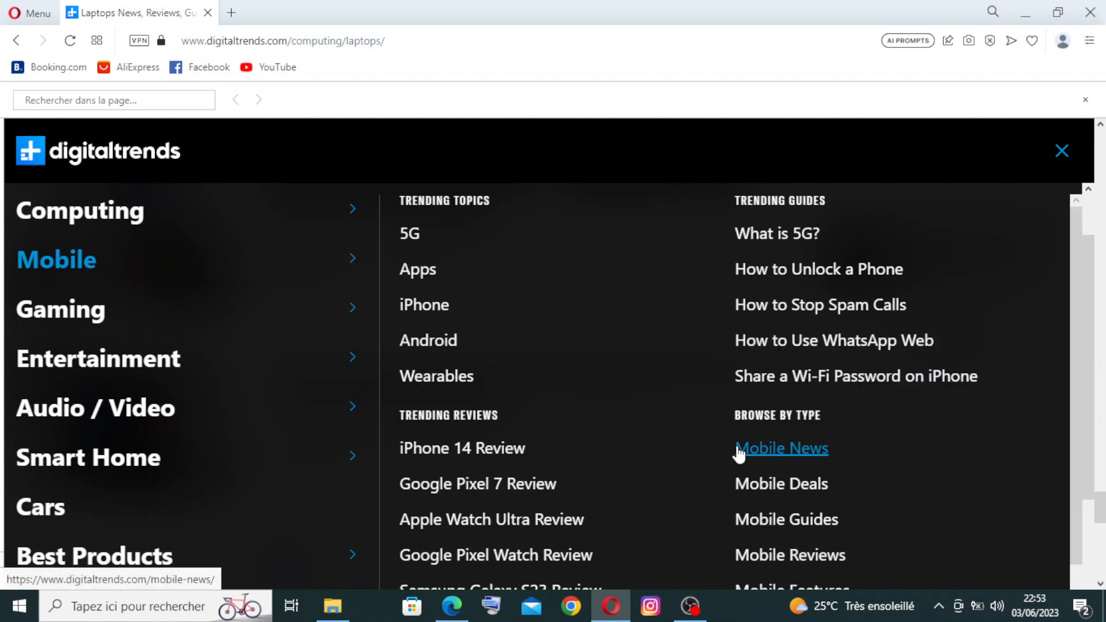
mouse_move(423, 304)
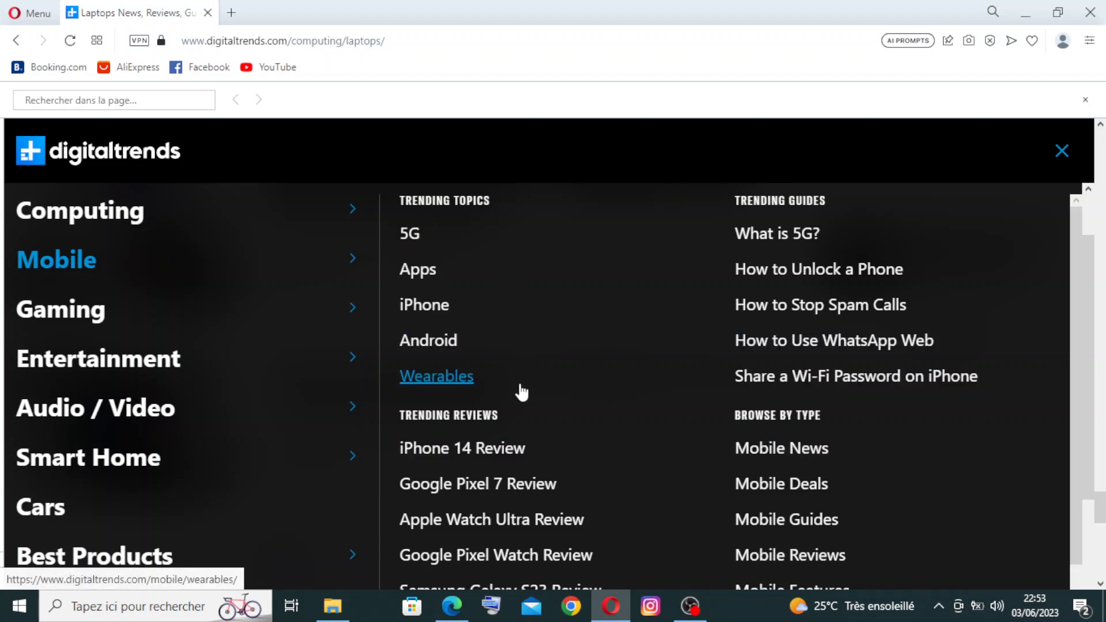
mouse_move(532, 445)
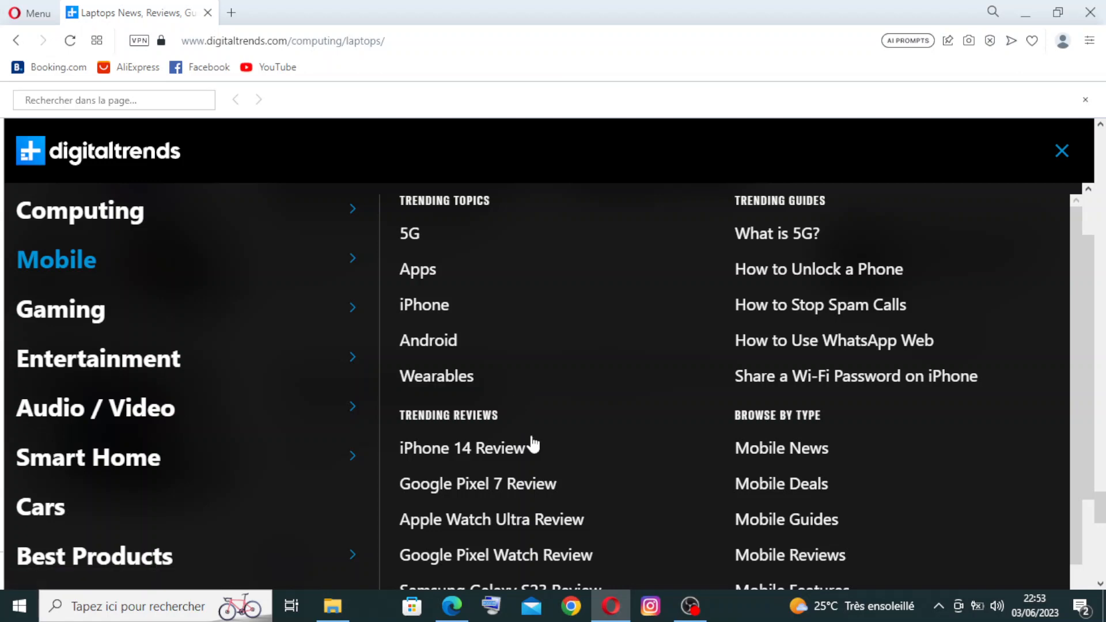
mouse_move(3, 388)
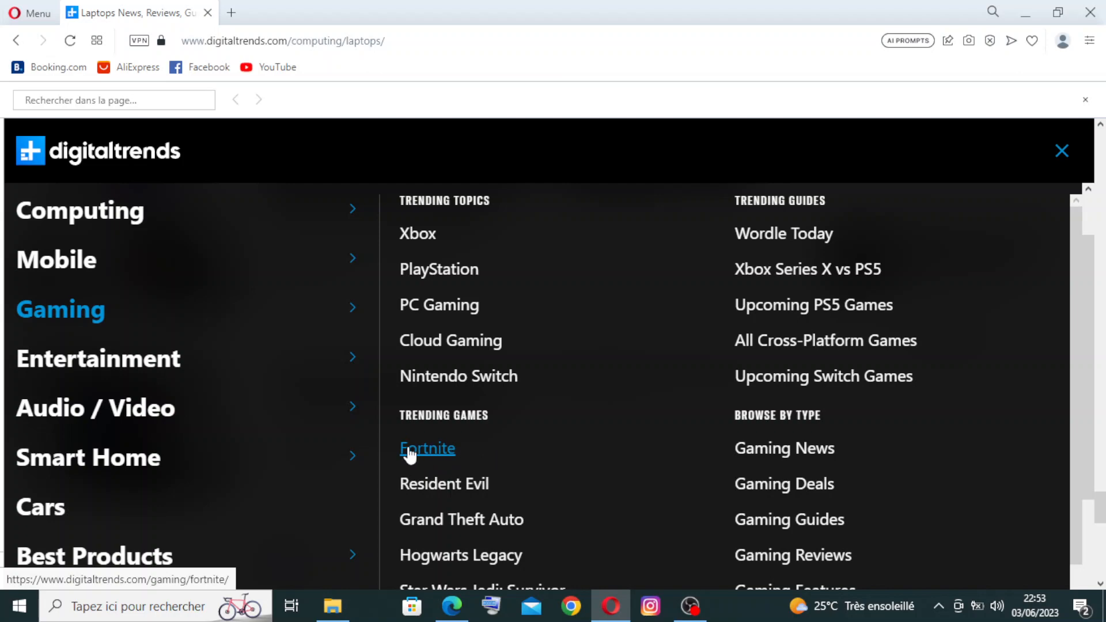
click(426, 448)
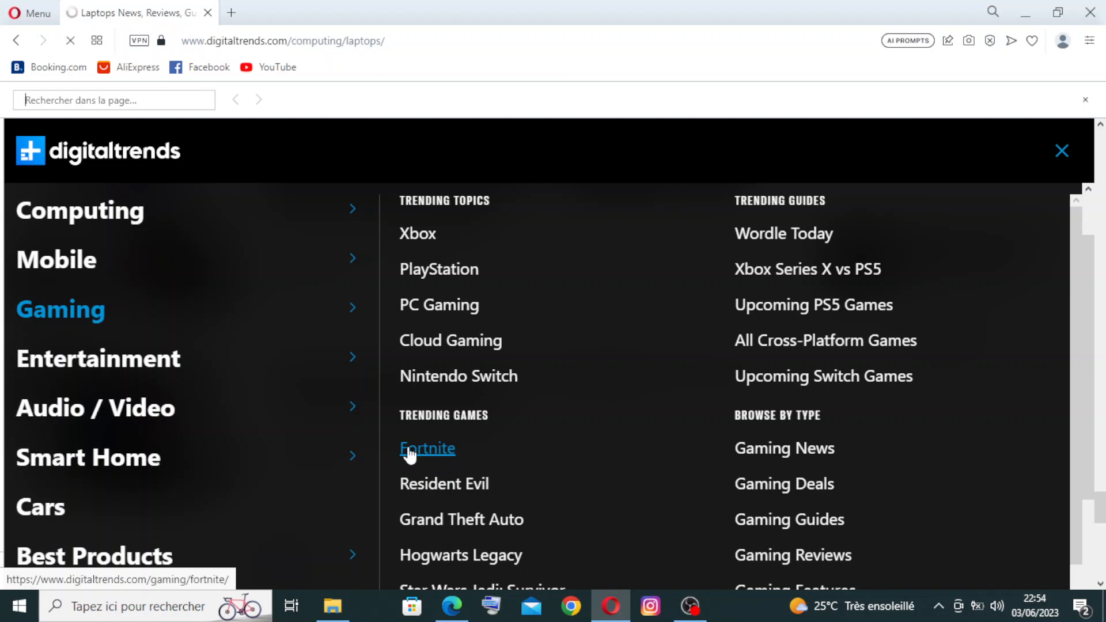
click(426, 448)
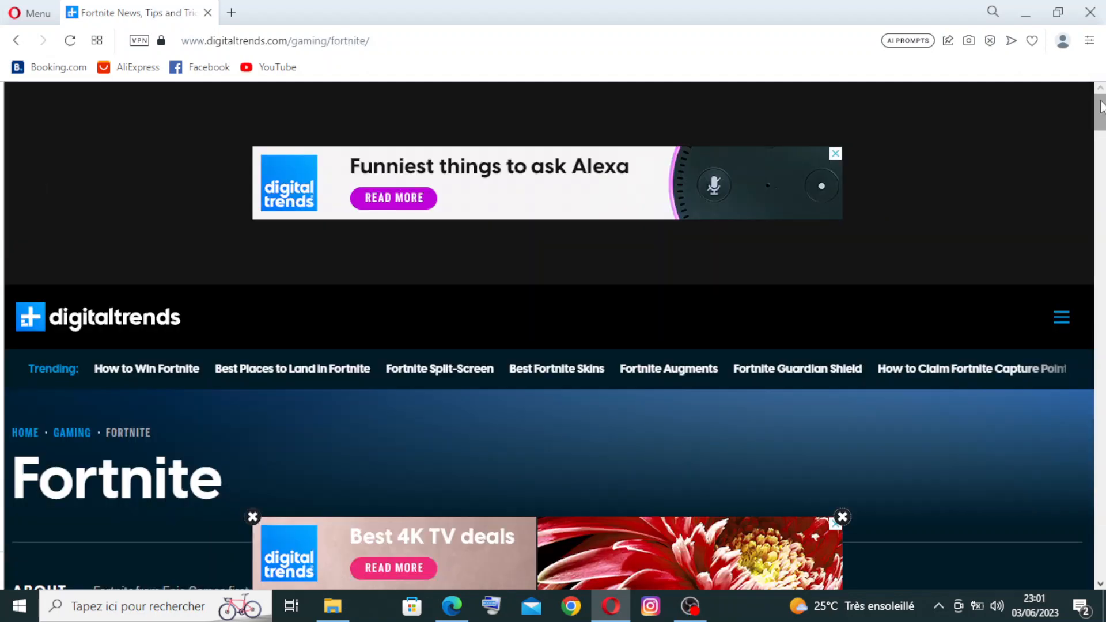
scroll(down, 3)
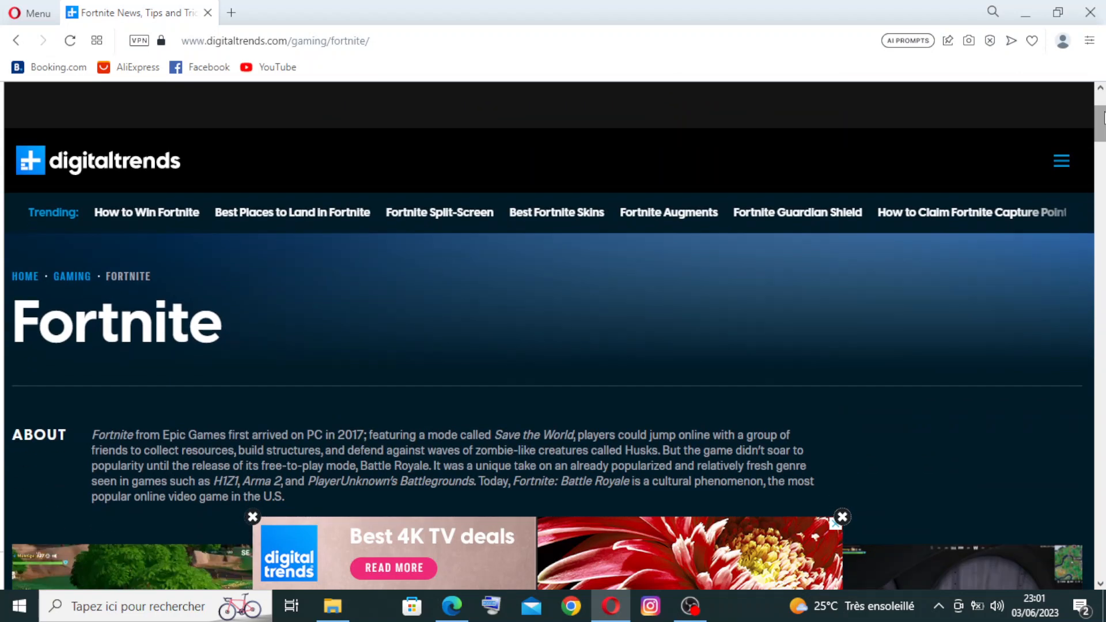
scroll(down, 3)
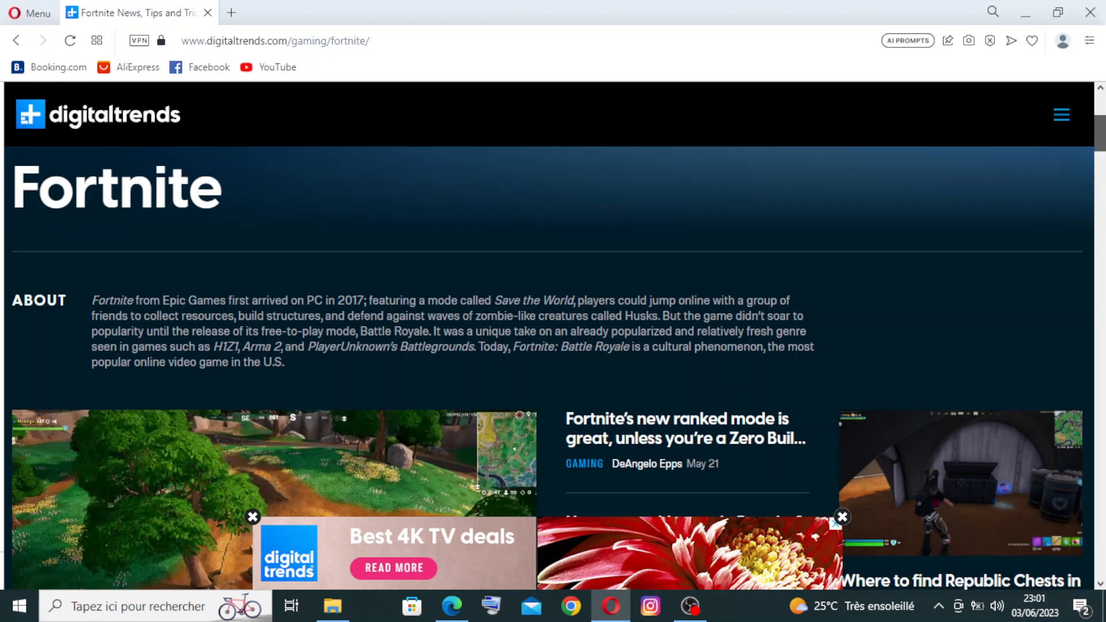
scroll(down, 3)
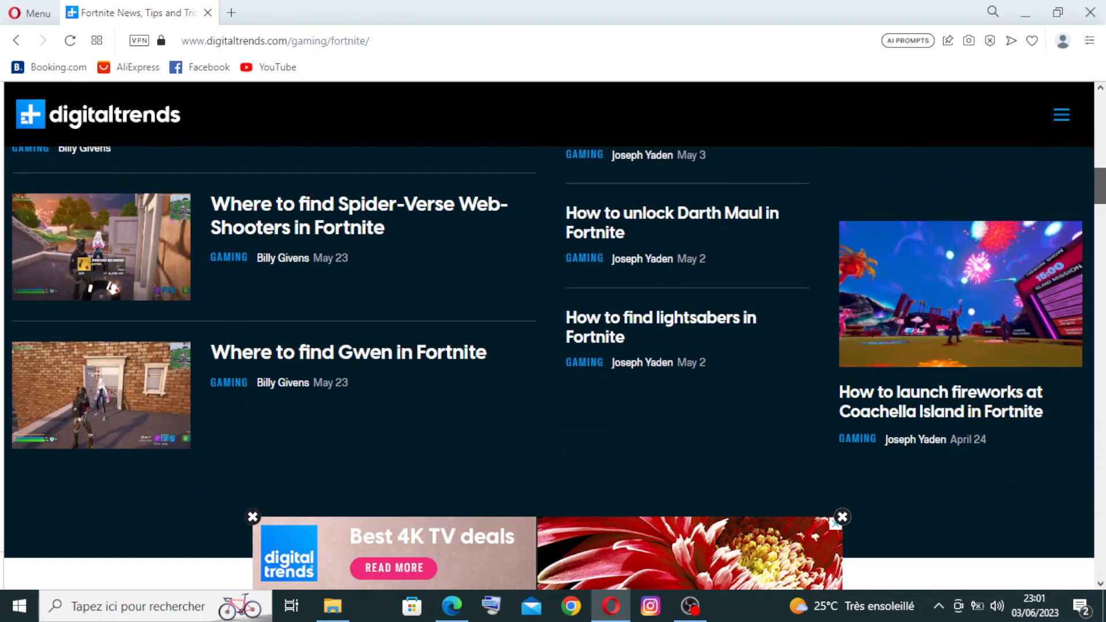
scroll(down, 3)
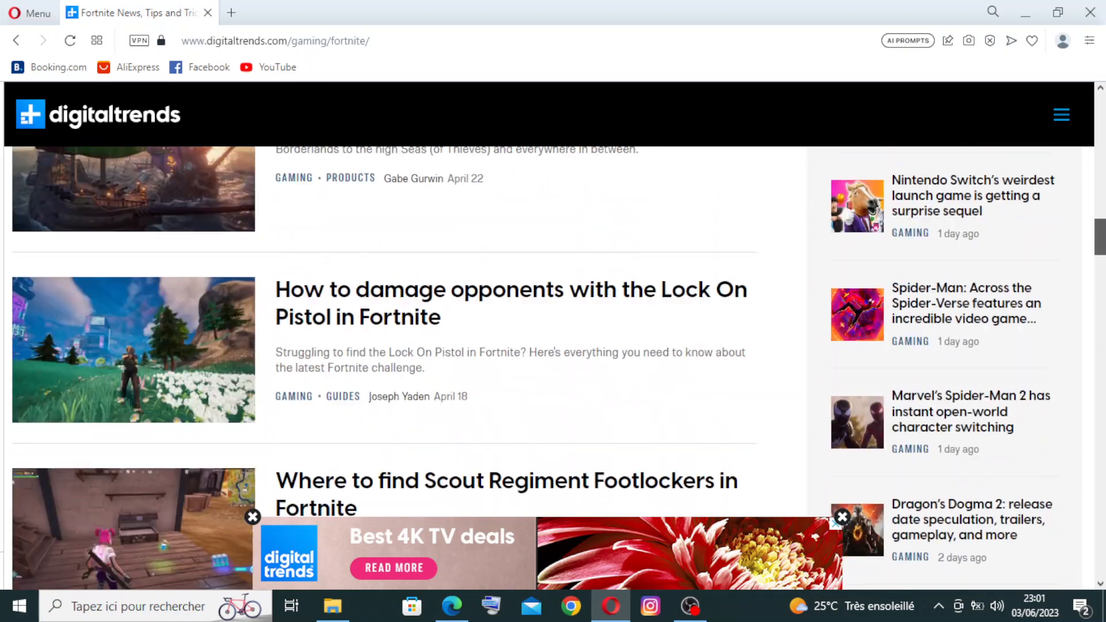
scroll(up, 3)
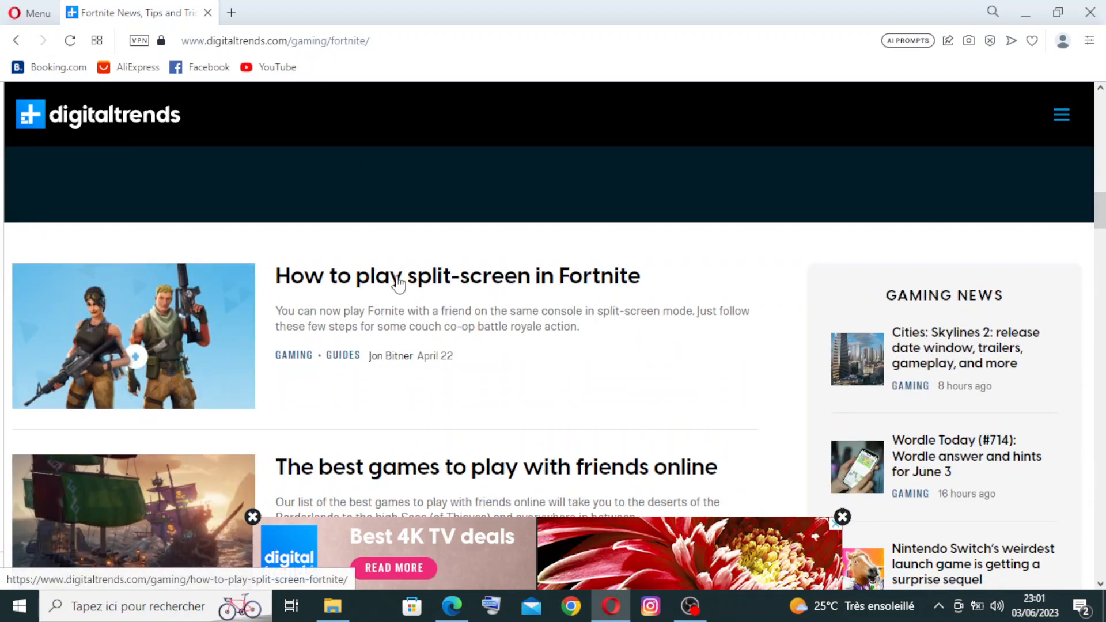
scroll(down, 3)
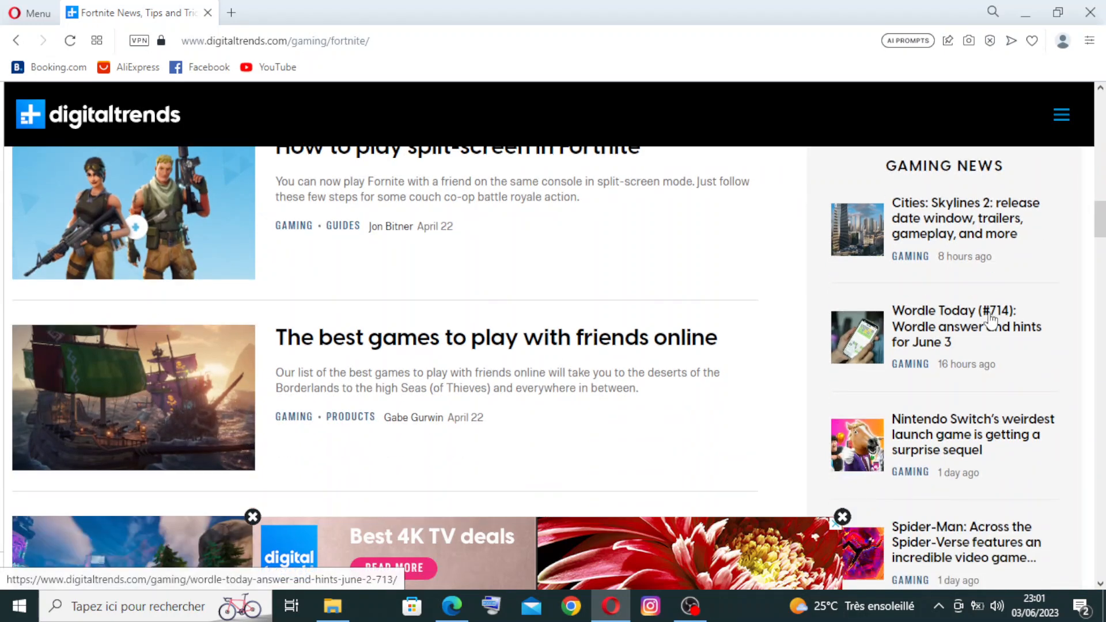
scroll(down, 3)
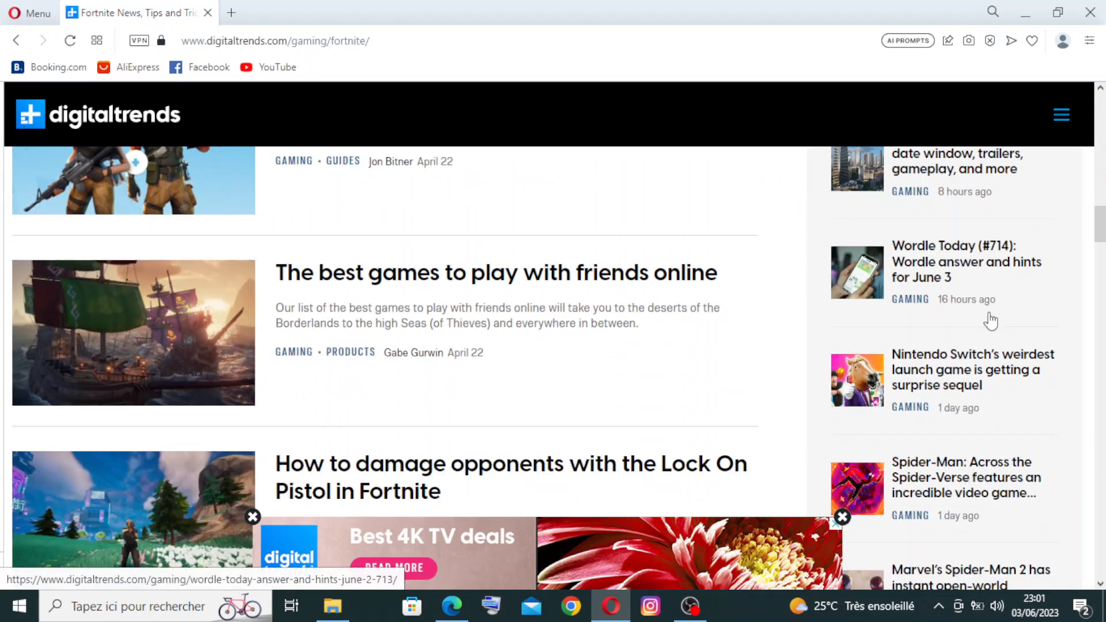
scroll(down, 3)
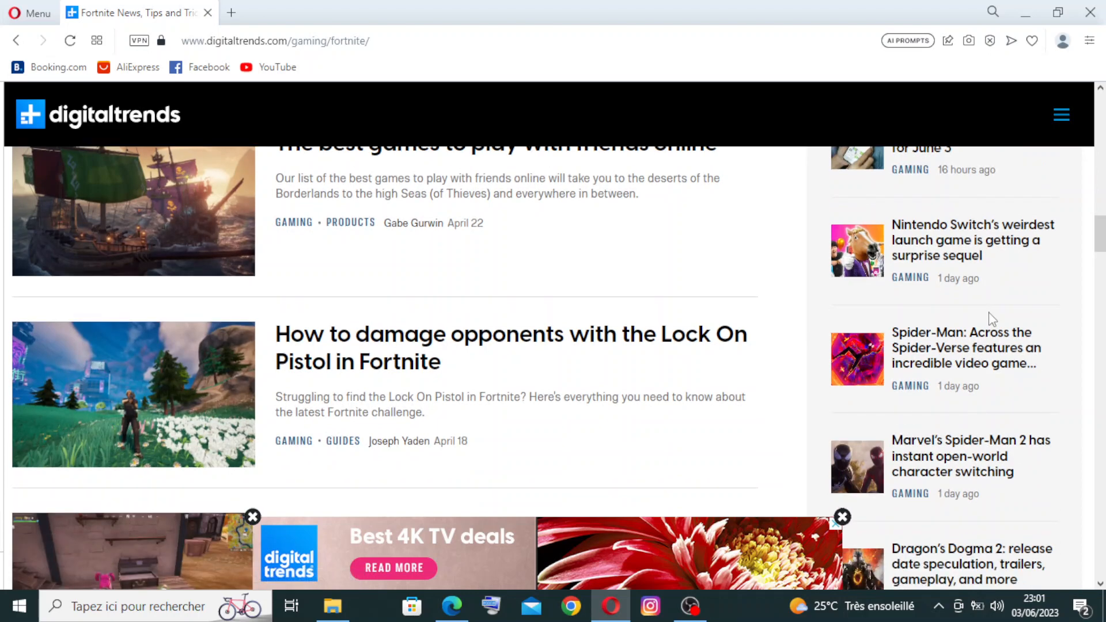
scroll(down, 3)
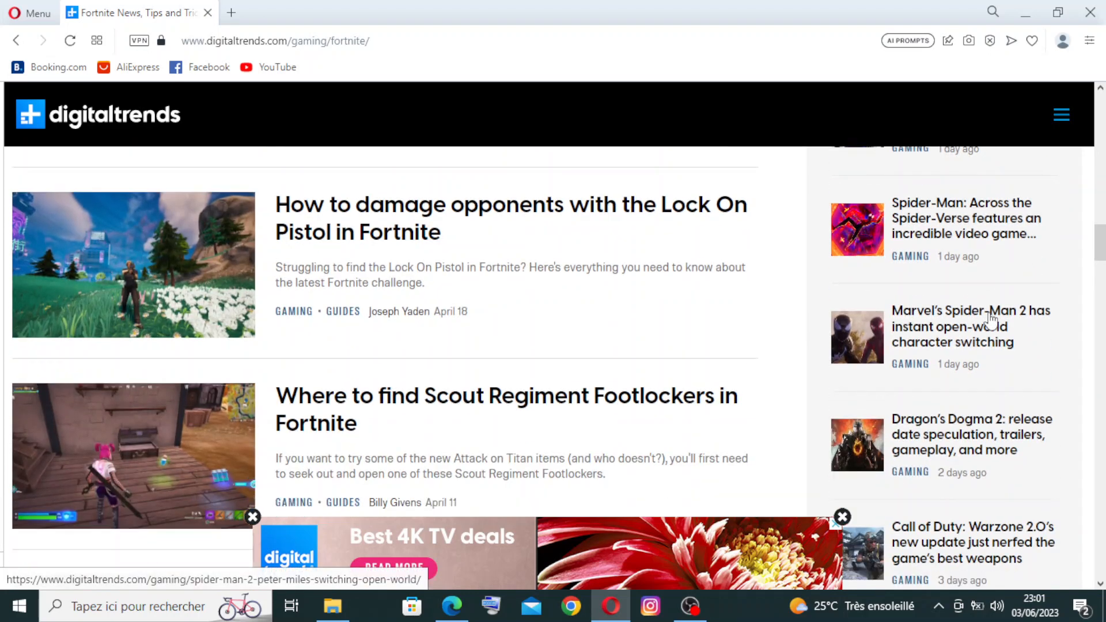
scroll(down, 3)
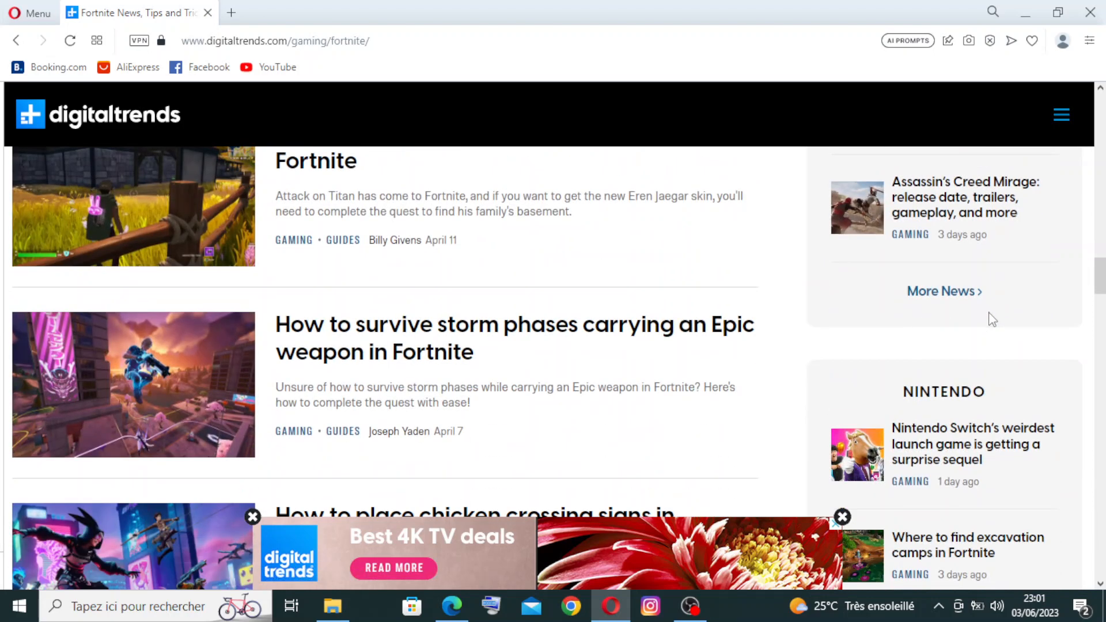
scroll(down, 3)
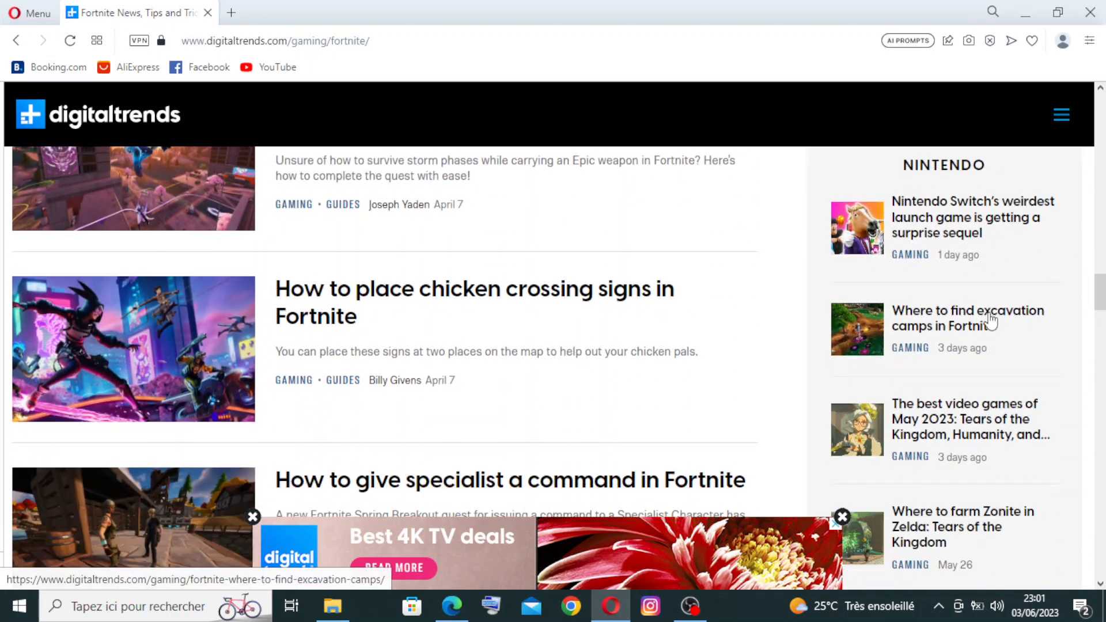
scroll(down, 3)
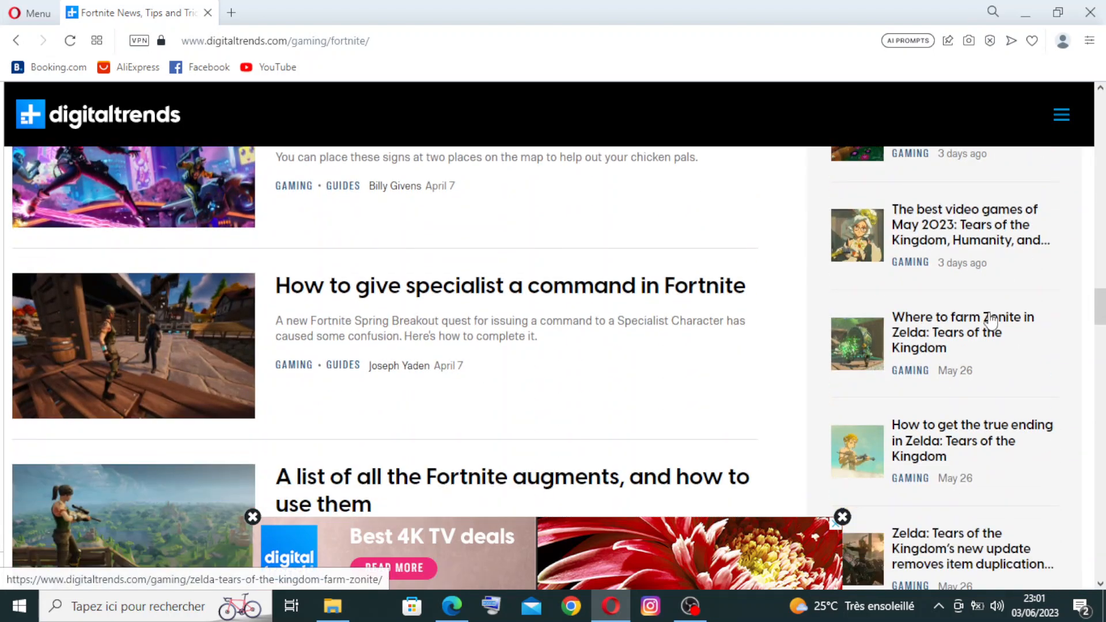
scroll(down, 3)
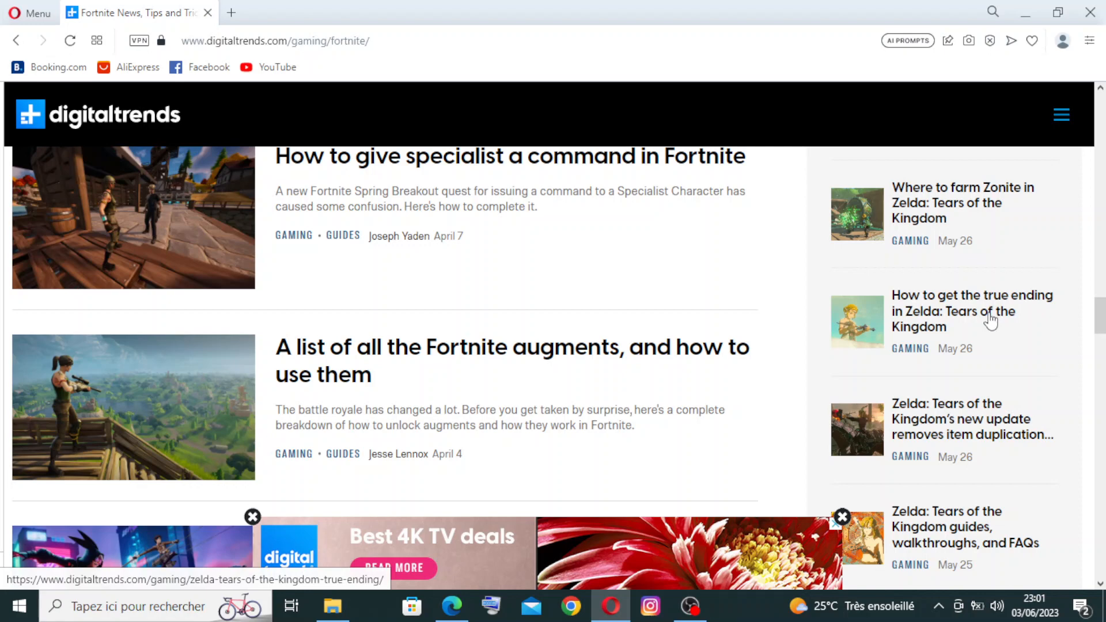
scroll(down, 3)
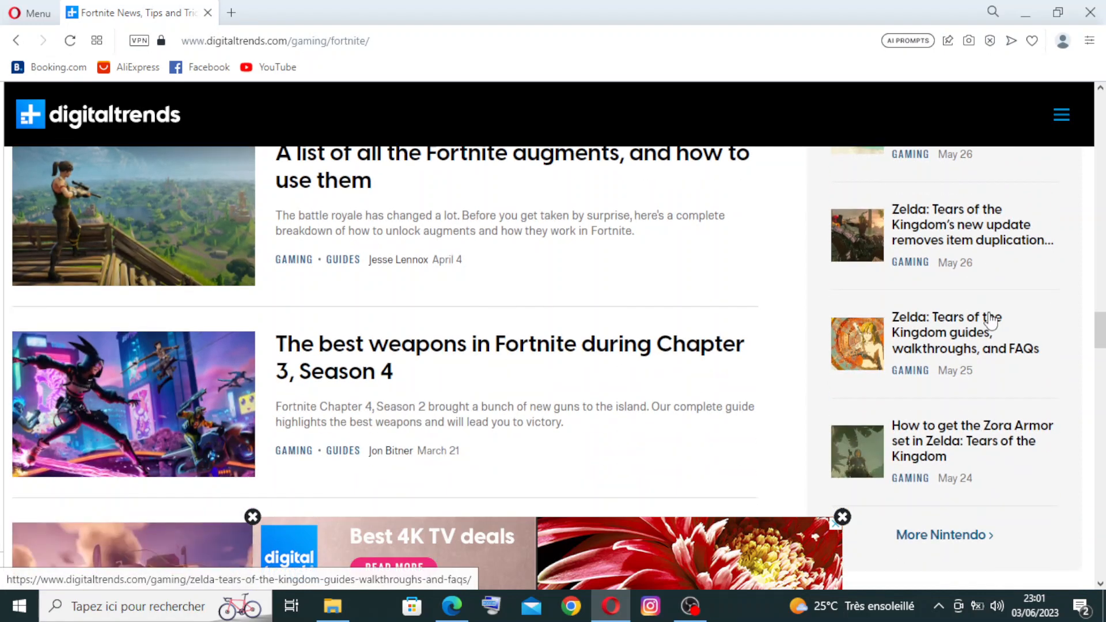
scroll(down, 3)
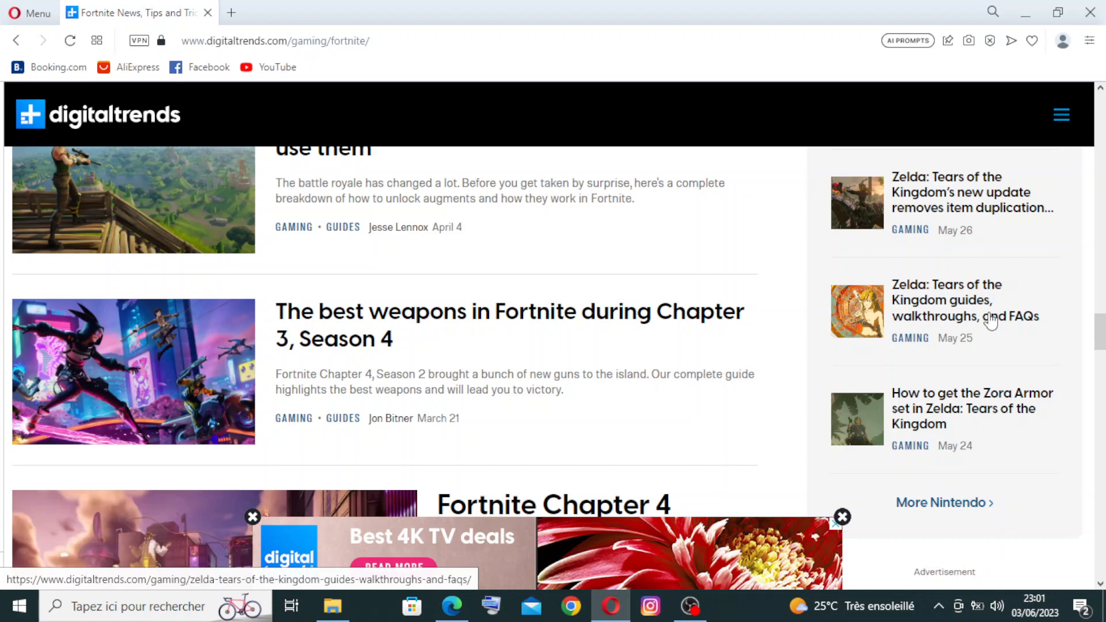
scroll(down, 3)
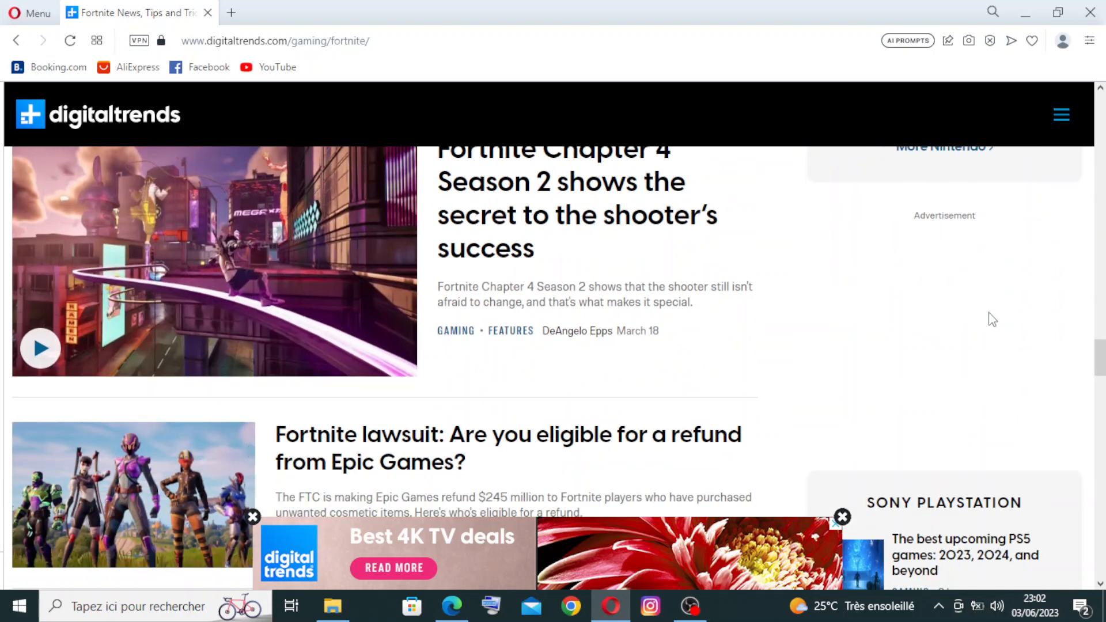
scroll(down, 3)
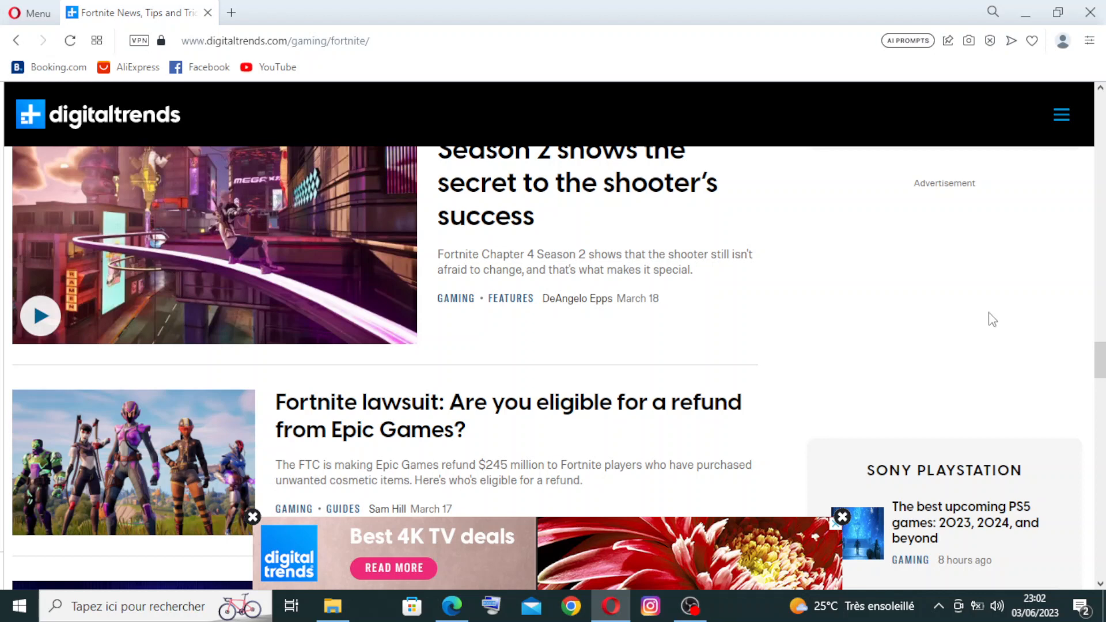
scroll(down, 3)
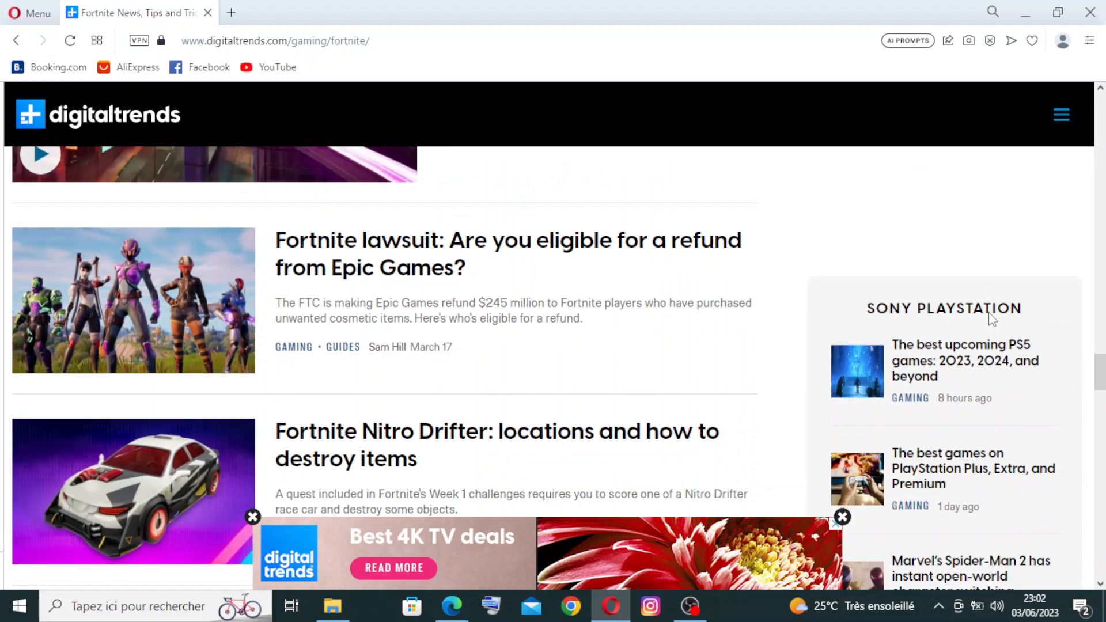
scroll(down, 3)
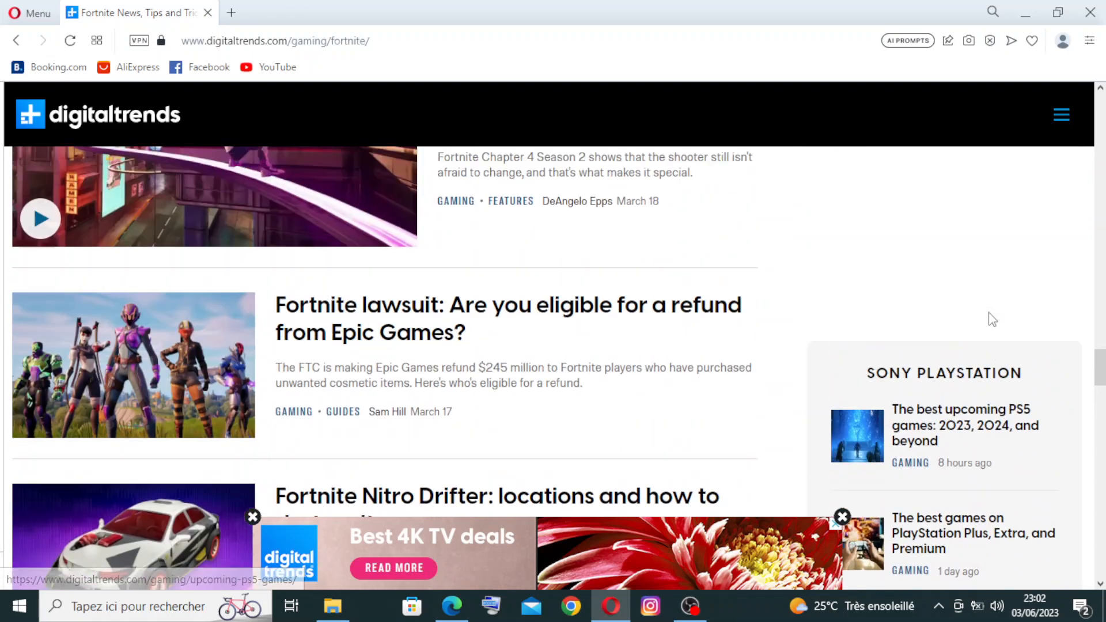
scroll(down, 3)
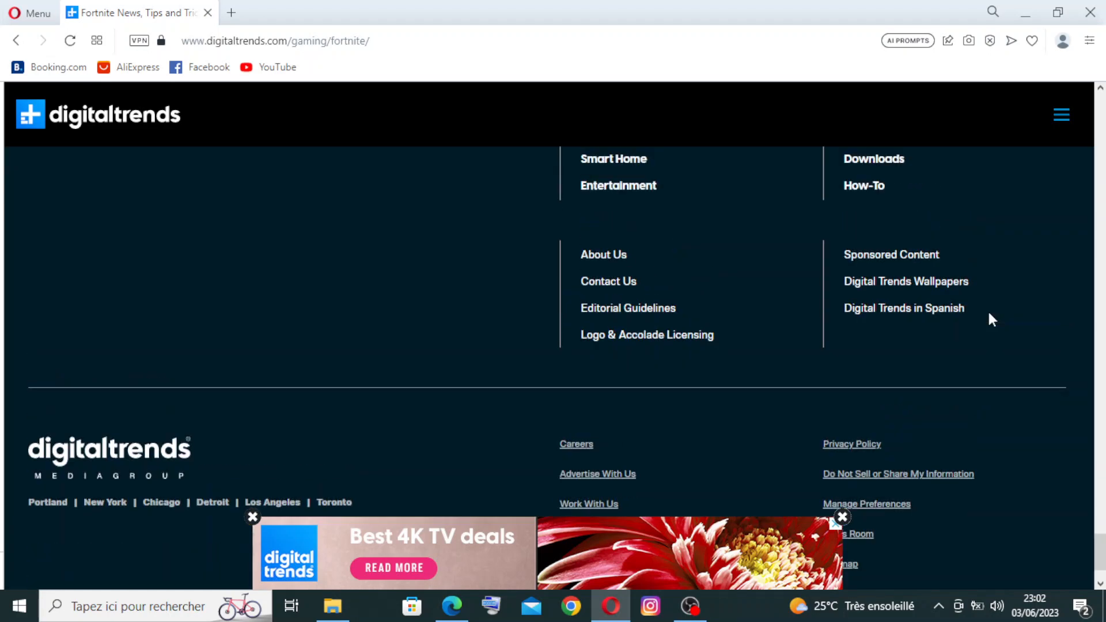
scroll(up, 3)
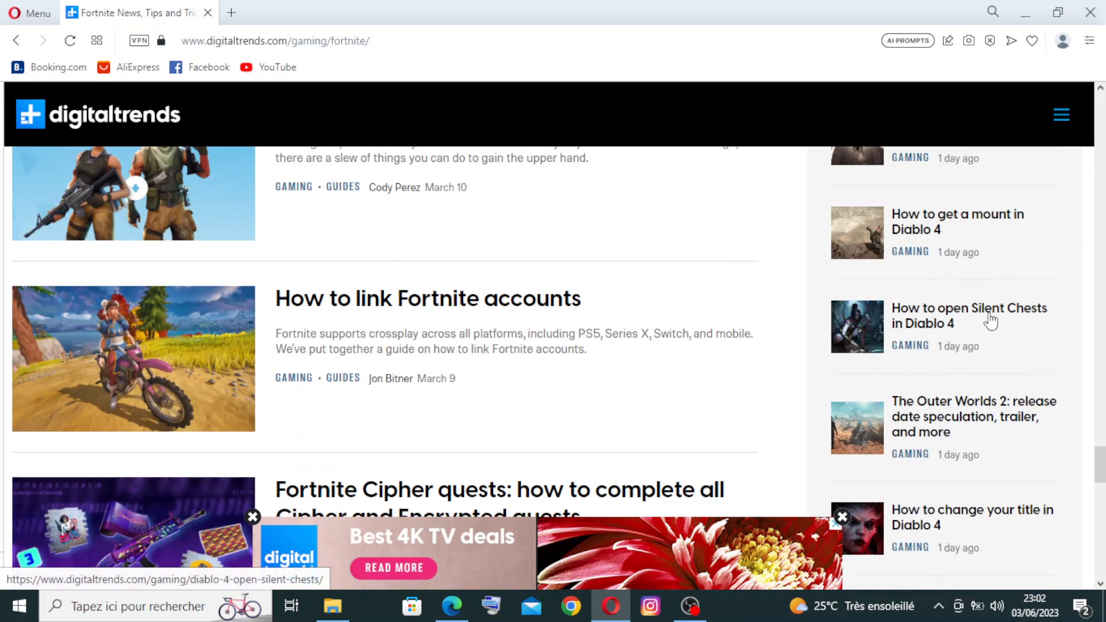
Step: Go to the YouTube TV guide under Audio / Video's Trending Guides
click(1061, 114)
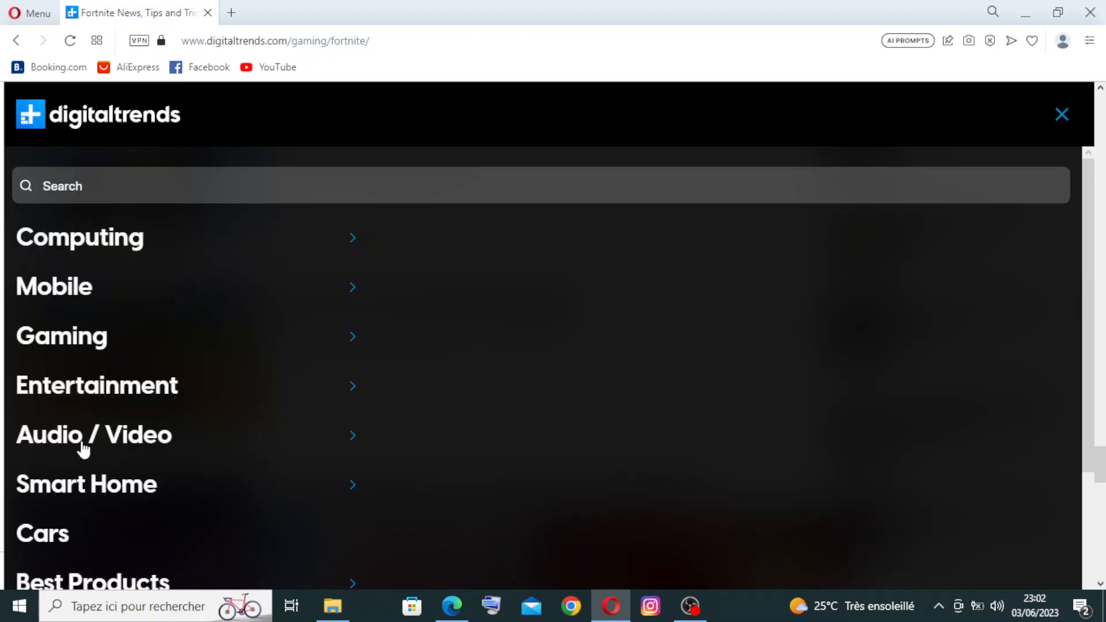
mouse_move(200, 455)
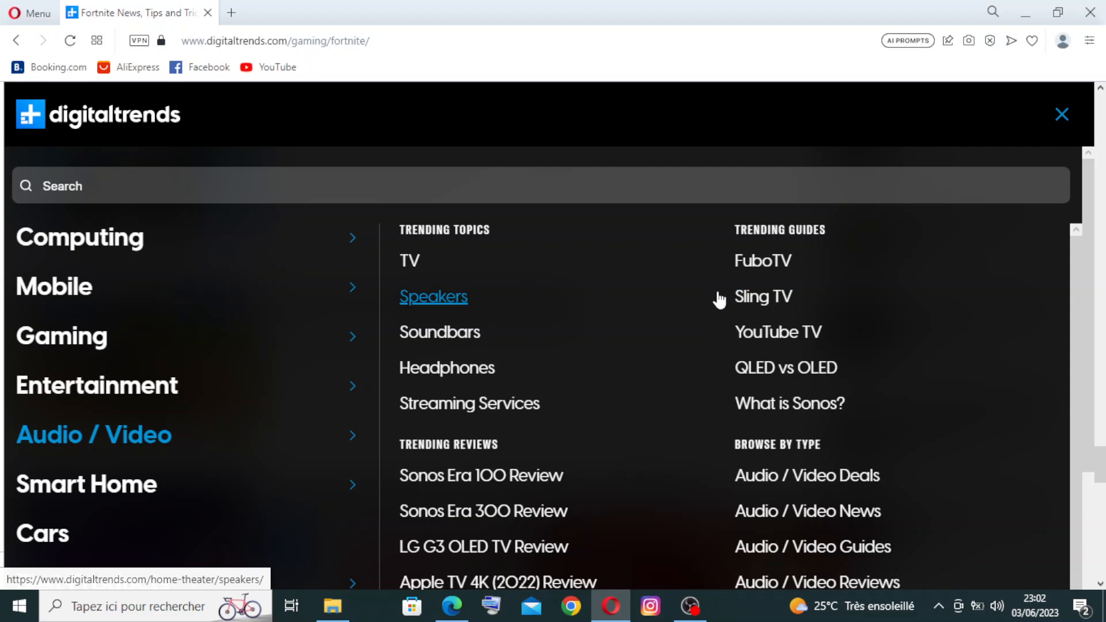
click(778, 331)
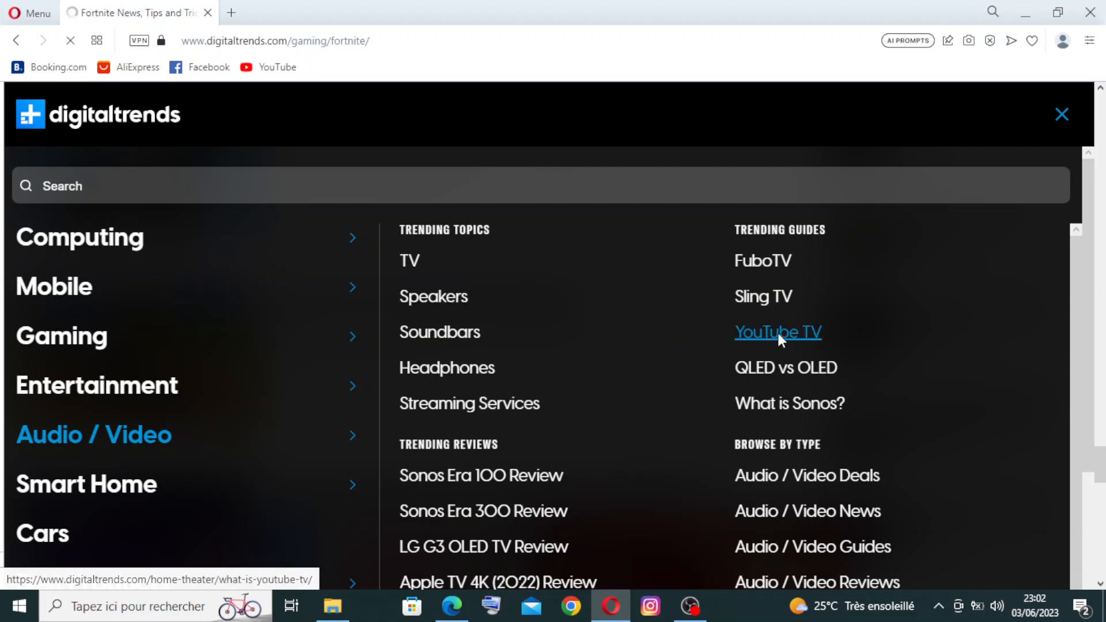
click(778, 332)
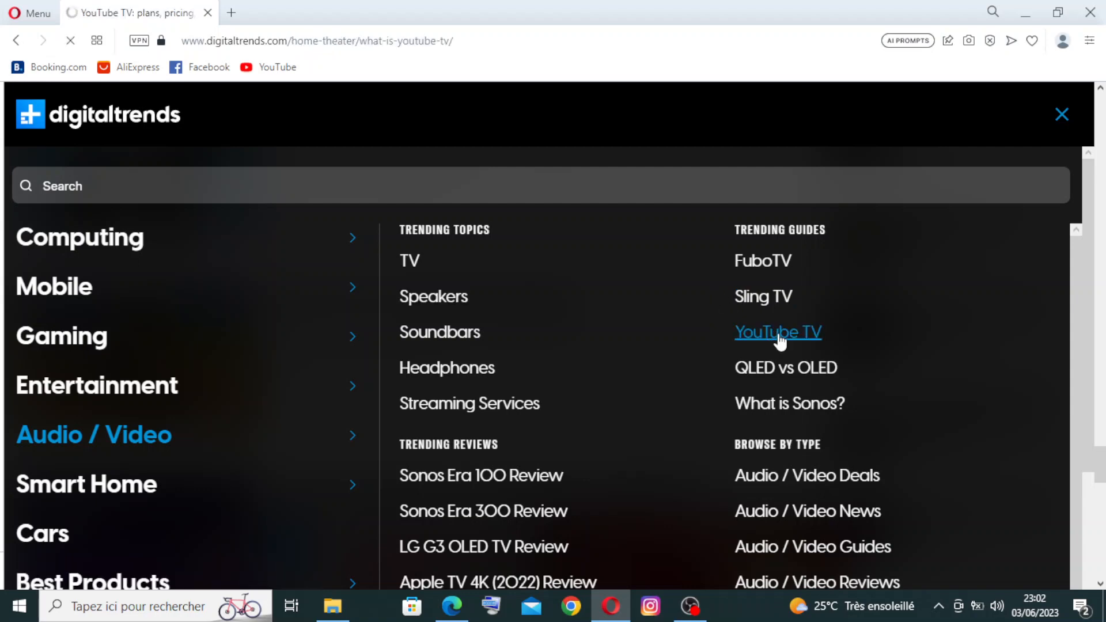
Step: Read through the YouTube TV guide's pricing, add-ons and features
click(777, 332)
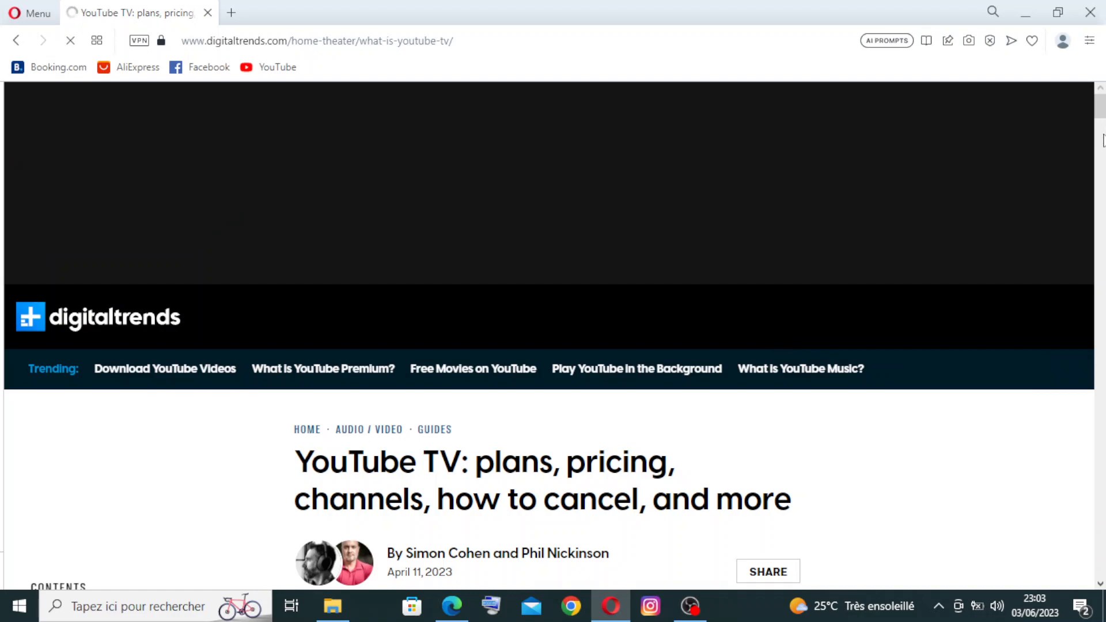
scroll(down, 3)
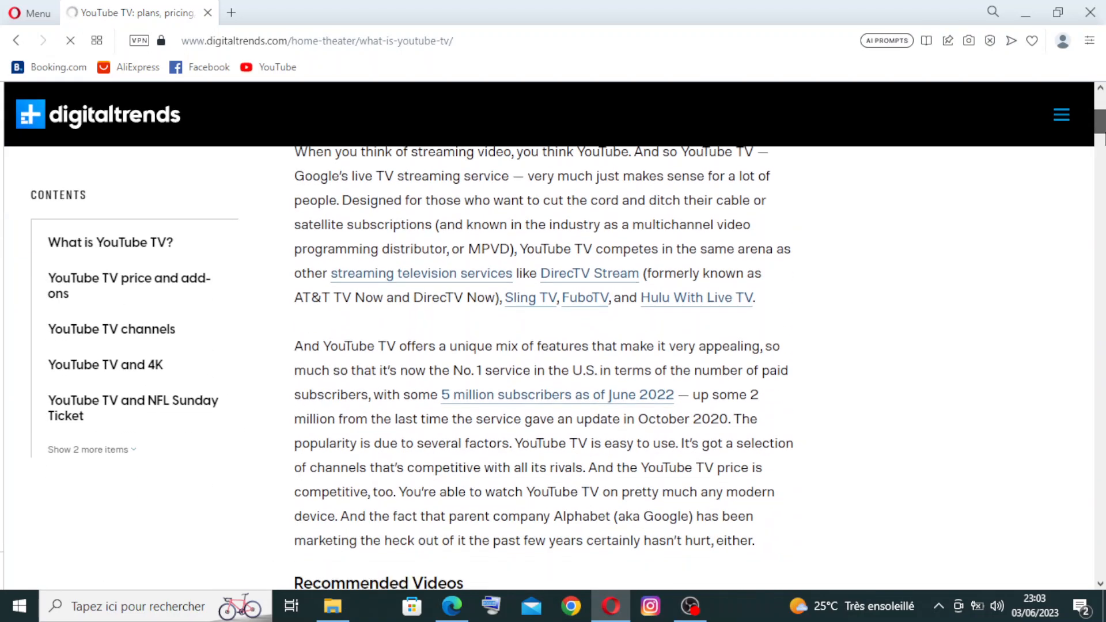
scroll(down, 3)
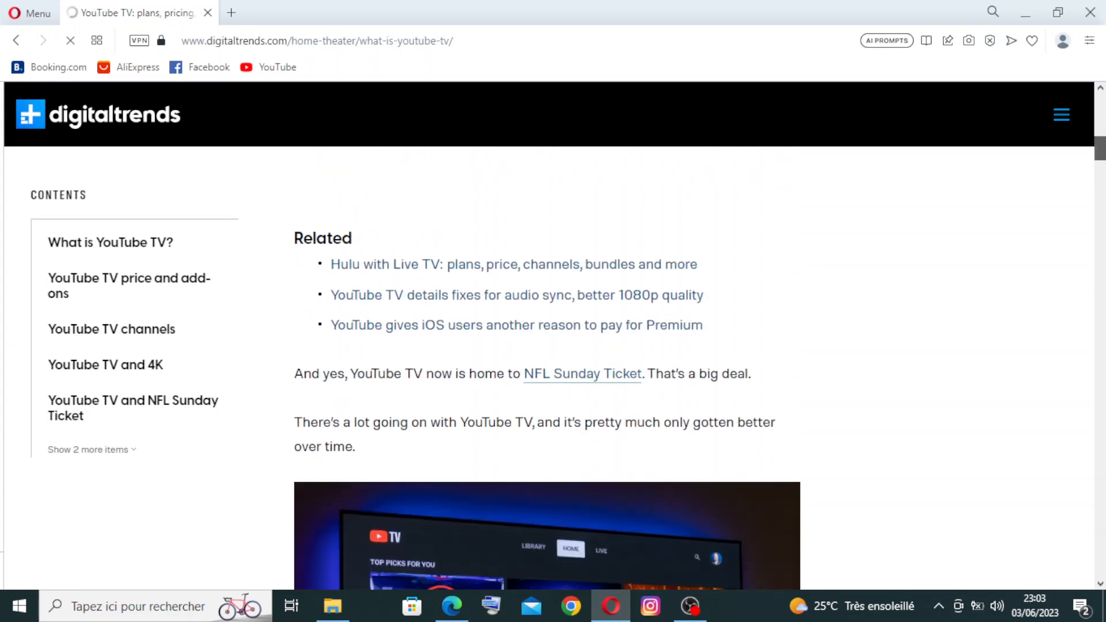
scroll(down, 3)
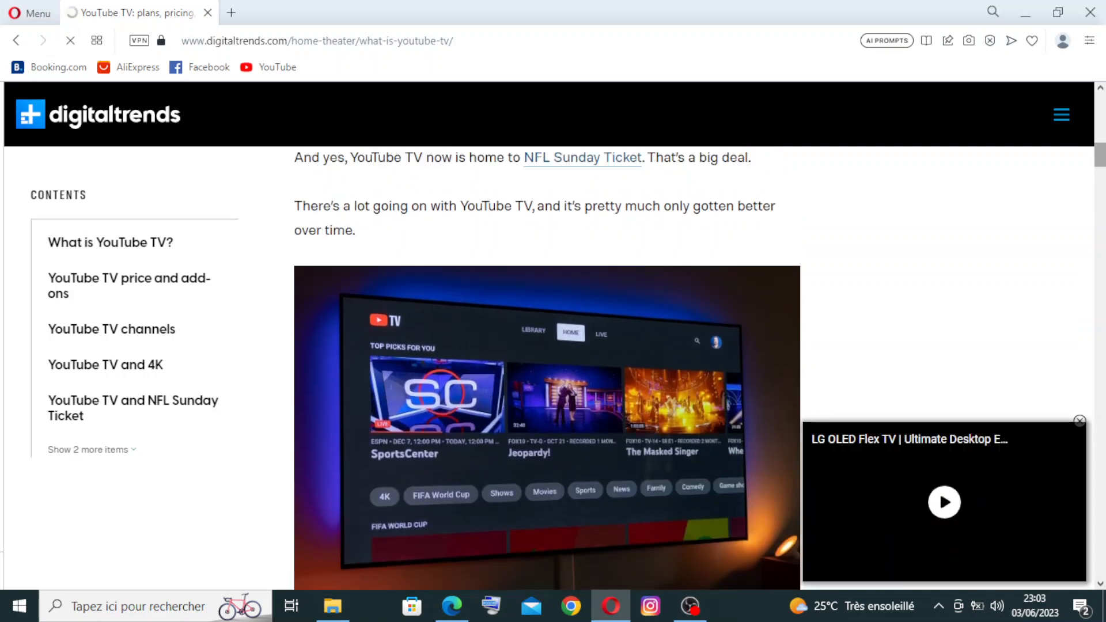
scroll(down, 3)
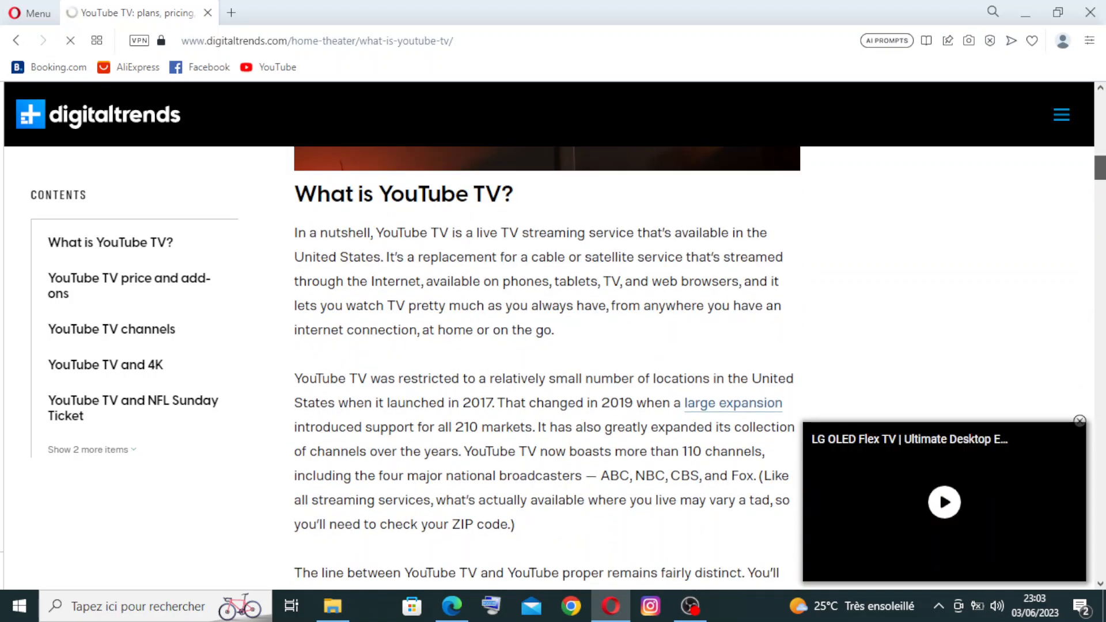
scroll(down, 3)
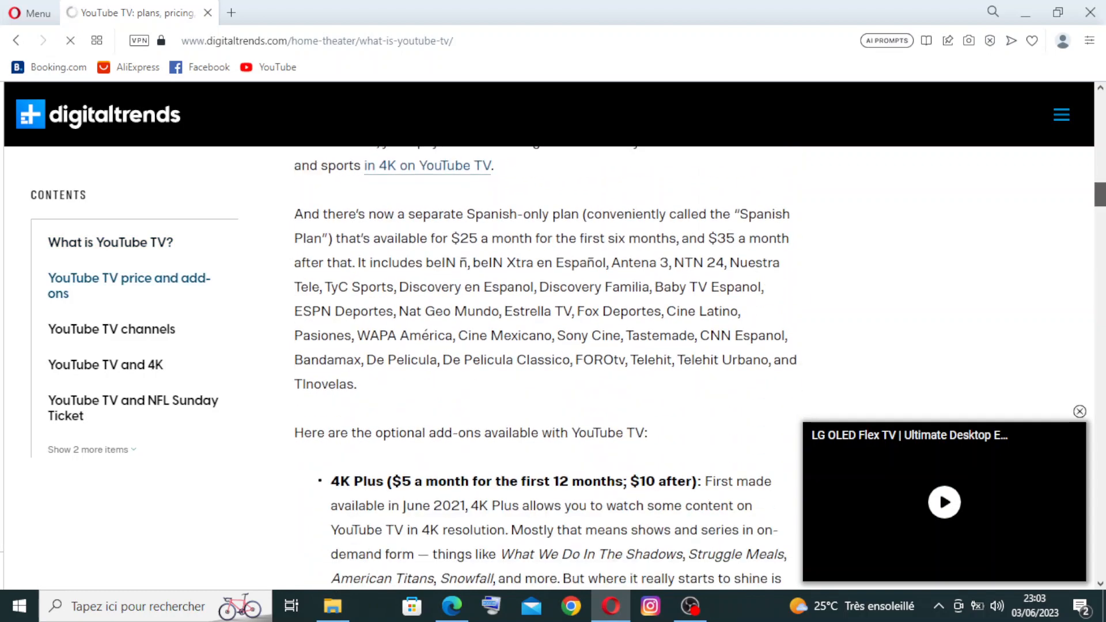
scroll(down, 3)
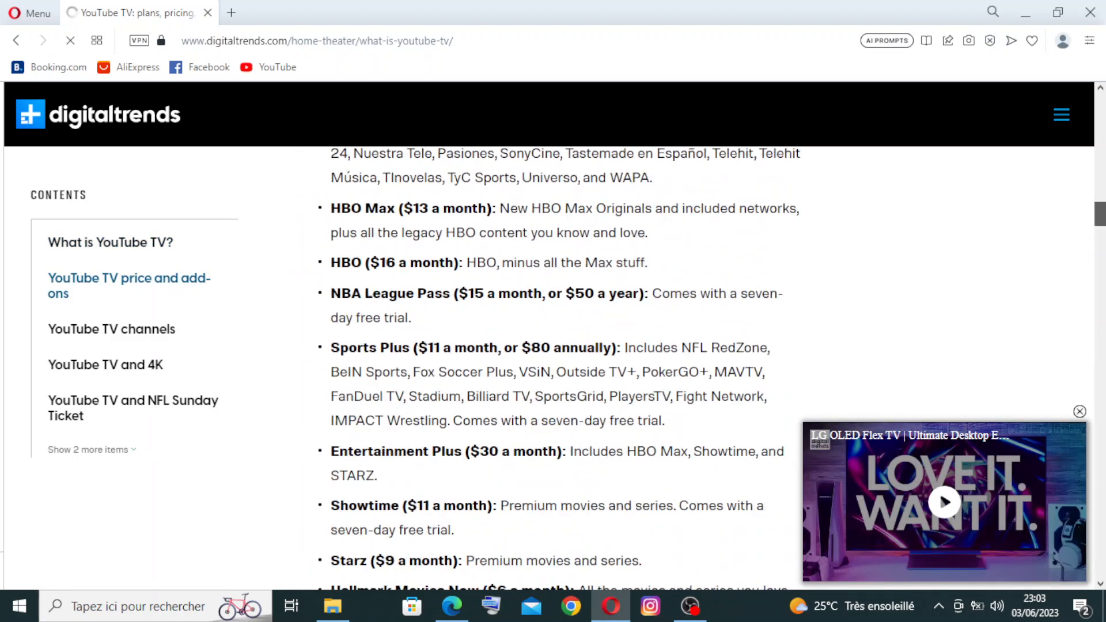
scroll(down, 3)
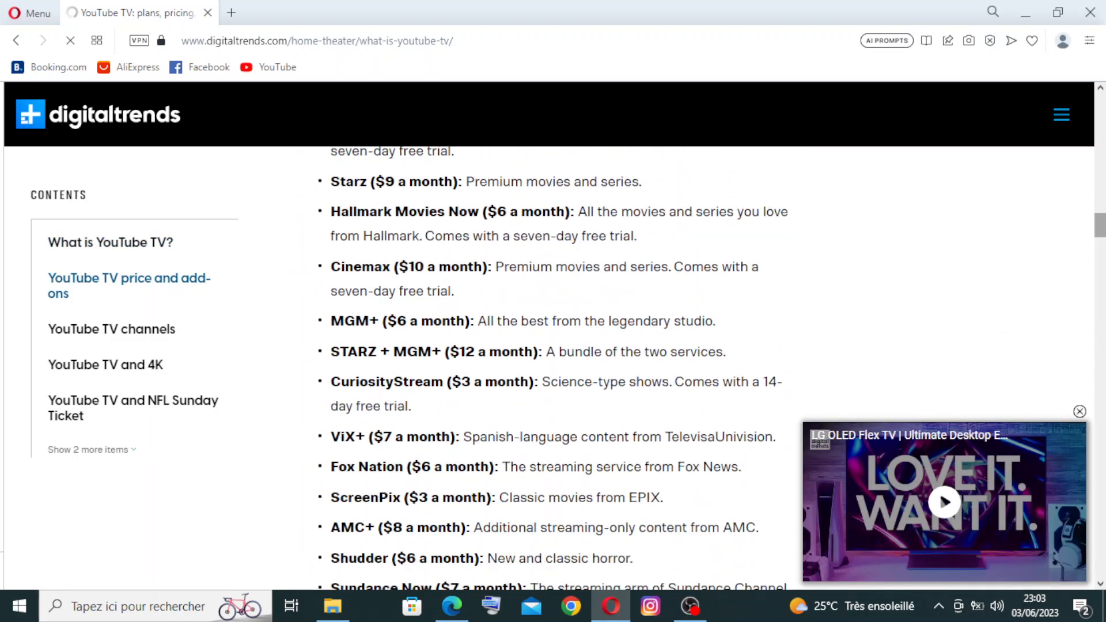
Step: Bring up find-in-page with Ctrl+F and continue to the alternatives section
key(ctrl+f)
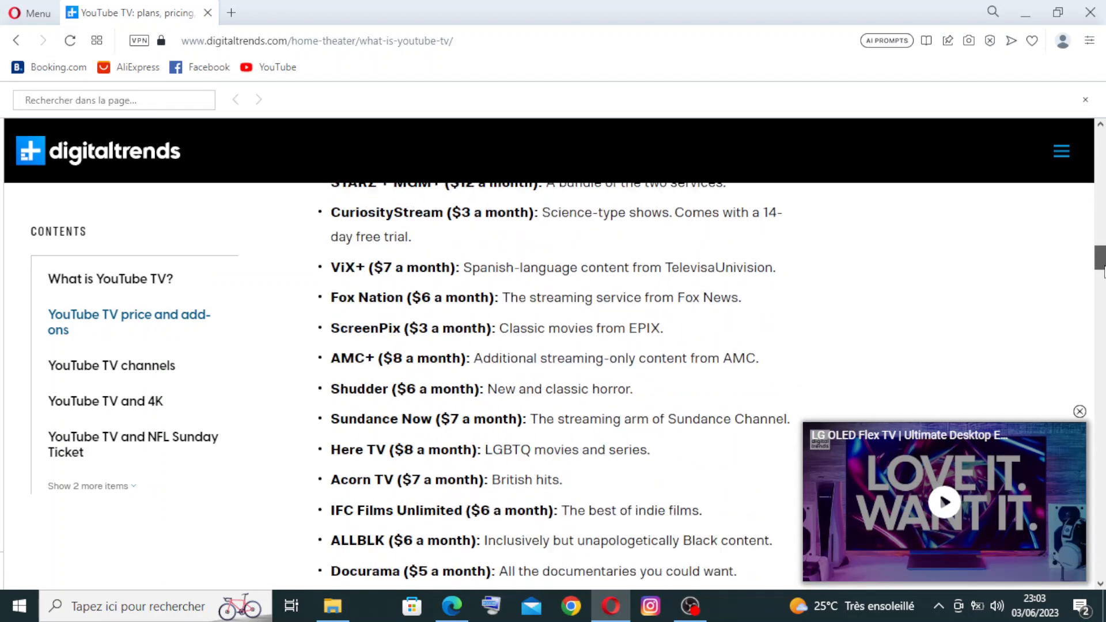
scroll(down, 3)
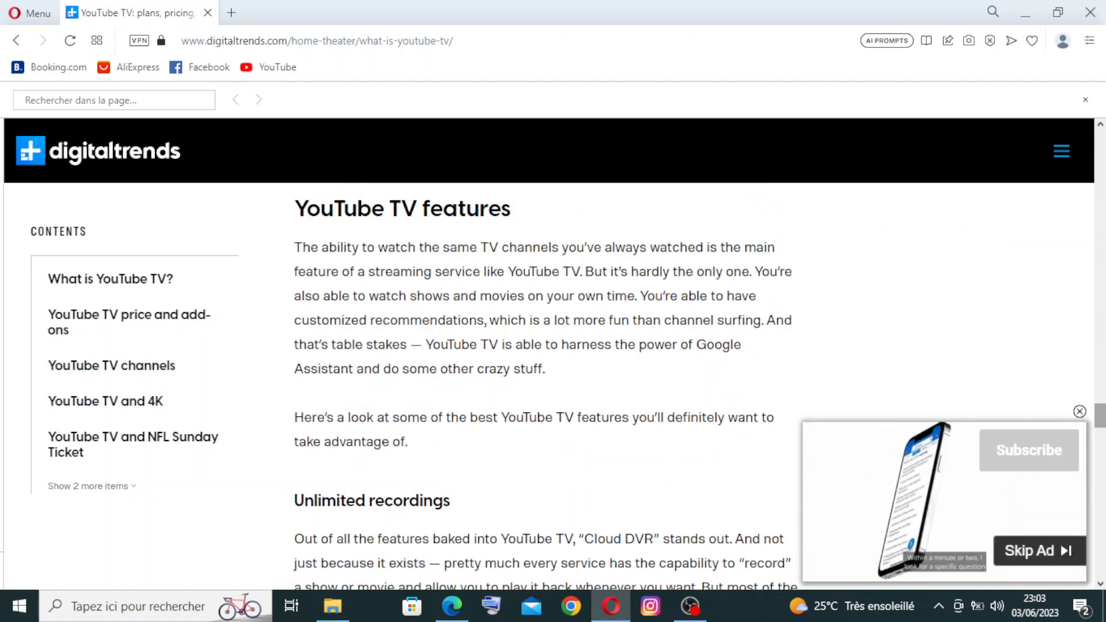
scroll(down, 3)
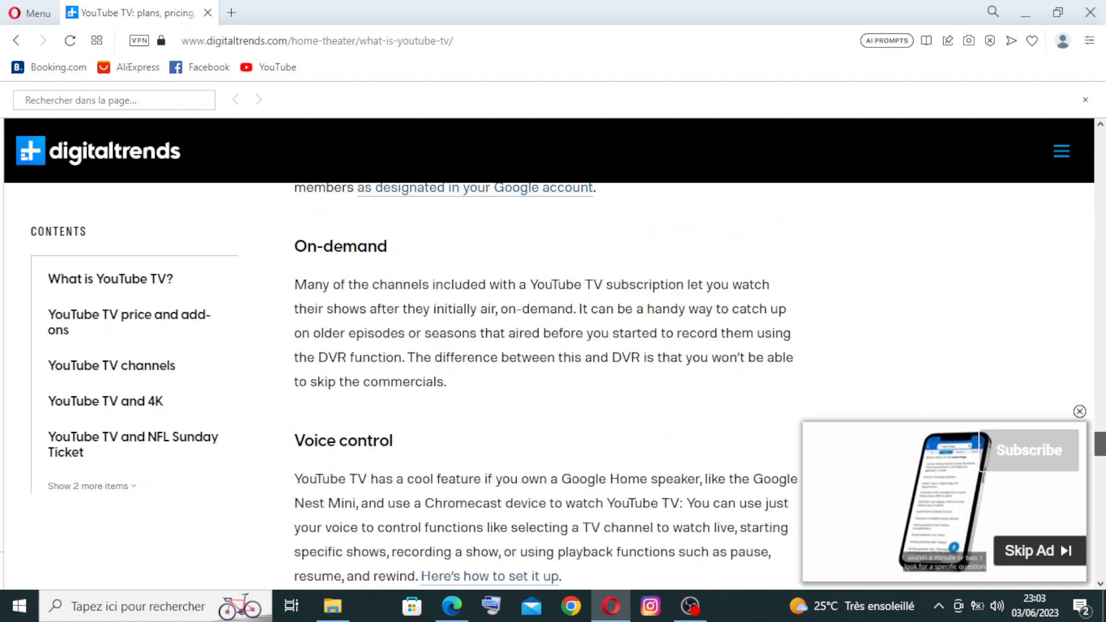
scroll(down, 3)
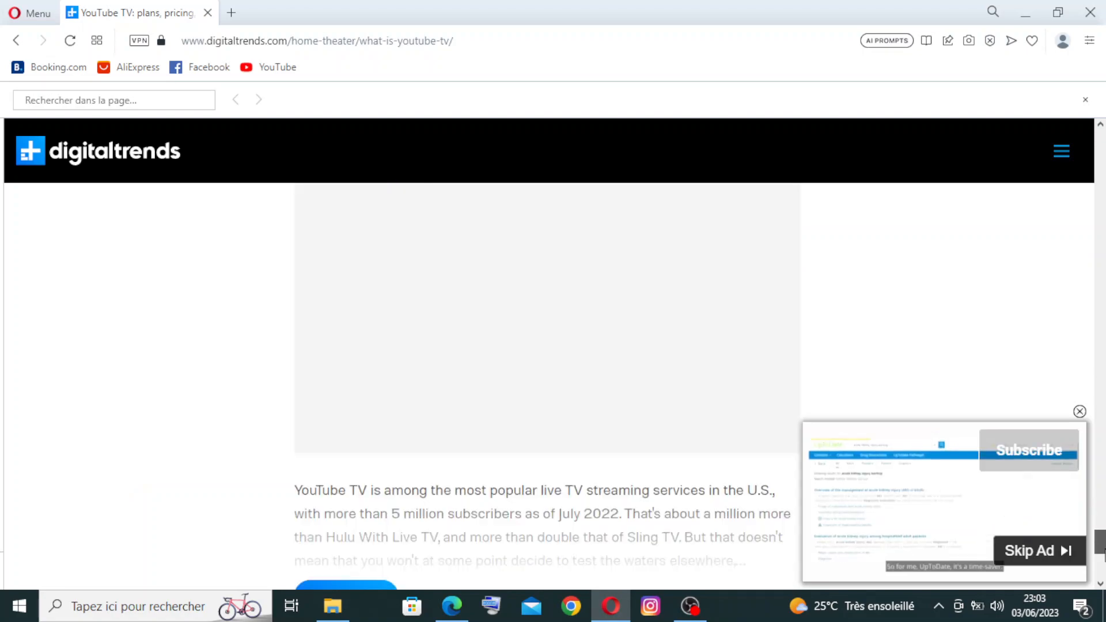